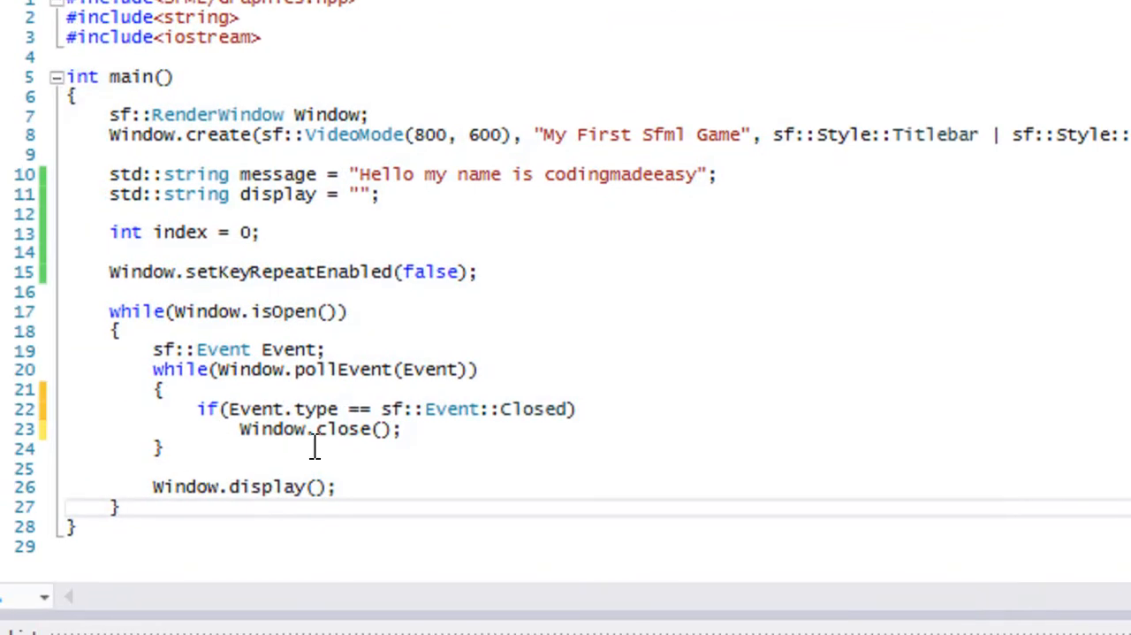
- Replace the if check with switch(Event.type) whose case sf::Event::Closed calls Window.close()
{"action": "left_click", "coordinate": [405, 429]}
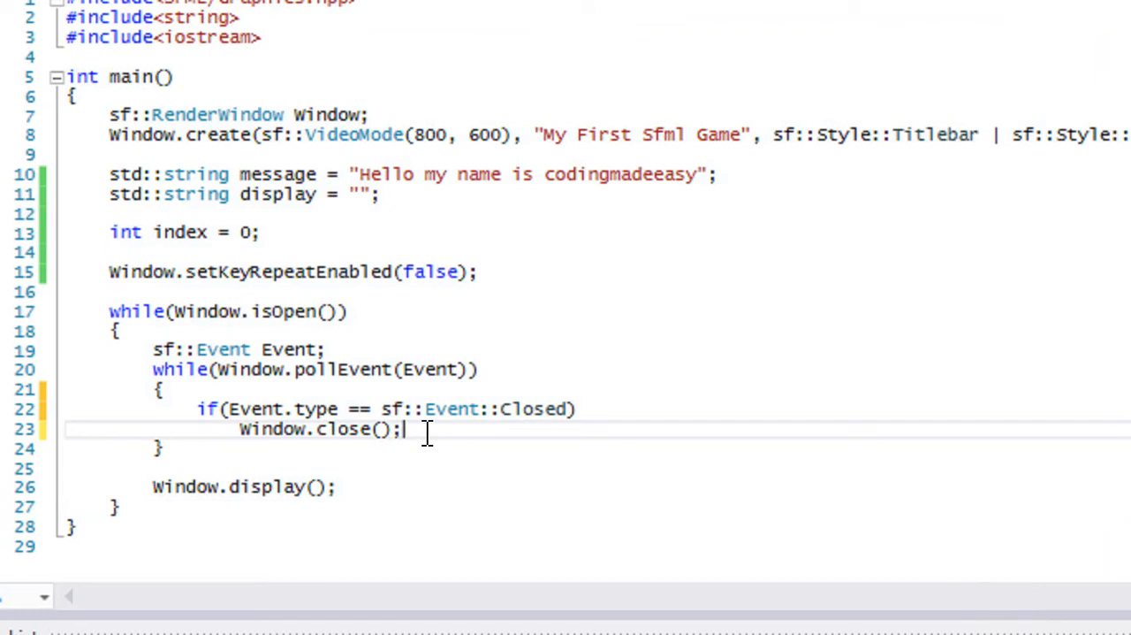
{"action": "left_click_drag", "start_coordinate": [425, 429], "coordinate": [252, 409]}
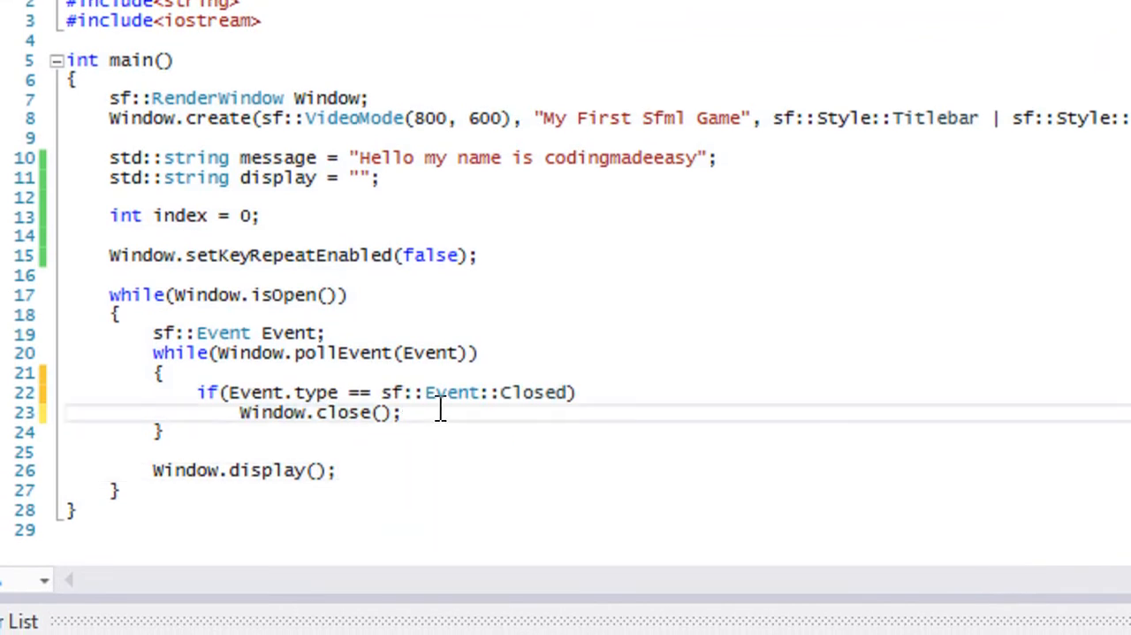
{"action": "type", "text": "s"}
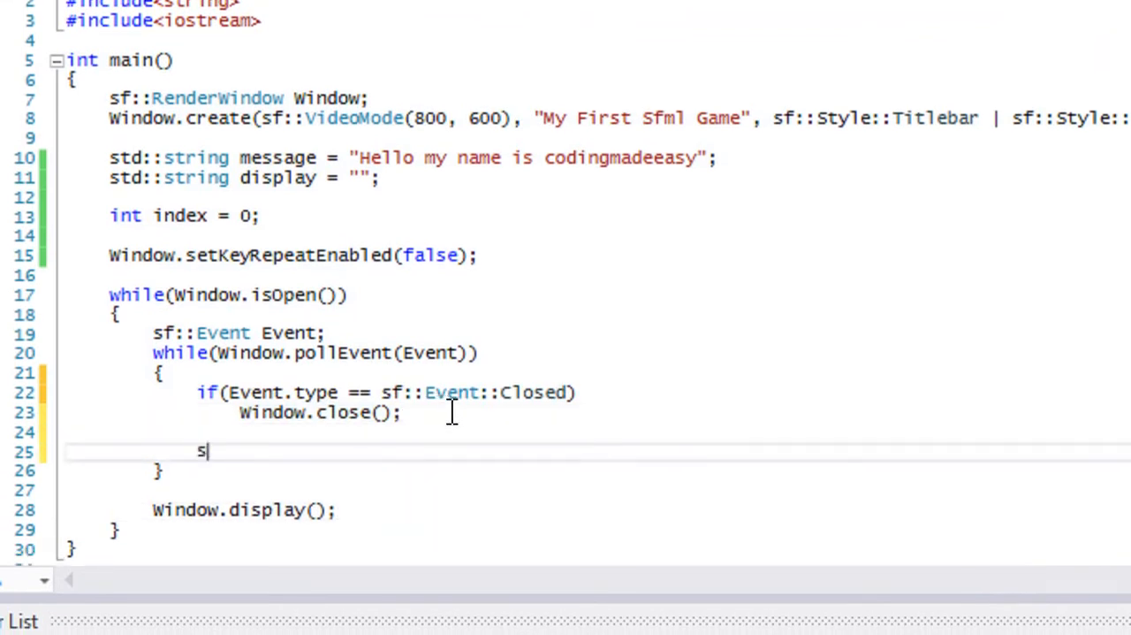
{"action": "type", "text": "witch("}
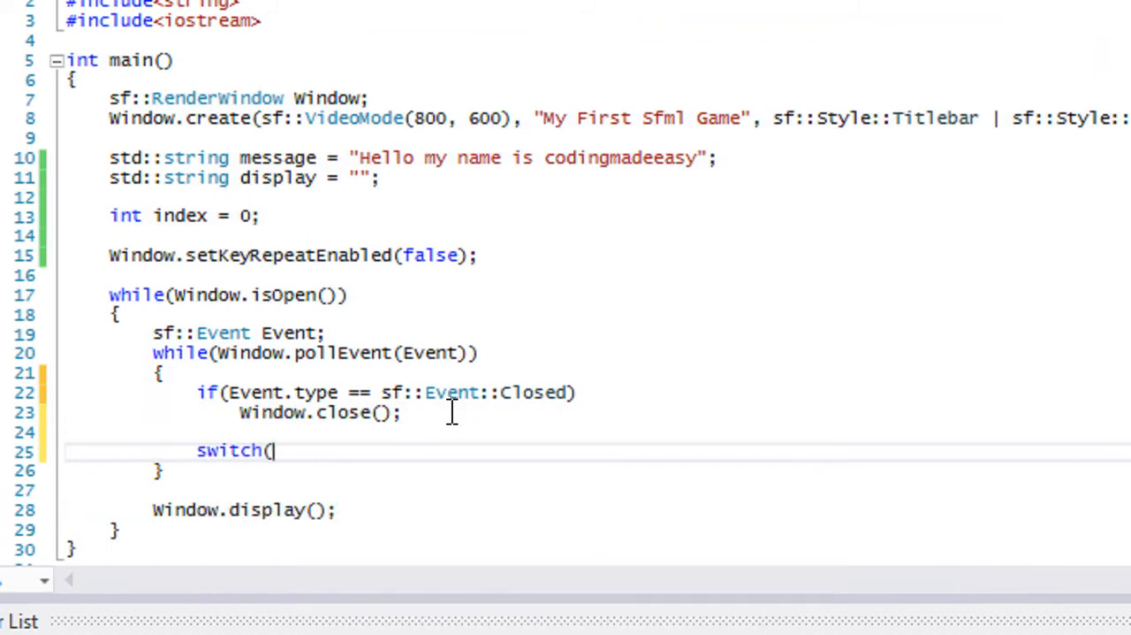
{"action": "type", "text": "Event.type"}
{"action": "type", "text": "case"}
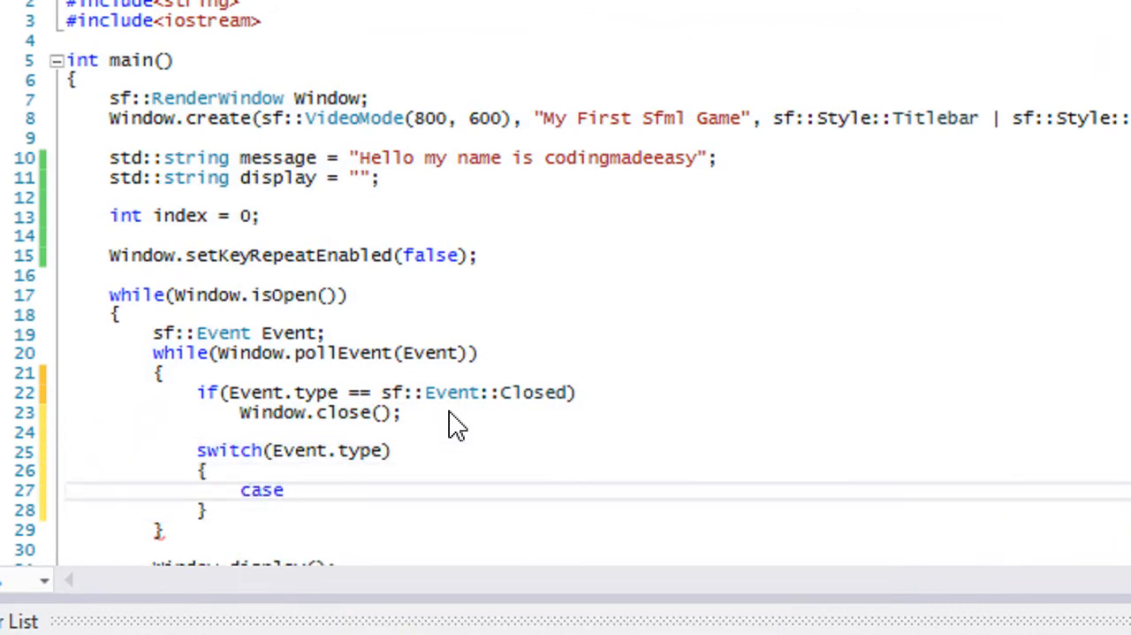
{"action": "type", "text": "sf::Event::Closed:"}
{"action": "type", "text": "Window.close"}
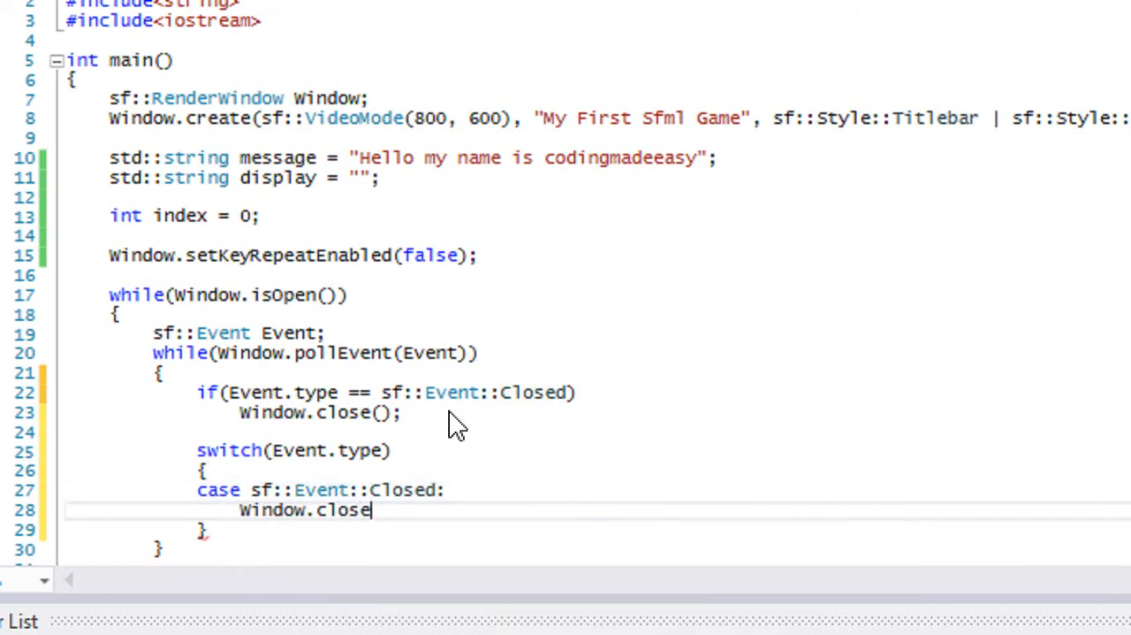
{"action": "type", "text": "();"}
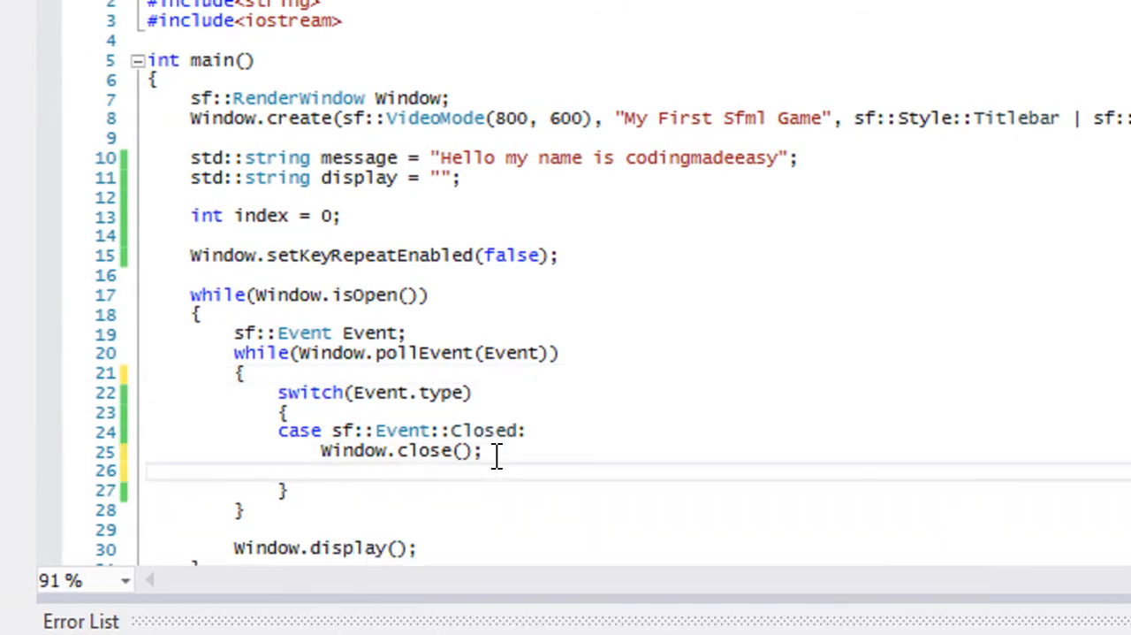
- Add case sf::Event::MouseEntered printing "Mouse within screen bounds", ending both cases with break;
{"action": "type", "text": "case sf"}
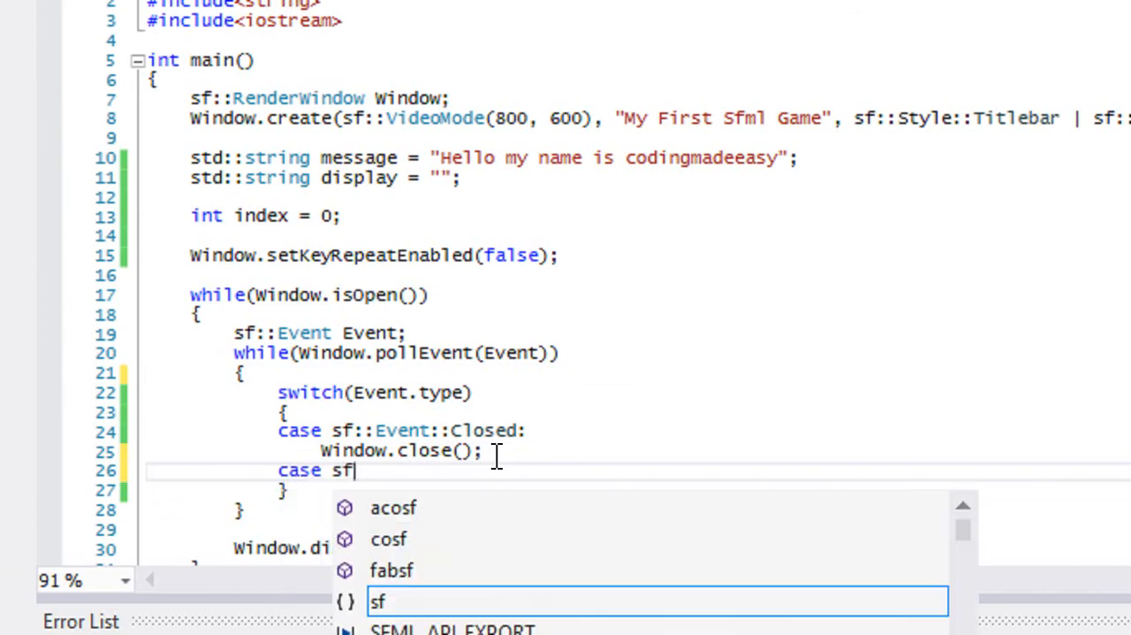
{"action": "type", "text": "::Event::MouseEntered:"}
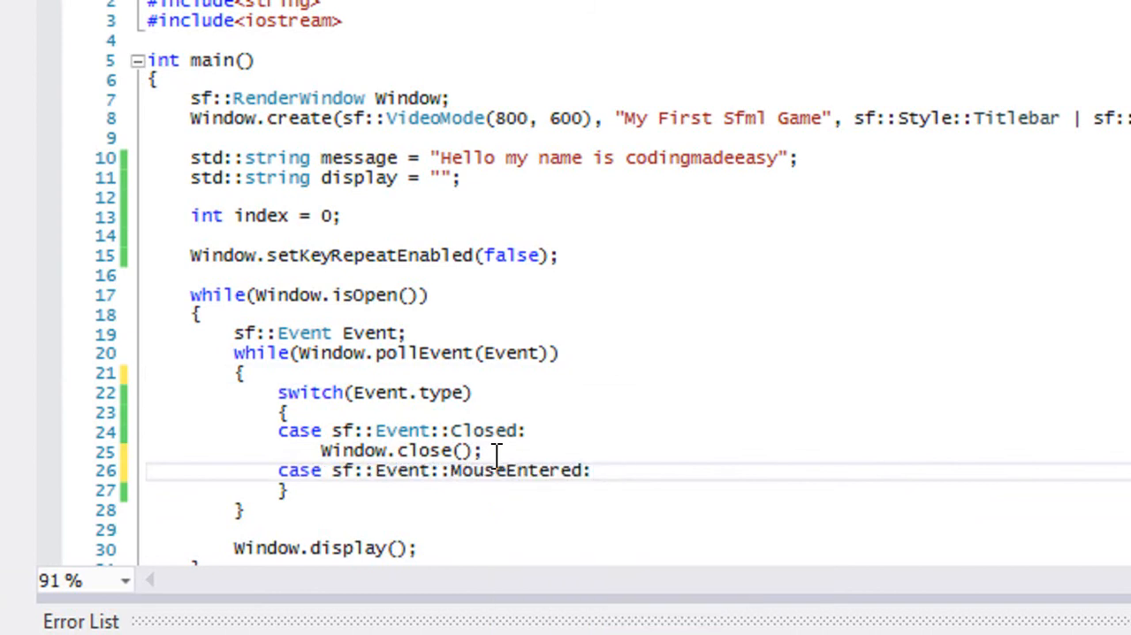
{"action": "type", "text": "std::cout <"}
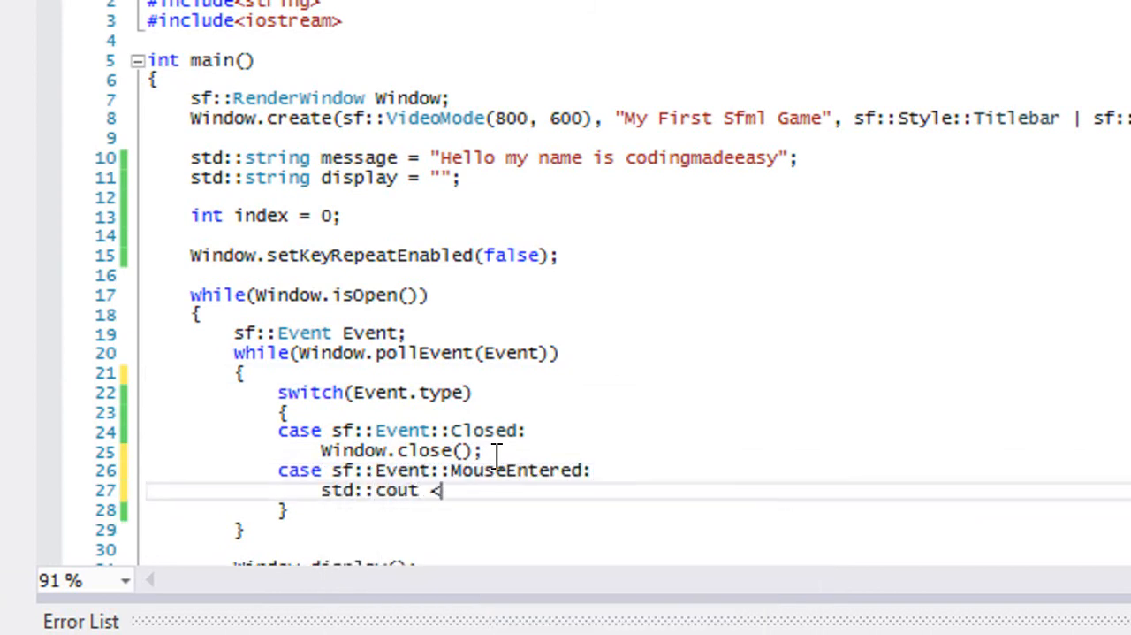
{"action": "type", "text": "< \"Mouse within screen"}
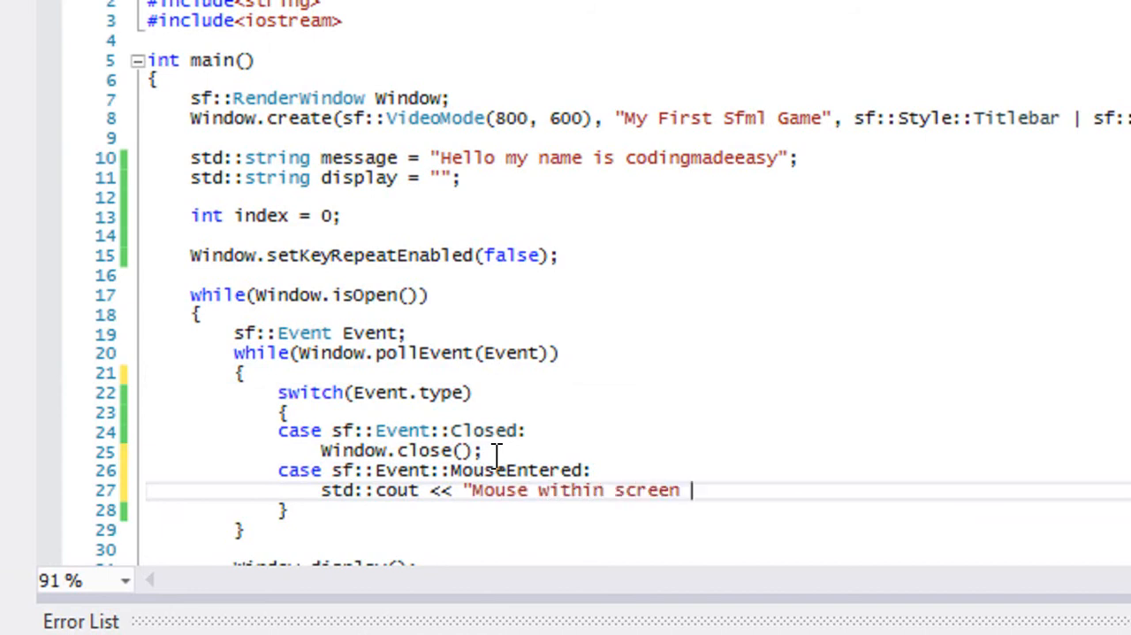
{"action": "type", "text": "bounds"}
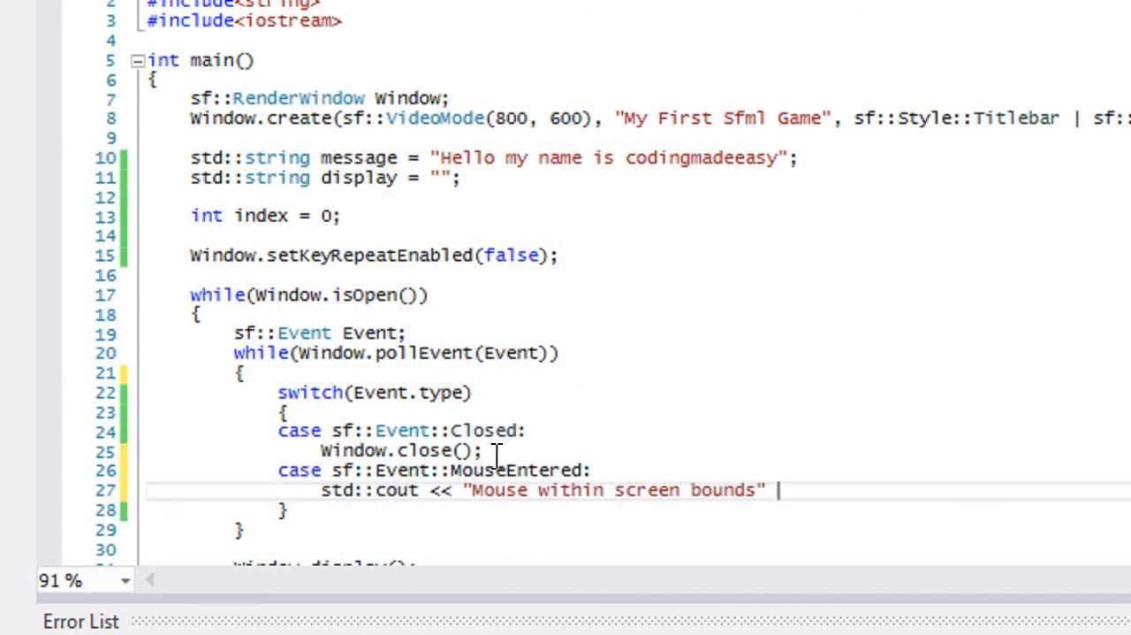
{"action": "type", "text": "<< std::neld"}
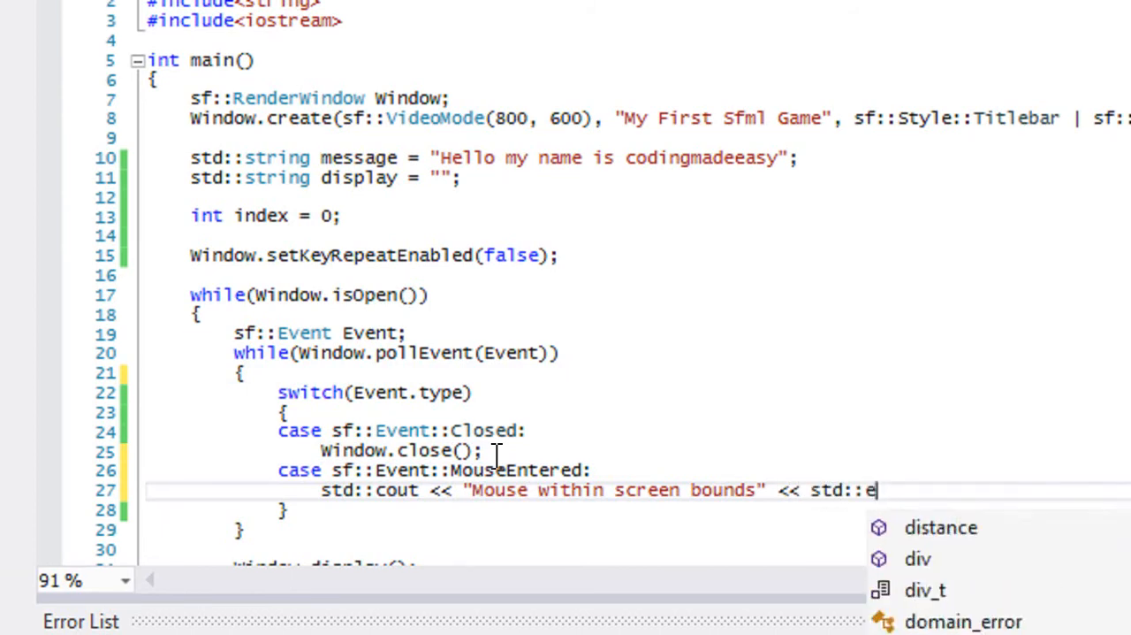
{"action": "type", "text": "ndl;"}
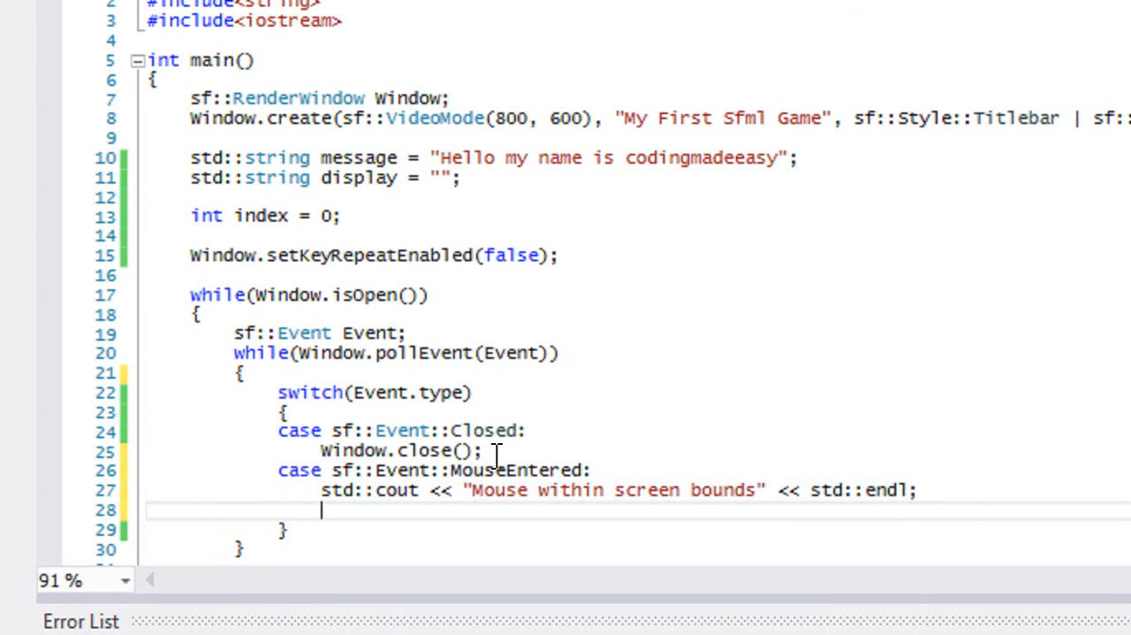
{"action": "type", "text": "break;"}
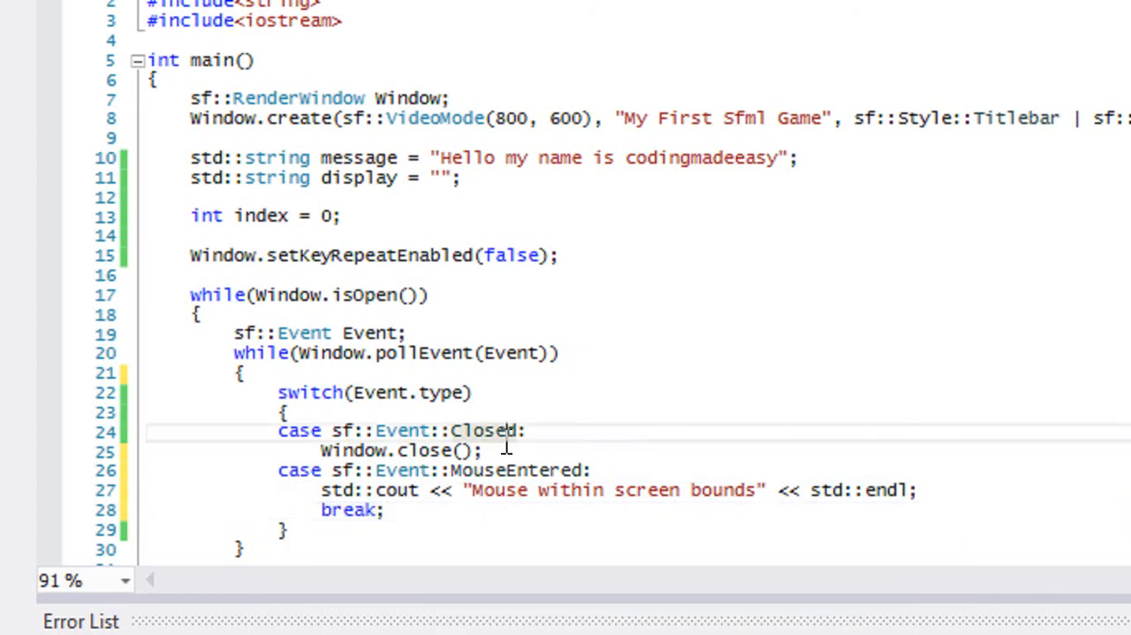
{"action": "type", "text": "break;"}
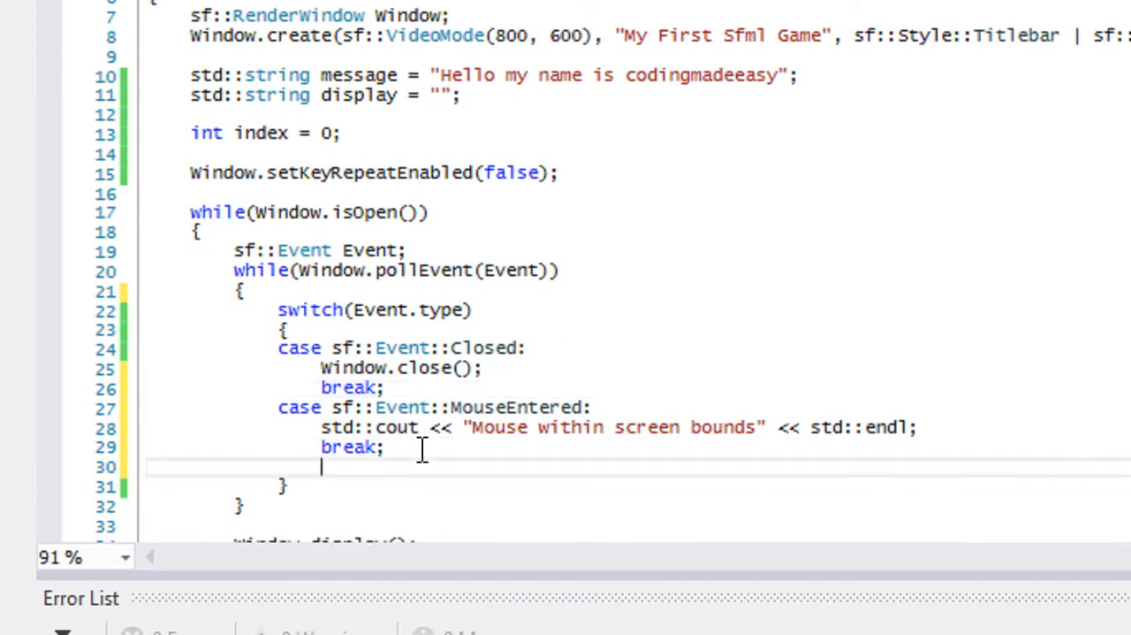
- Add case sf::Event::MouseLeft printing "Mouse NOT within screen bounds" with std::endl and break
{"action": "type", "text": "case sf::Event::MouseLeft:"}
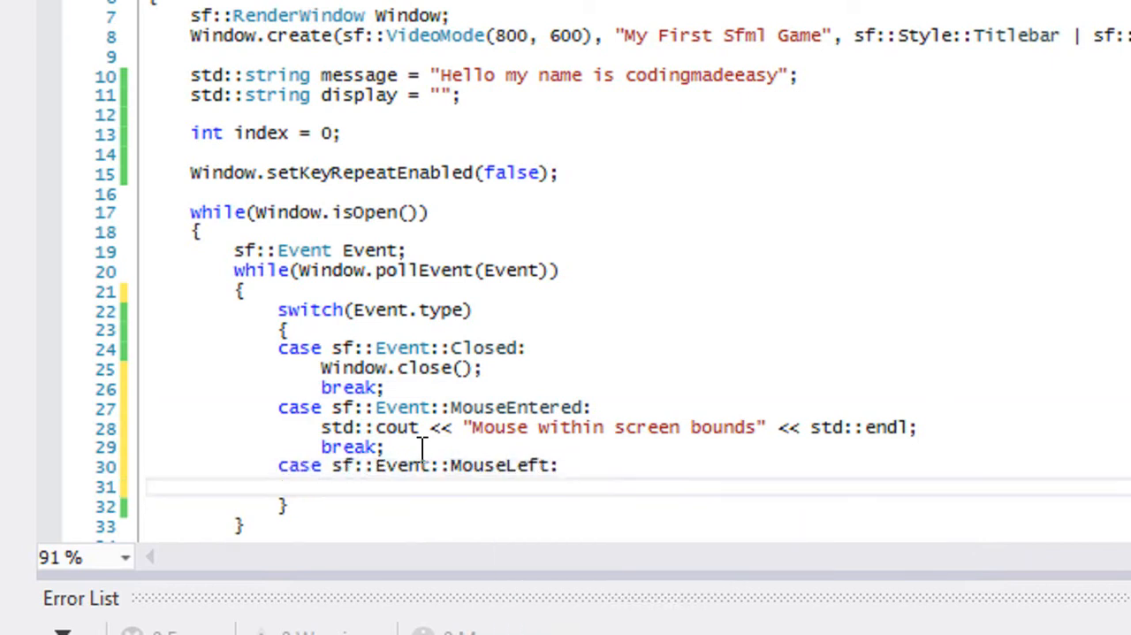
{"action": "type", "text": "std::cout << \""}
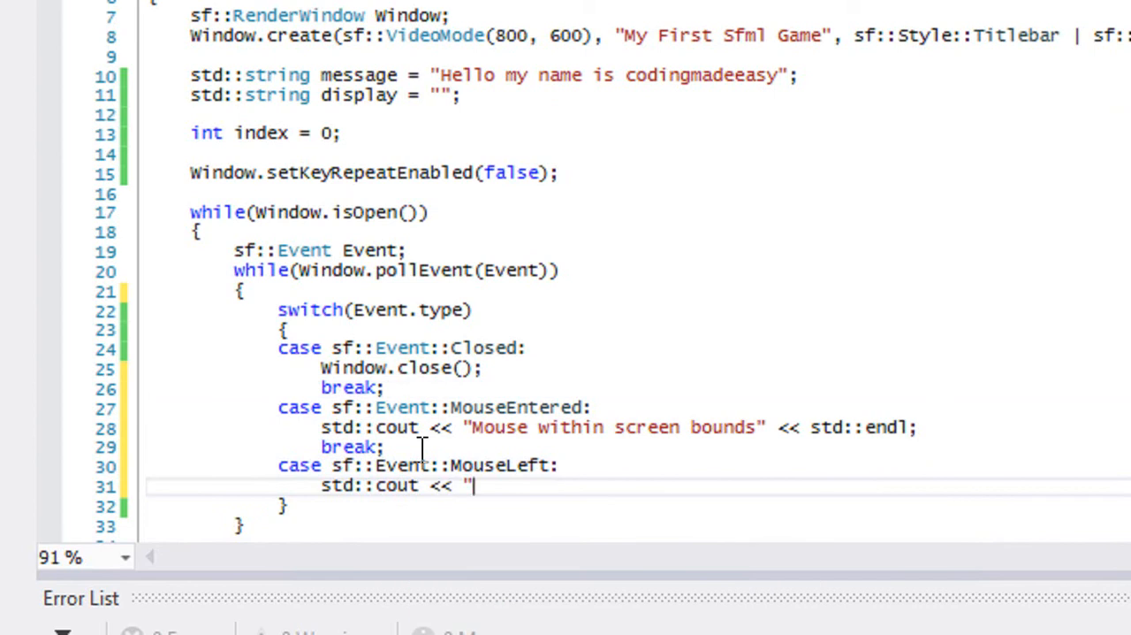
{"action": "type", "text": "Mouse NOT"}
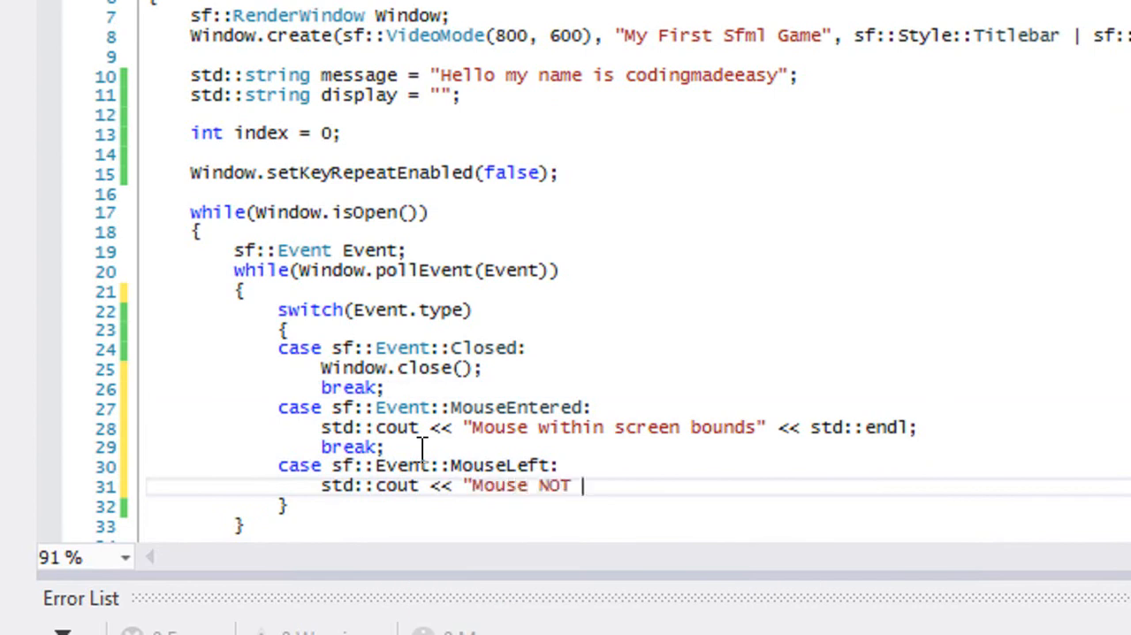
{"action": "type", "text": "within s"}
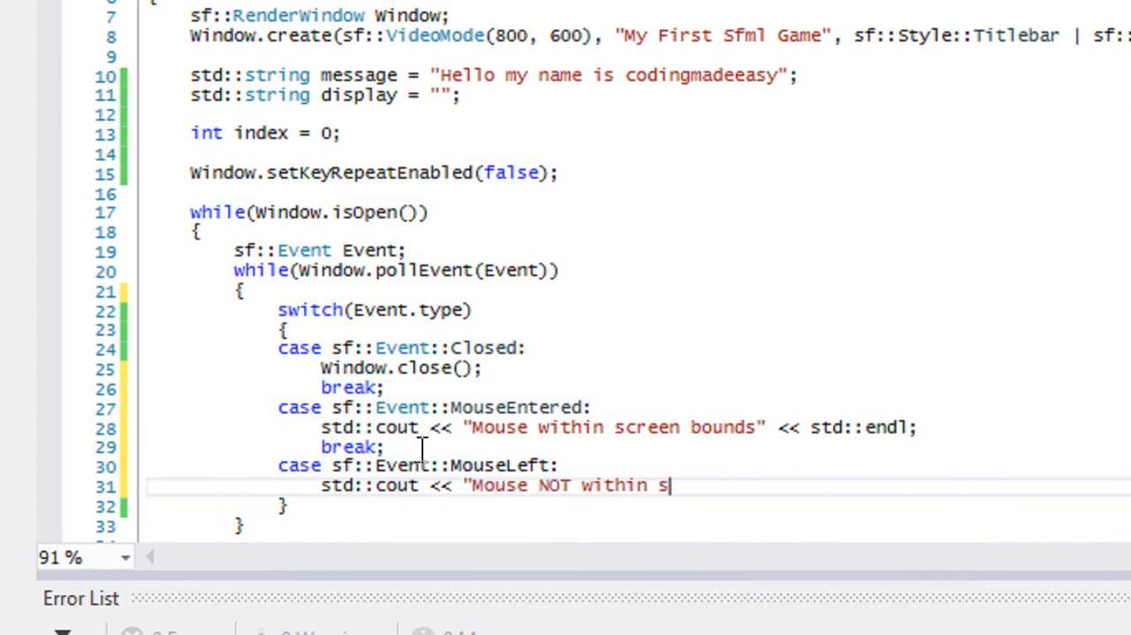
{"action": "type", "text": "creen bounds\" << std::endl;"}
{"action": "type", "text": "break;"}
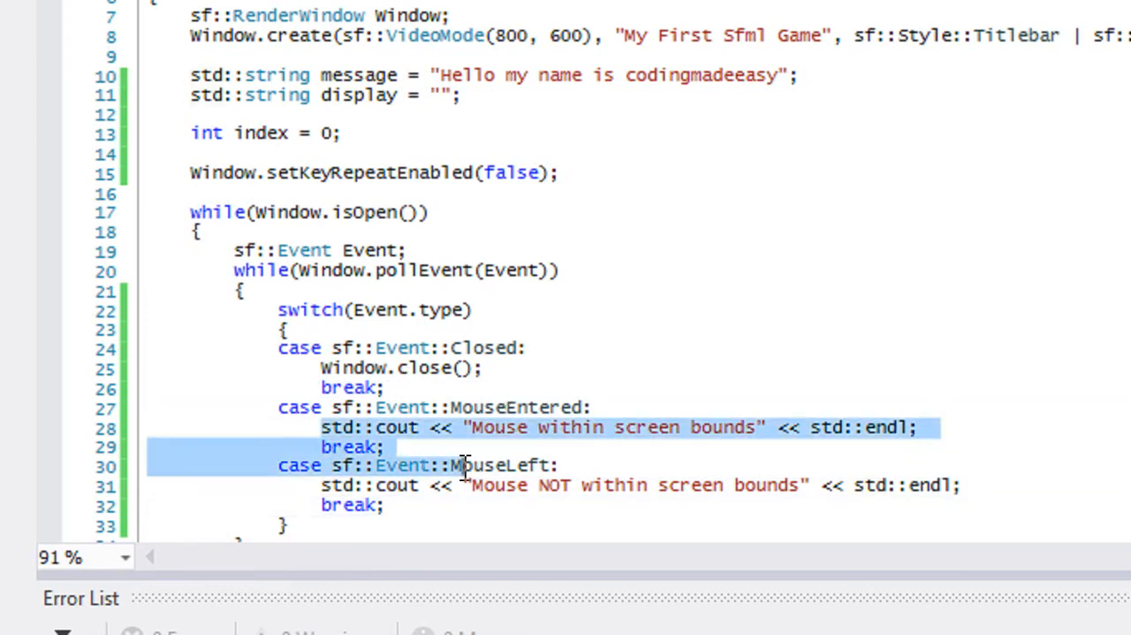
{"action": "left_click", "coordinate": [591, 406]}
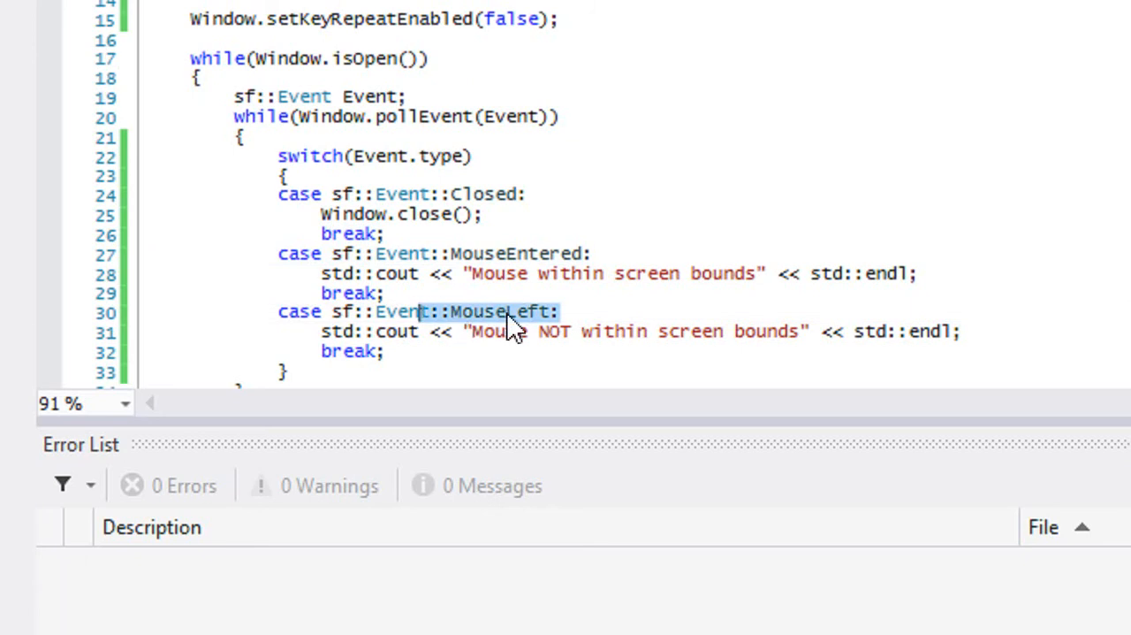
{"action": "left_click", "coordinate": [699, 370]}
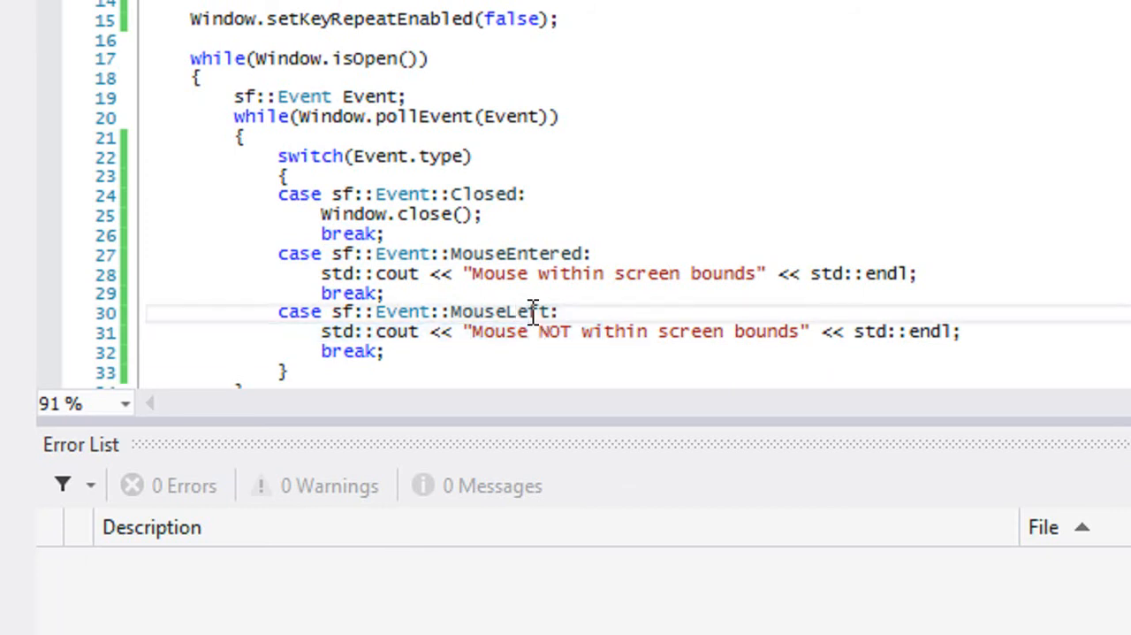
{"action": "mouse_move", "coordinate": [504, 311]}
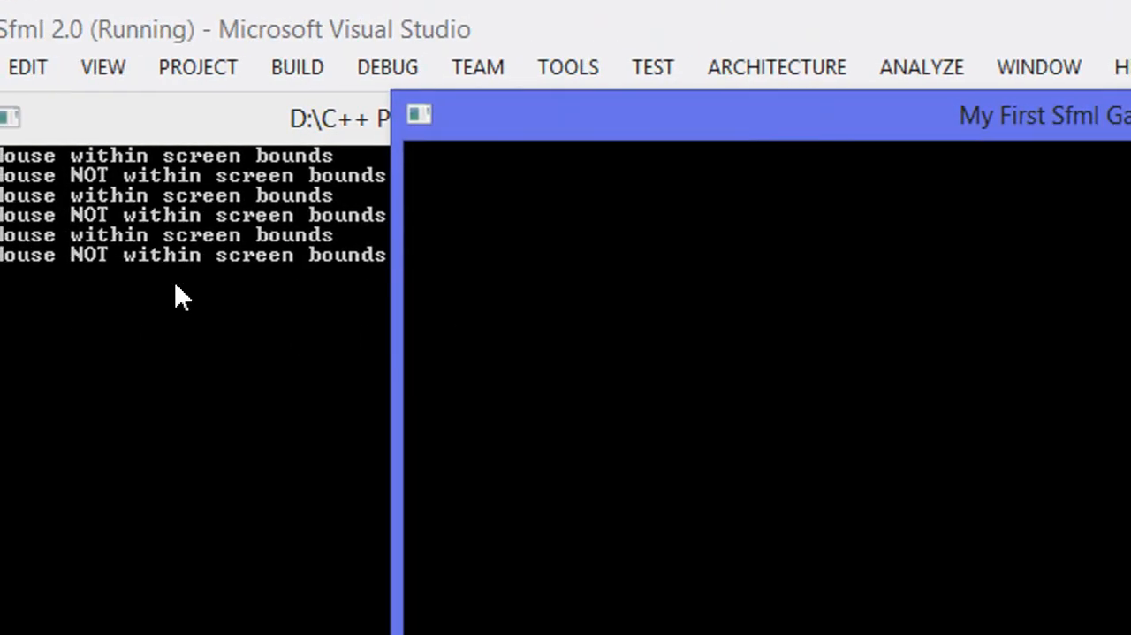
{"action": "mouse_move", "coordinate": [499, 323]}
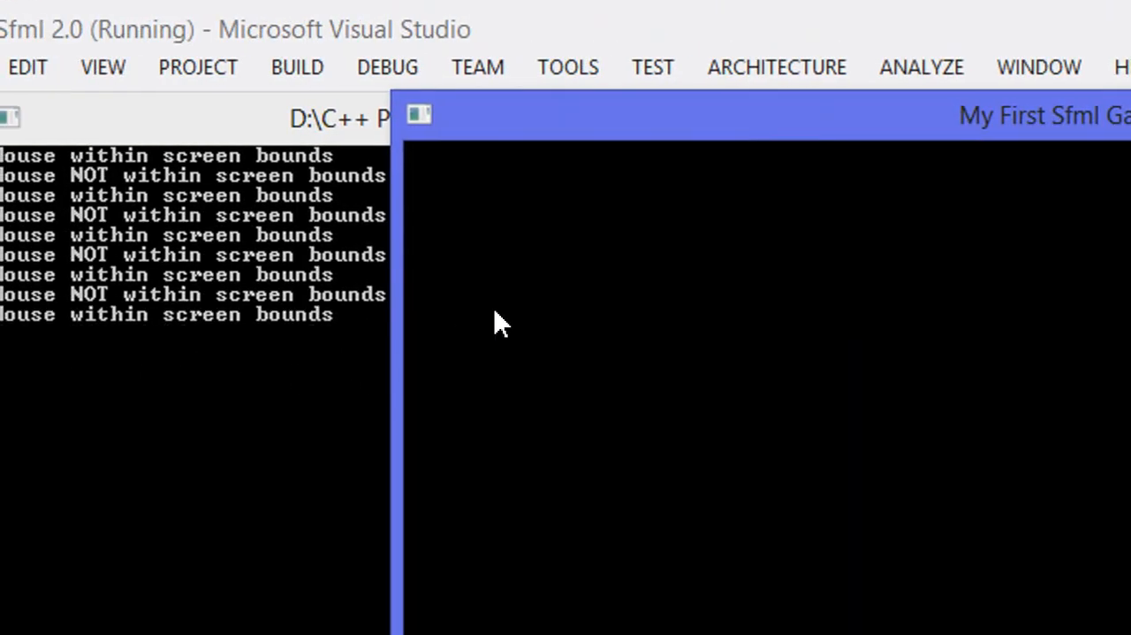
{"action": "mouse_move", "coordinate": [283, 343]}
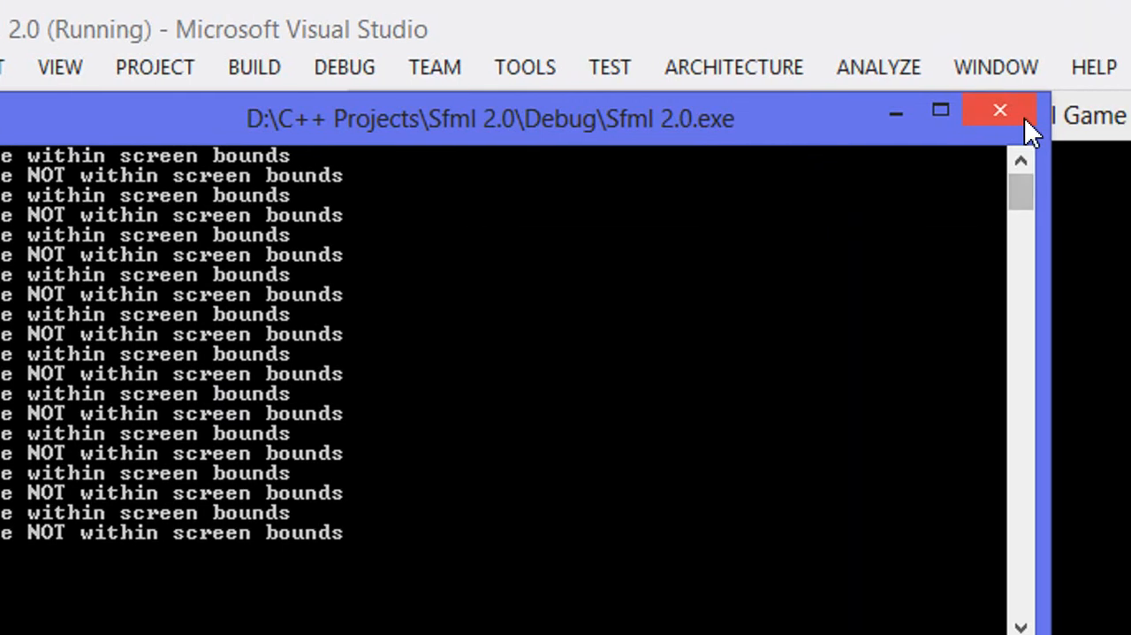
- Close the SFML program's console window after checking the enter/leave messages
{"action": "left_click", "coordinate": [1000, 110]}
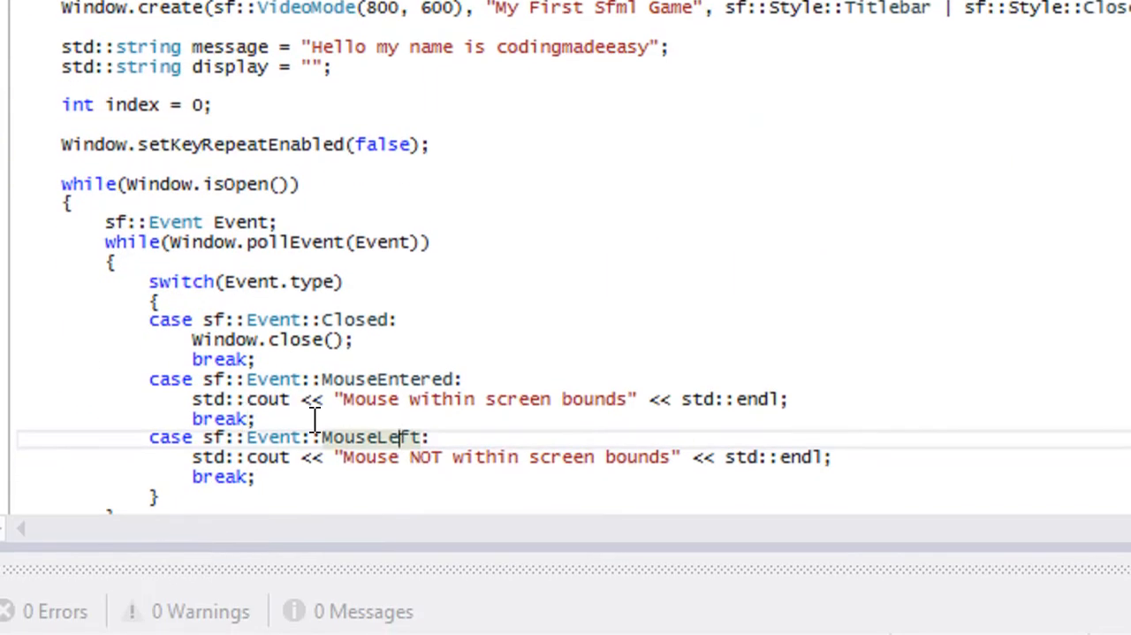
- Add a new case sf::Event::MouseMoved line after the MouseLeft break
{"action": "scroll", "scroll_direction": "down", "scroll_amount": 3}
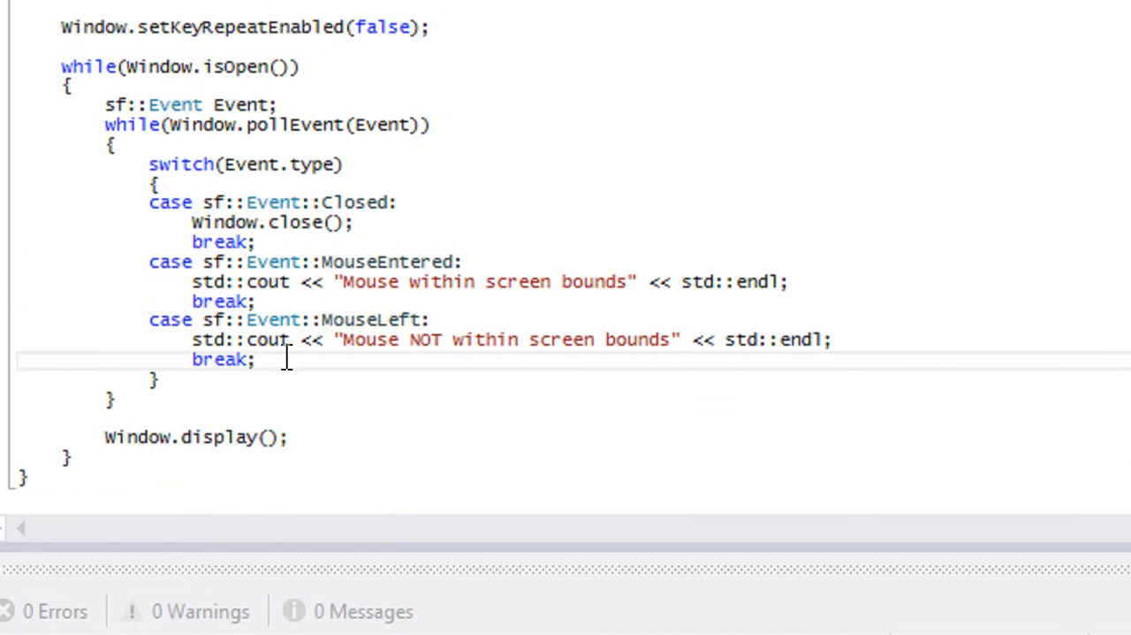
{"action": "key", "text": "Return"}
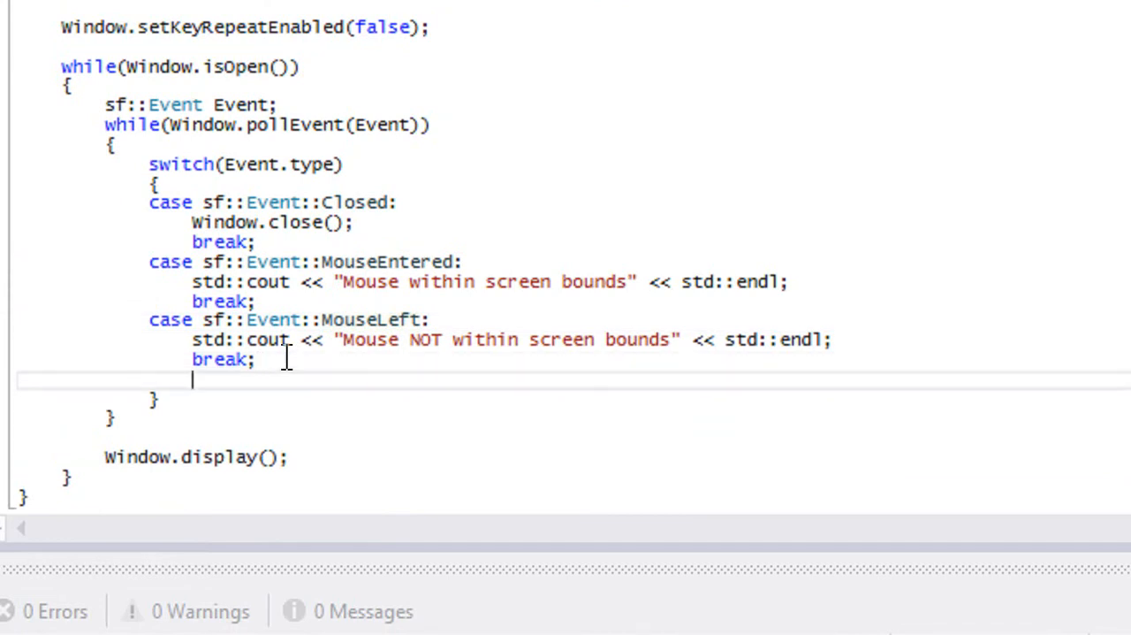
{"action": "type", "text": "case s"}
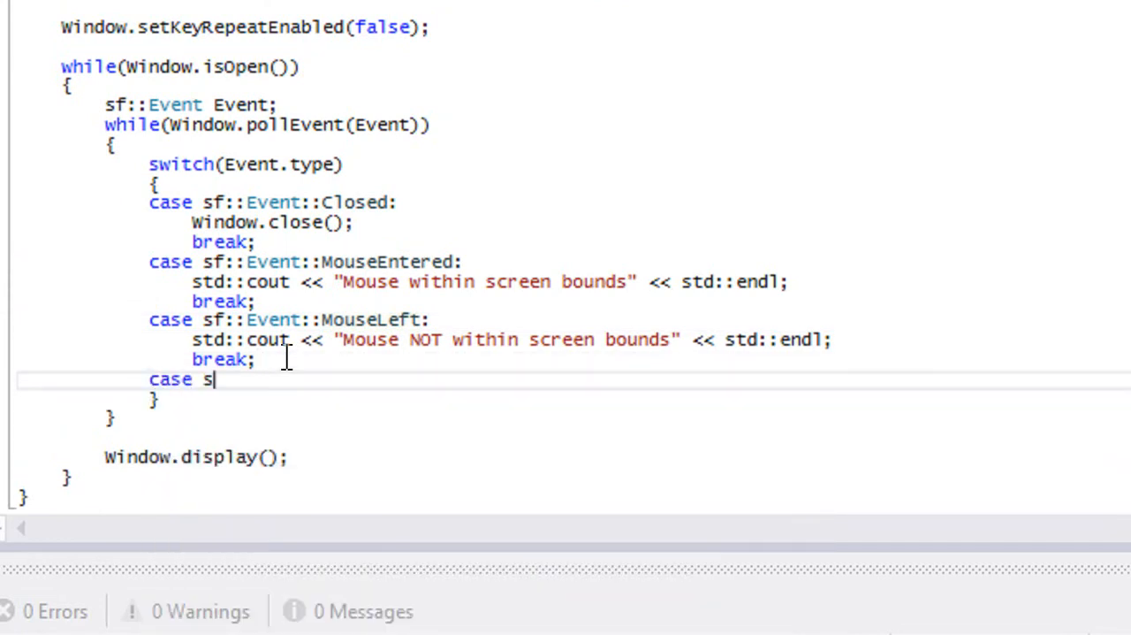
{"action": "type", "text": "f::Event::m"}
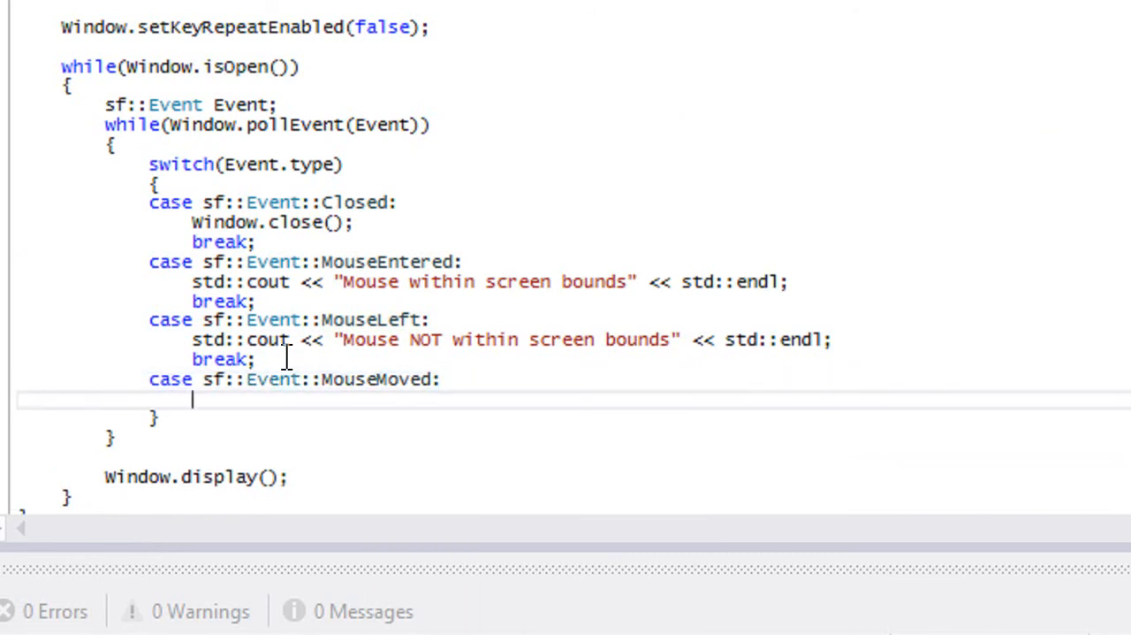
- Print "Mouse Coord X: " with Event.mouseMove.x and "Y: " with Event.mouseMove.y, then std::endl
{"action": "type", "text": "std::cout"}
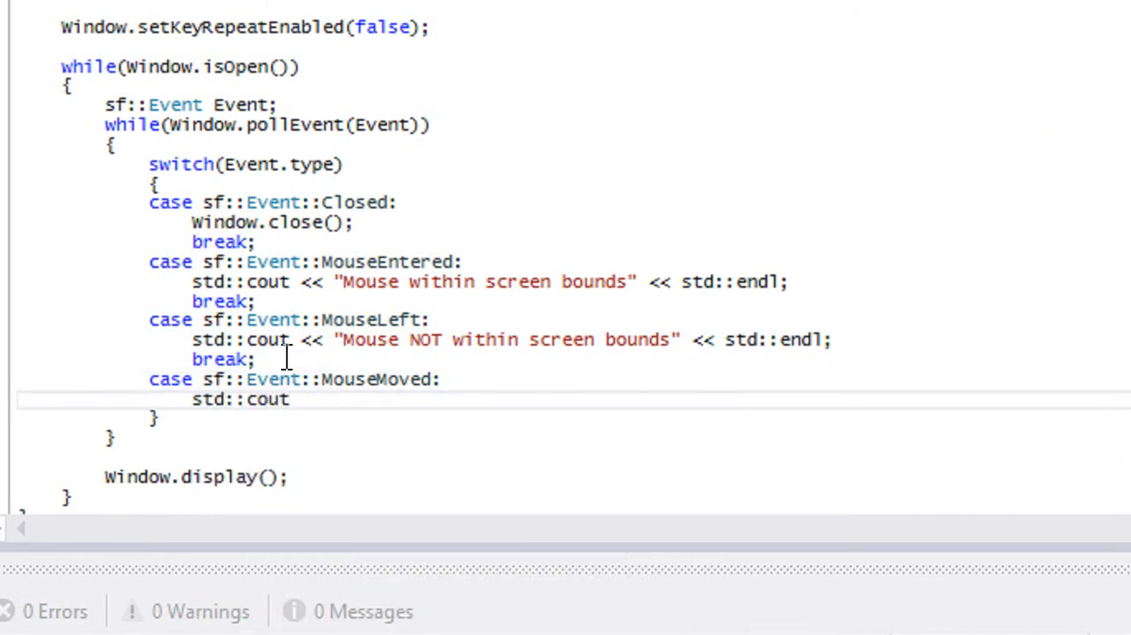
{"action": "type", "text": "<< \"Mo"}
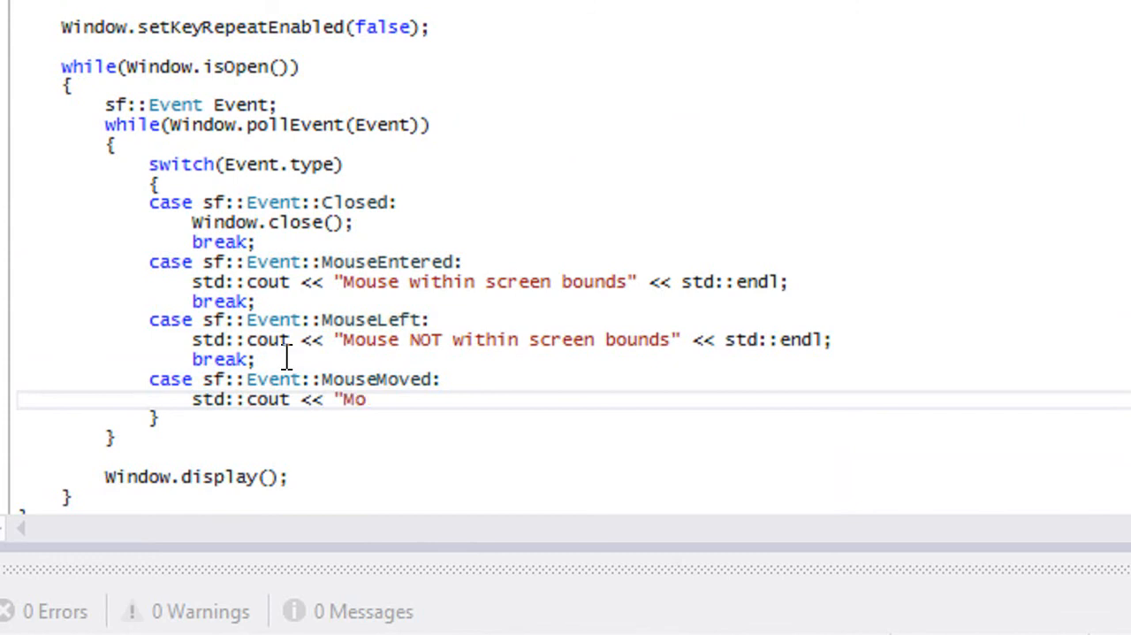
{"action": "type", "text": "use Coord"}
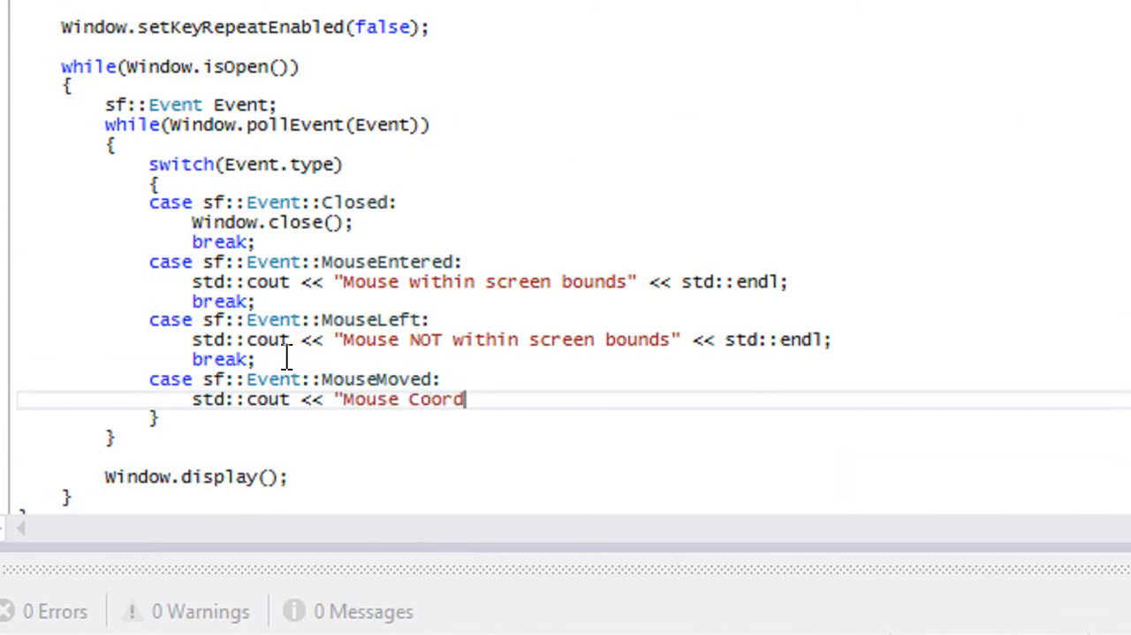
{"action": "type", "text": "X"}
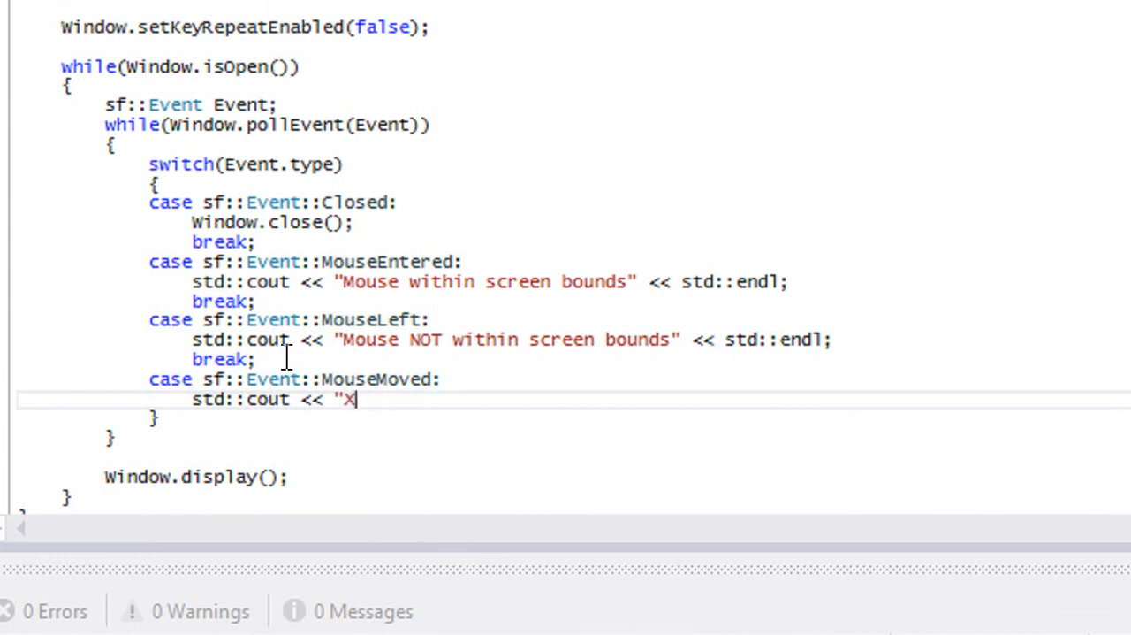
{"action": "type", "text": ": \" <<"}
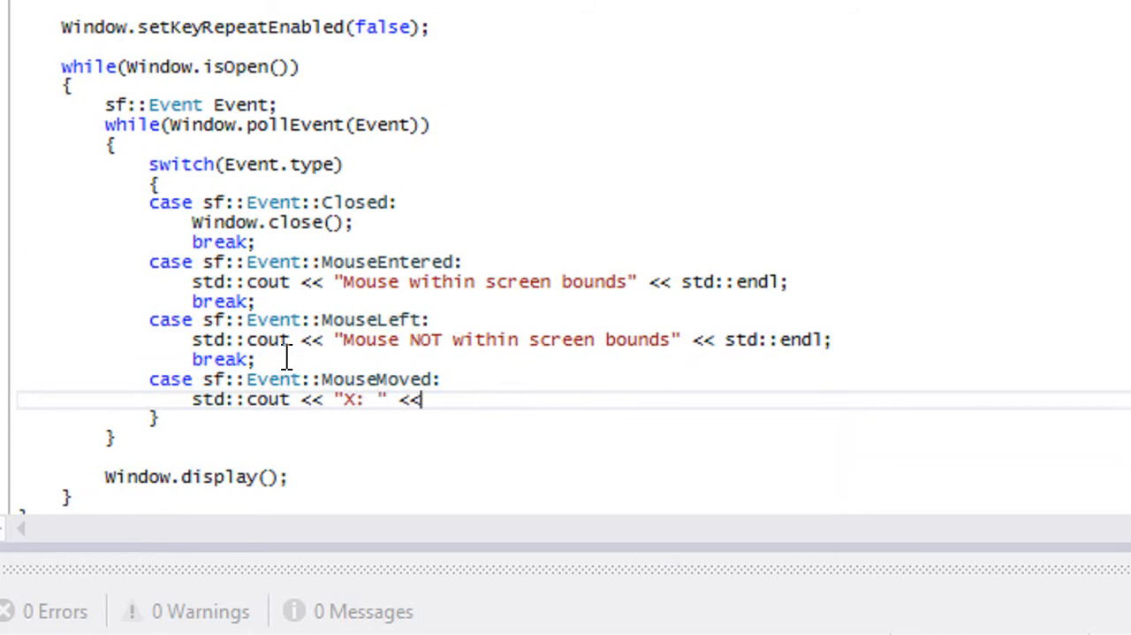
{"action": "type", "text": "Even"}
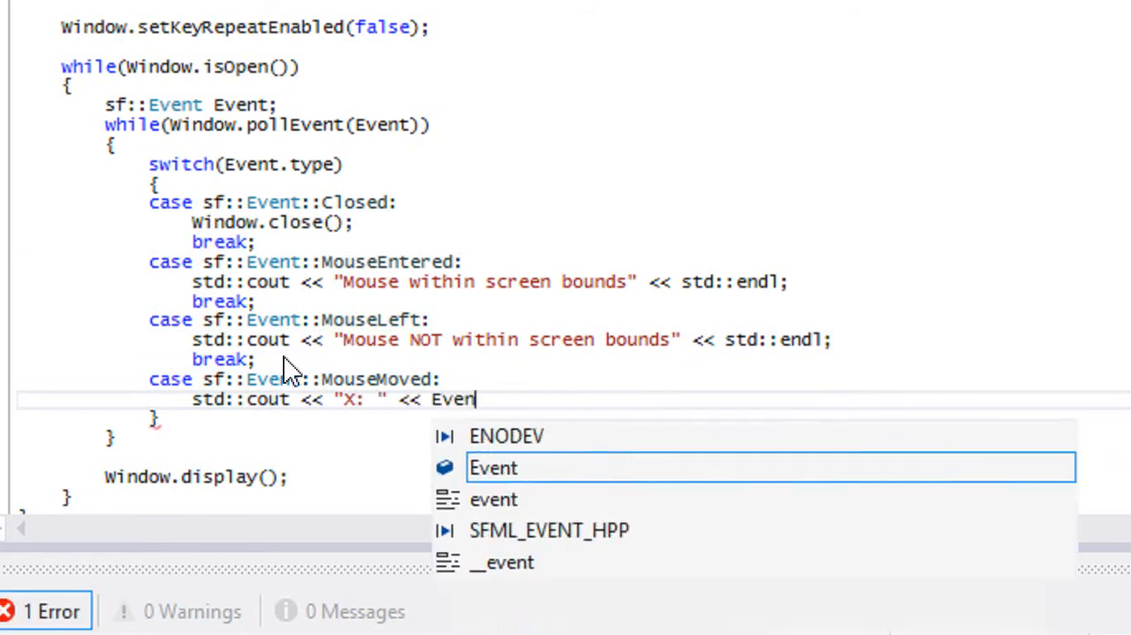
{"action": "type", "text": "t.mouseMove.x << \""}
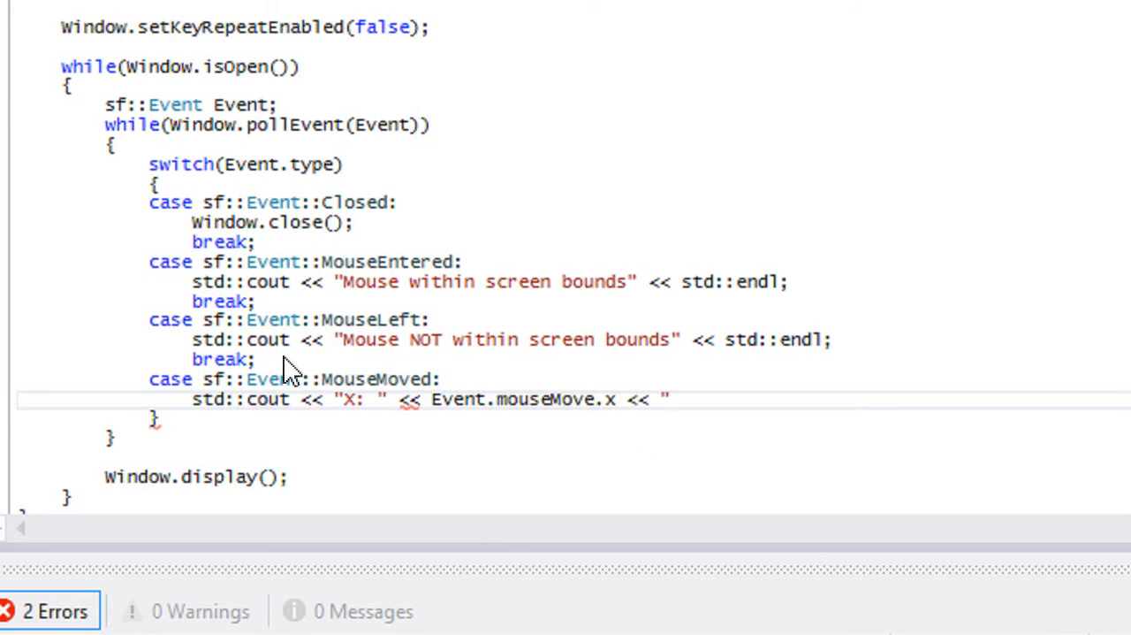
{"action": "type", "text": "Y: \""}
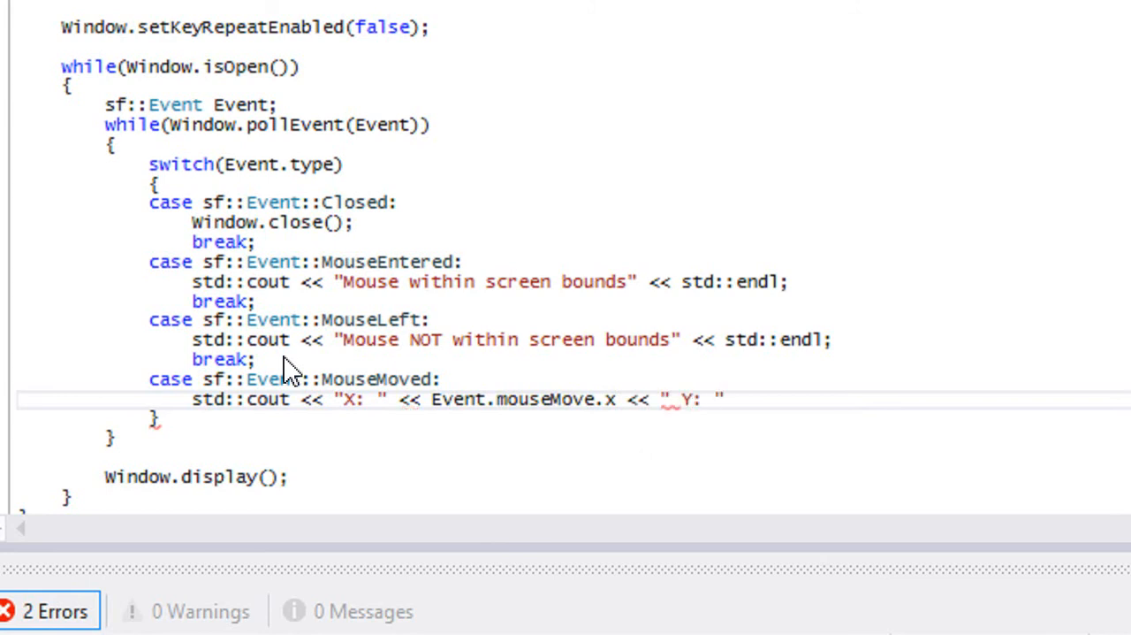
{"action": "type", "text": "<< Event."}
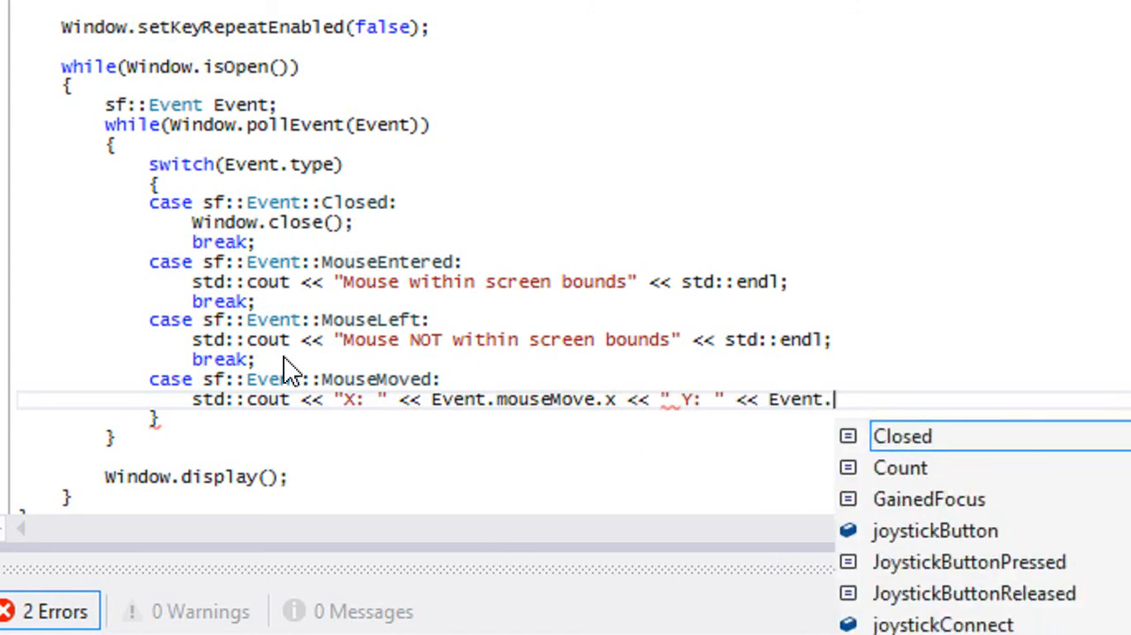
{"action": "type", "text": "mousemo"}
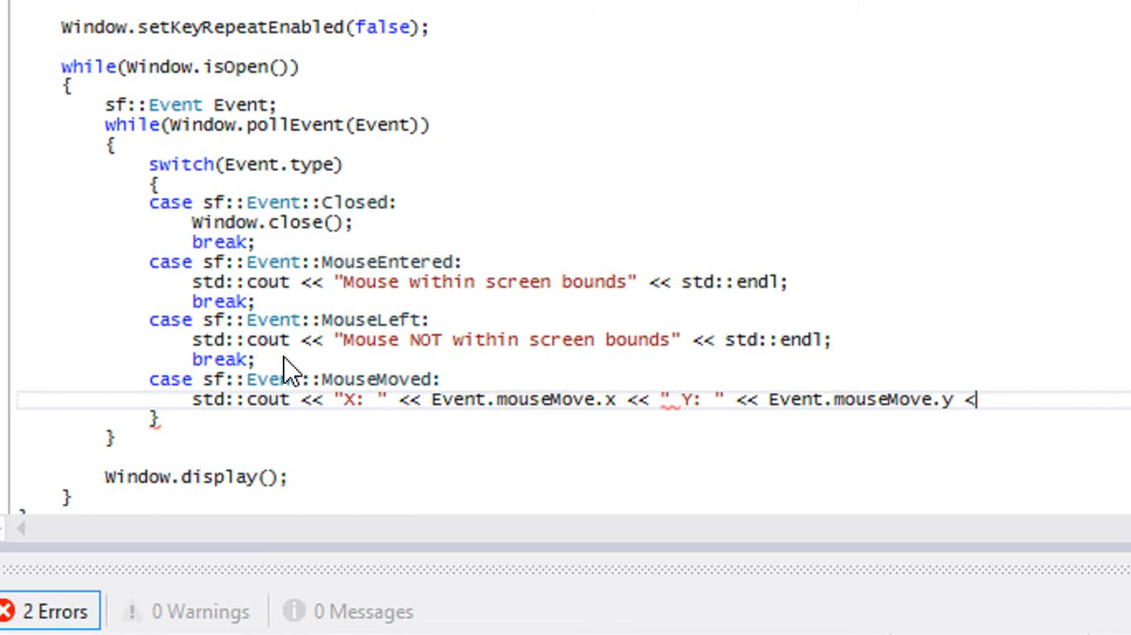
{"action": "type", "text": "<< std::endl;"}
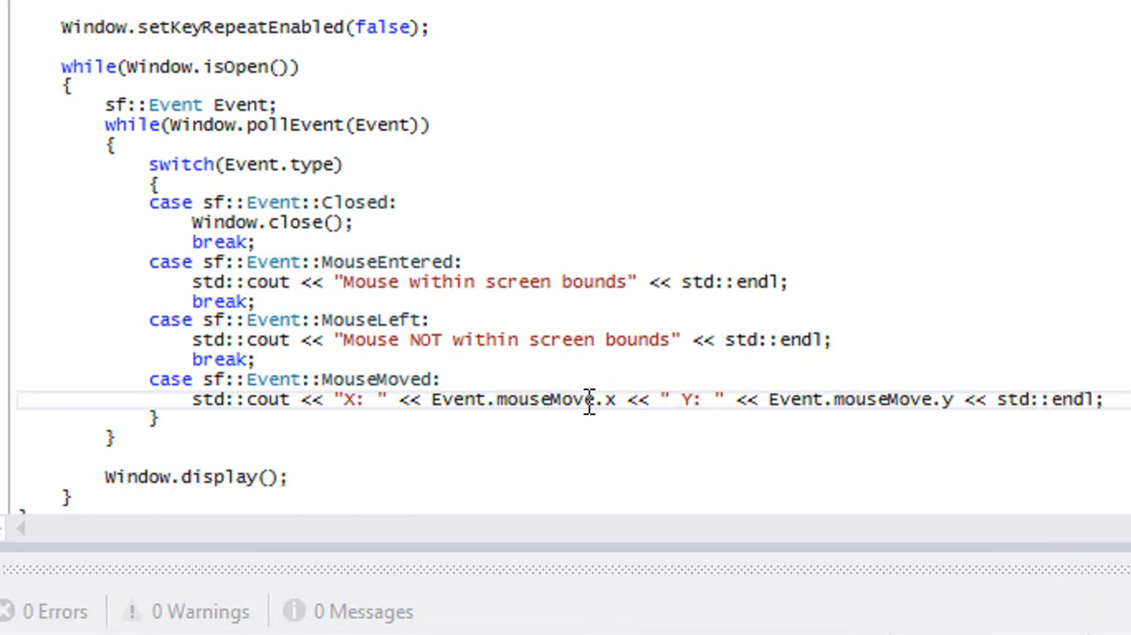
{"action": "mouse_move", "coordinate": [610, 398]}
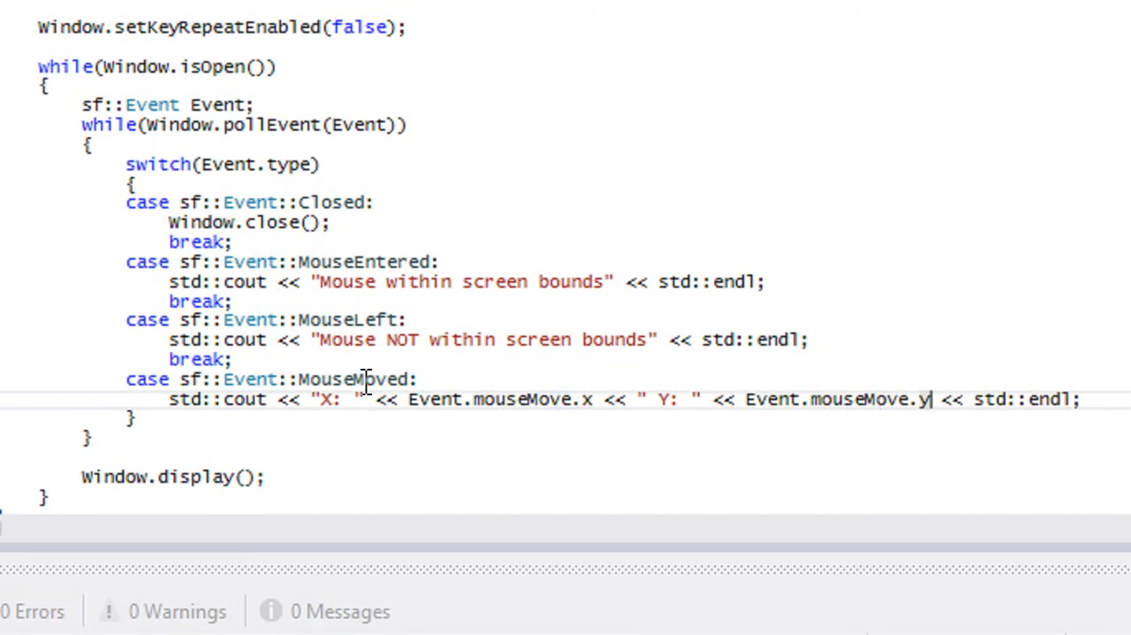
- Scroll the editor right along the MouseMoved cout line
{"action": "scroll", "scroll_direction": "right", "scroll_amount": 3}
{"action": "type", "text": "break;"}
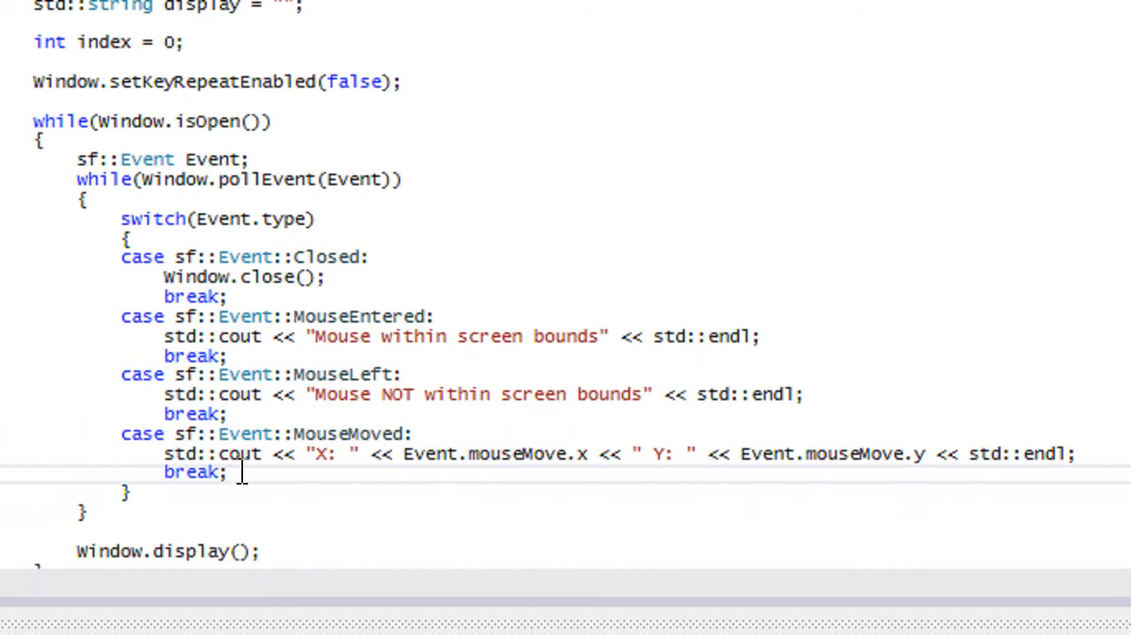
- Add case sf::Event::MouseButtonPressed and begin if(Event.mouseButton.button == sf::Mouse::, browsing its members
{"action": "type", "text": "case \""}
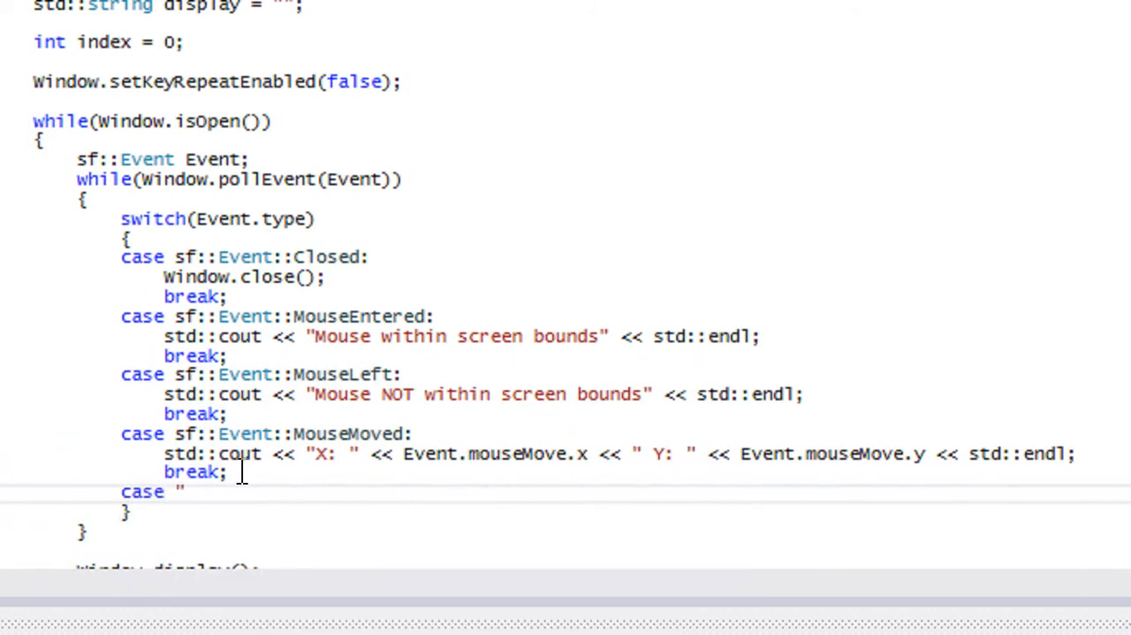
{"action": "type", "text": "sf::Event::MouseBut"}
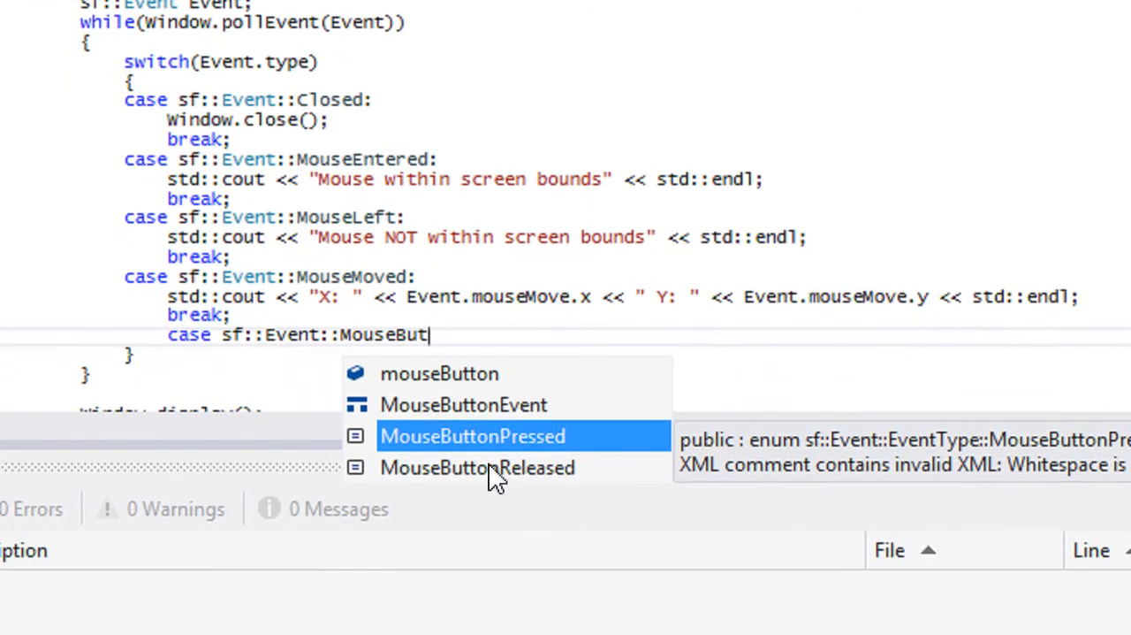
{"action": "mouse_move", "coordinate": [521, 455]}
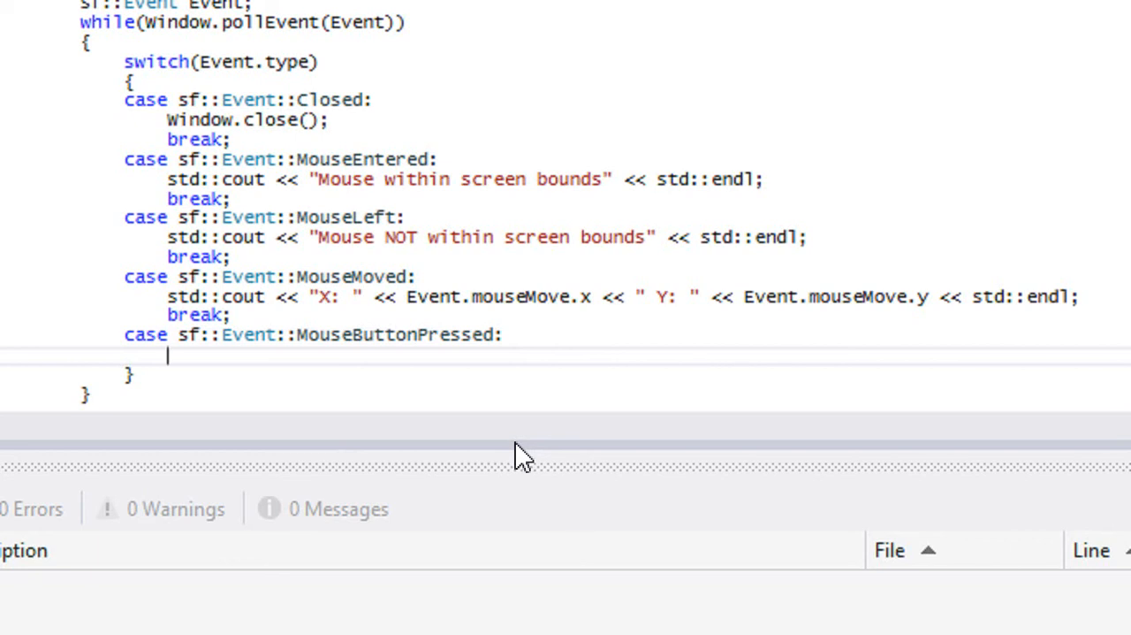
{"action": "type", "text": "if("}
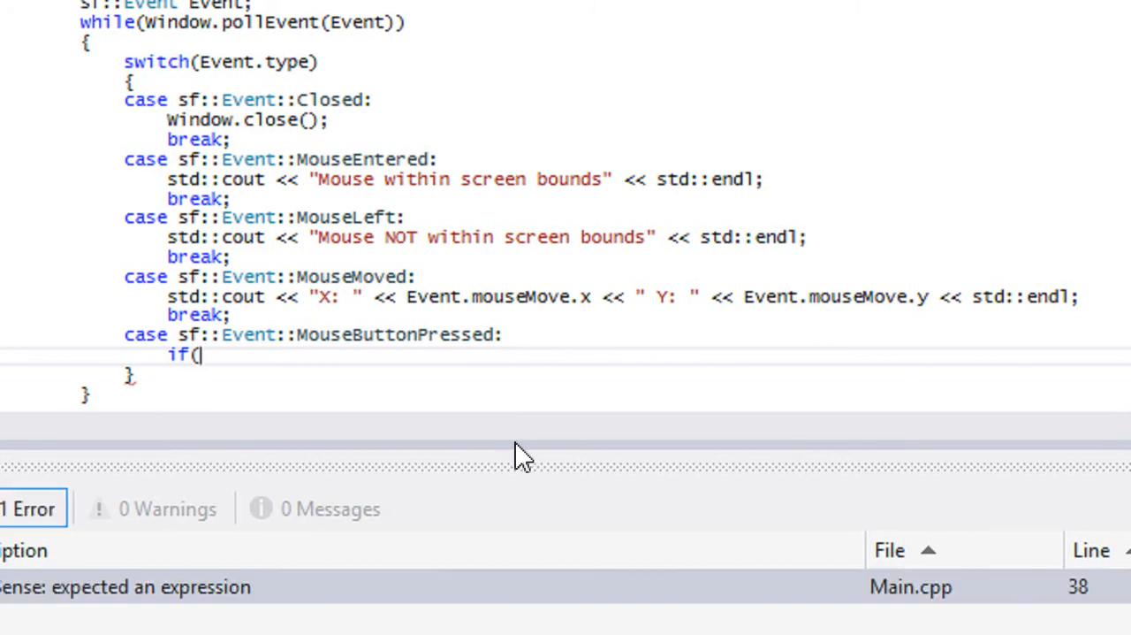
{"action": "type", "text": "Event.mouseButton.button == sf:"}
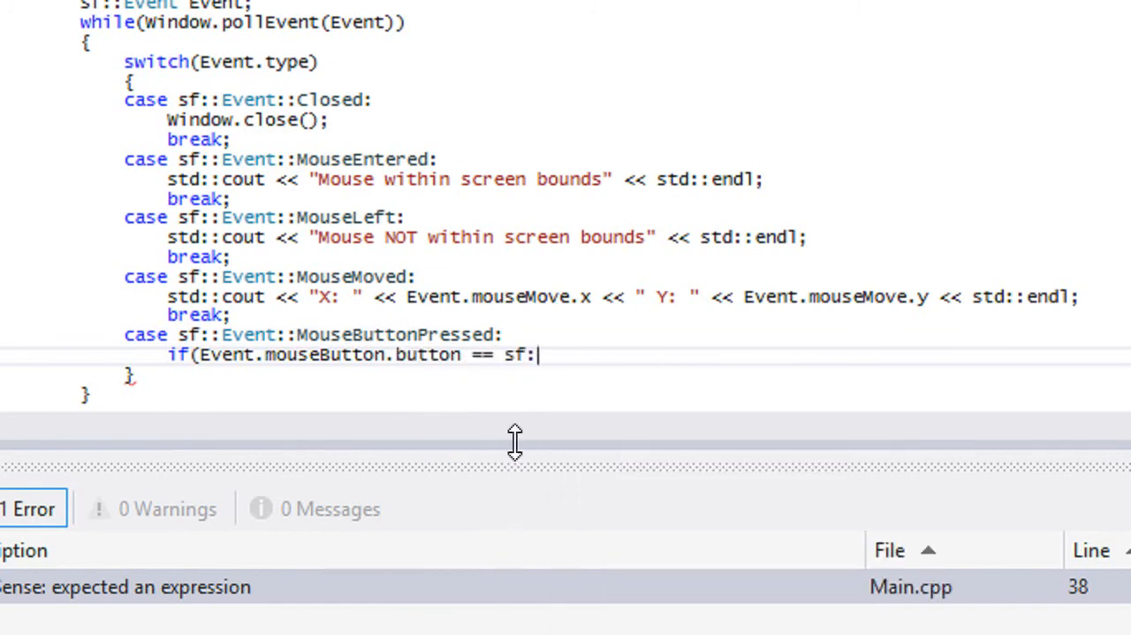
{"action": "type", "text": "Mouse::L"}
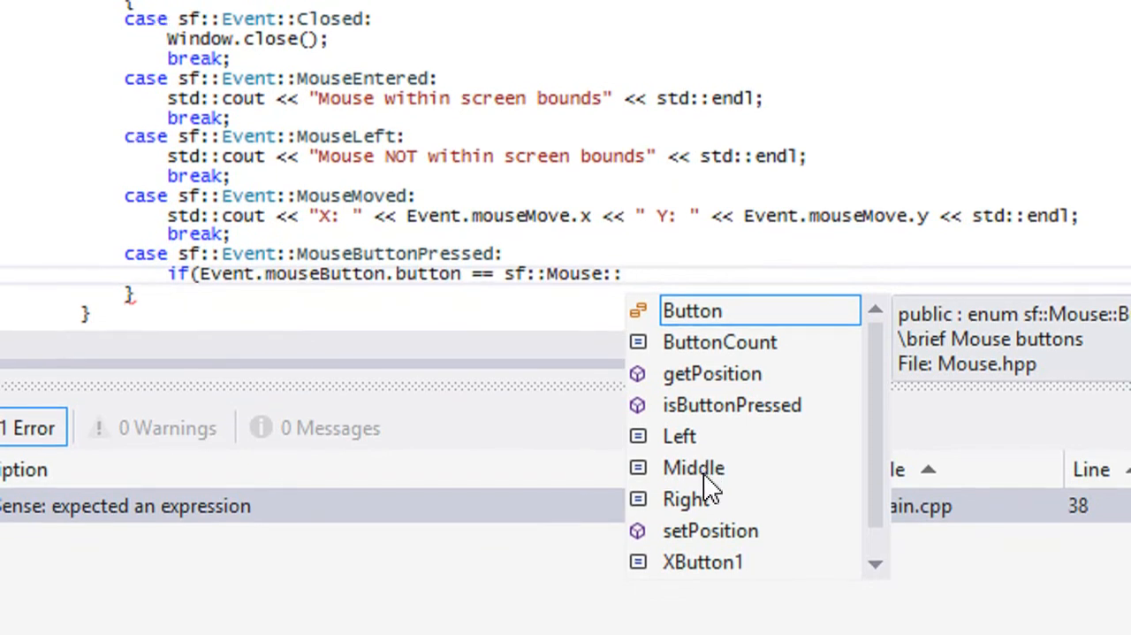
{"action": "scroll", "scroll_direction": "up", "scroll_amount": 3}
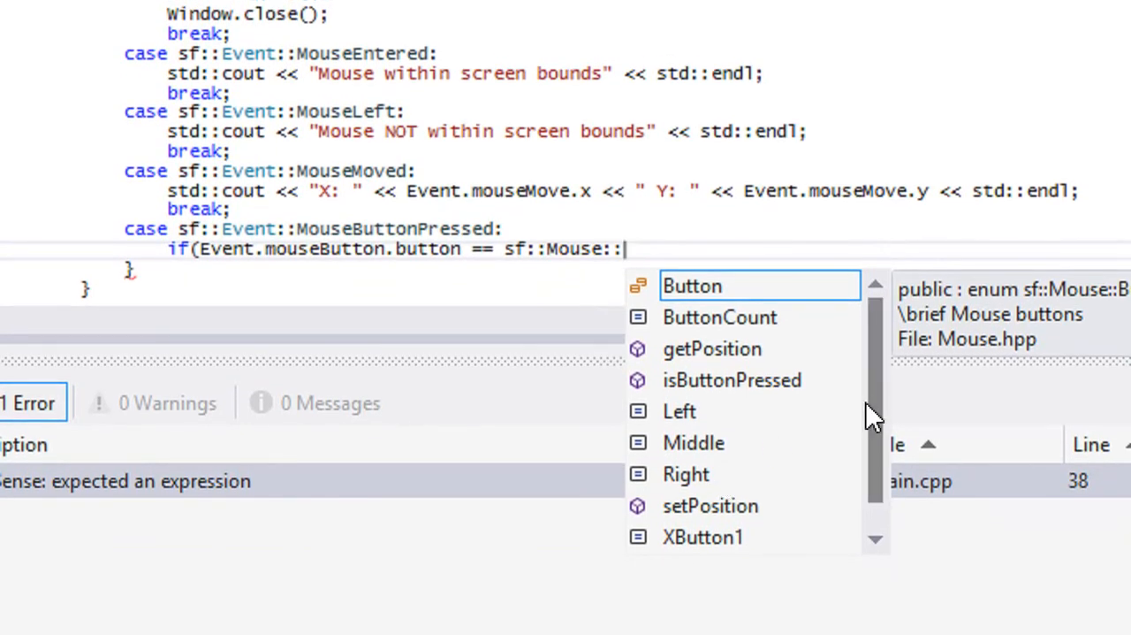
{"action": "scroll", "scroll_direction": "down", "scroll_amount": 3}
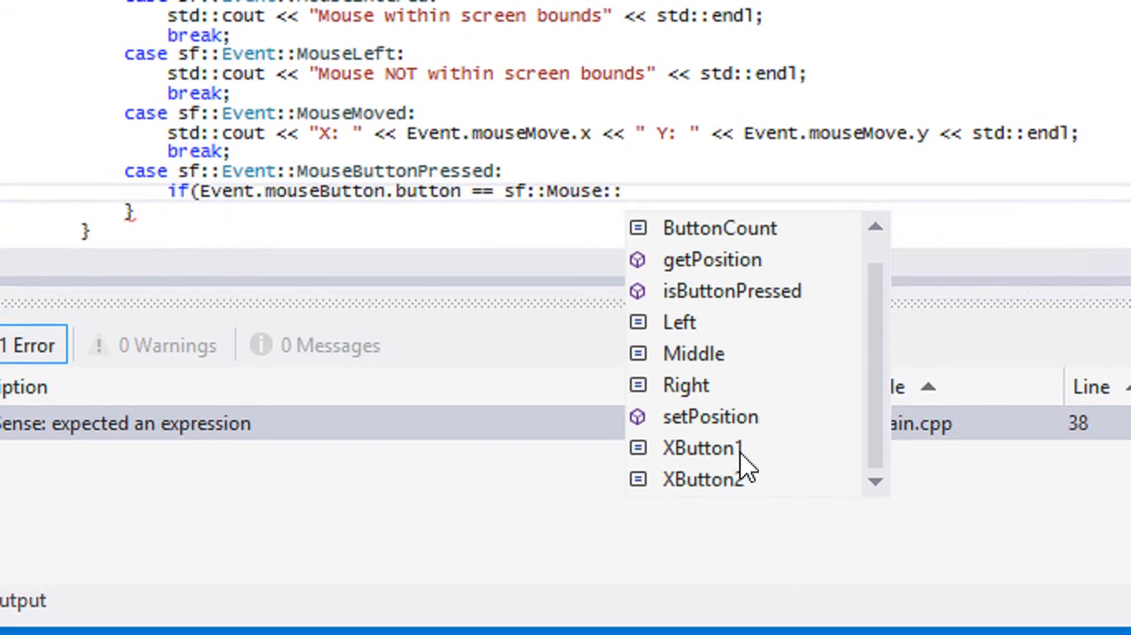
- Check for sf::Mouse::Left and print "Left Button Pressed at: X: " with the click's x and Y
{"action": "type", "text": "Left)"}
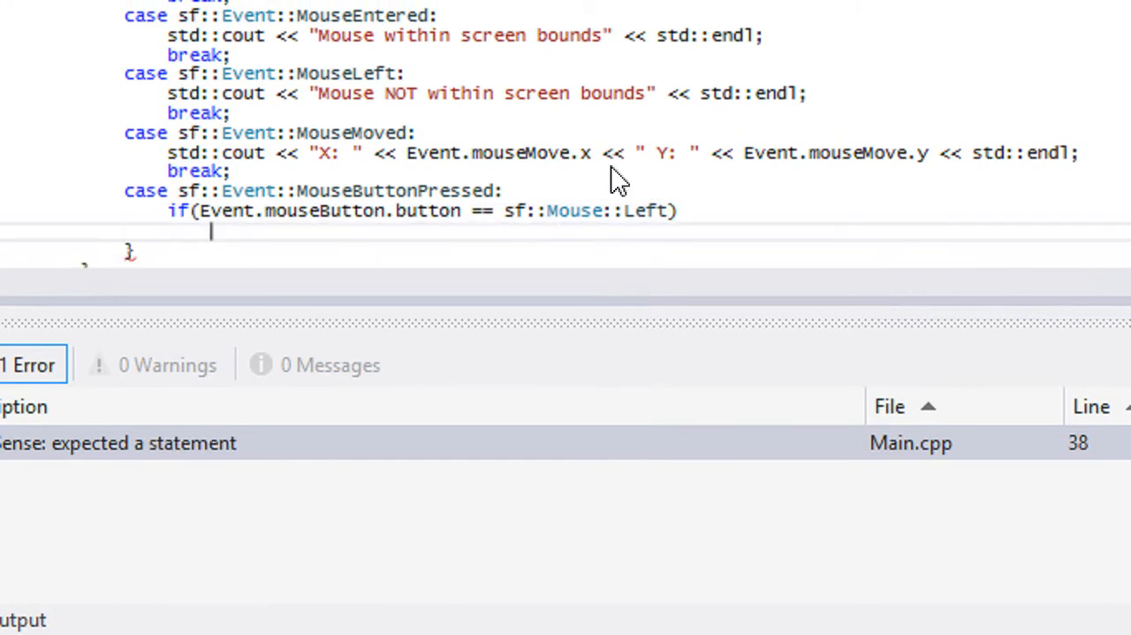
{"action": "type", "text": "std::cout <"}
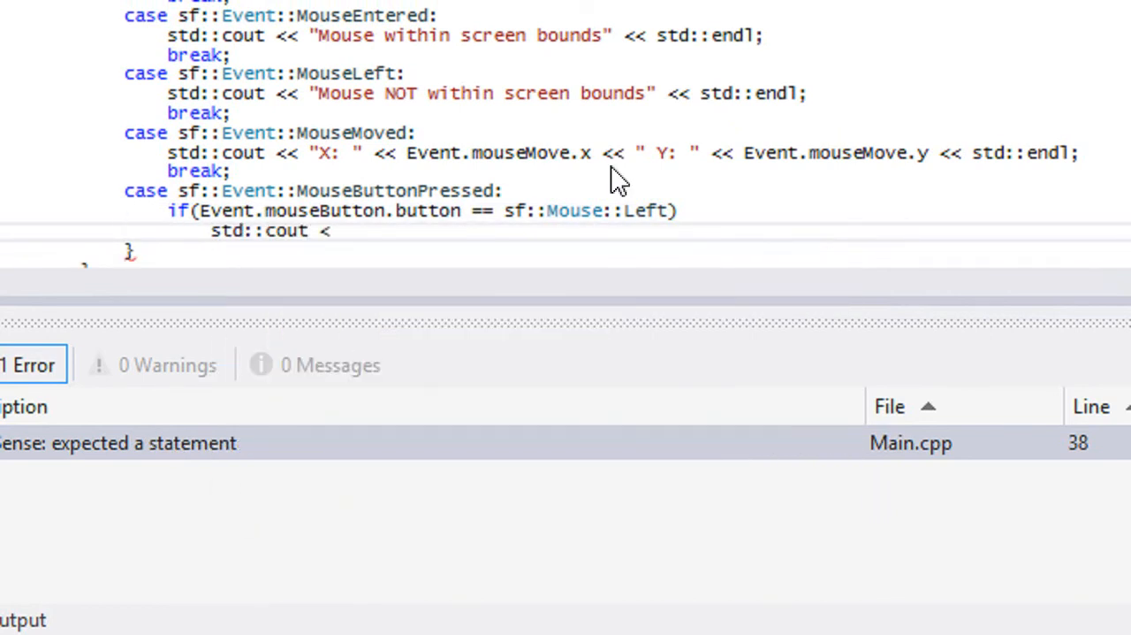
{"action": "type", "text": "< \"Left"}
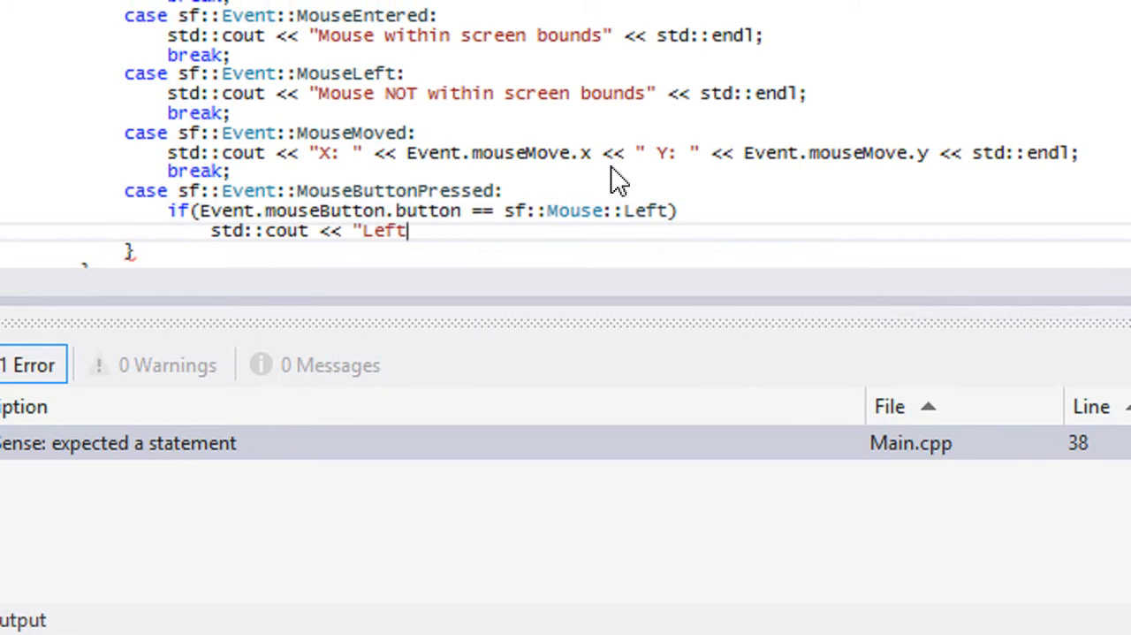
{"action": "type", "text": "Button Press"}
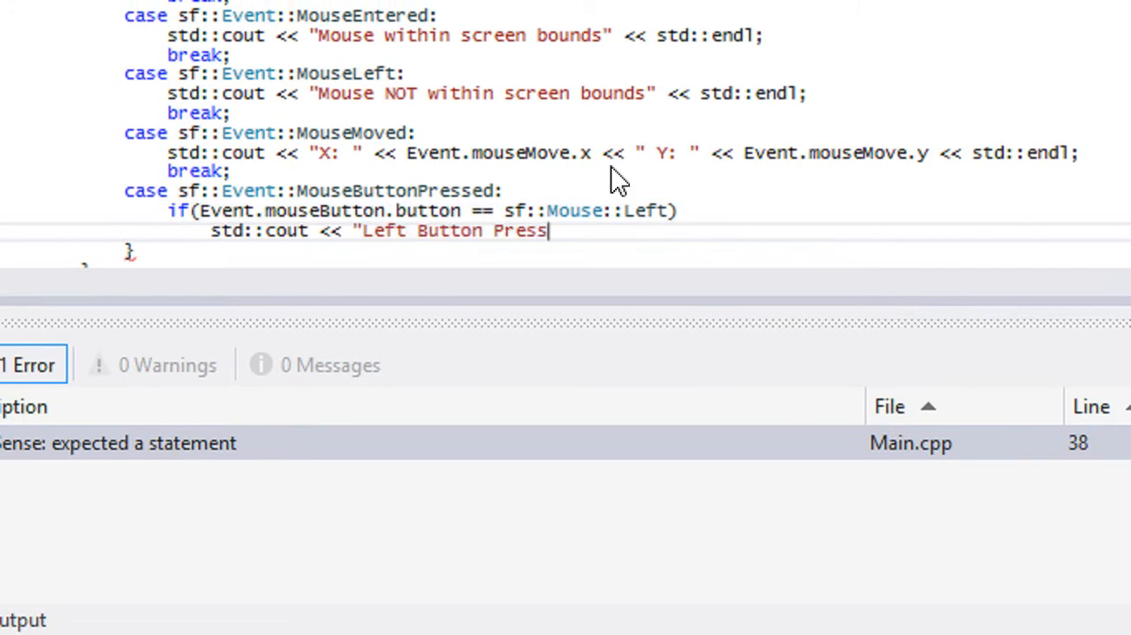
{"action": "type", "text": "ed at:"}
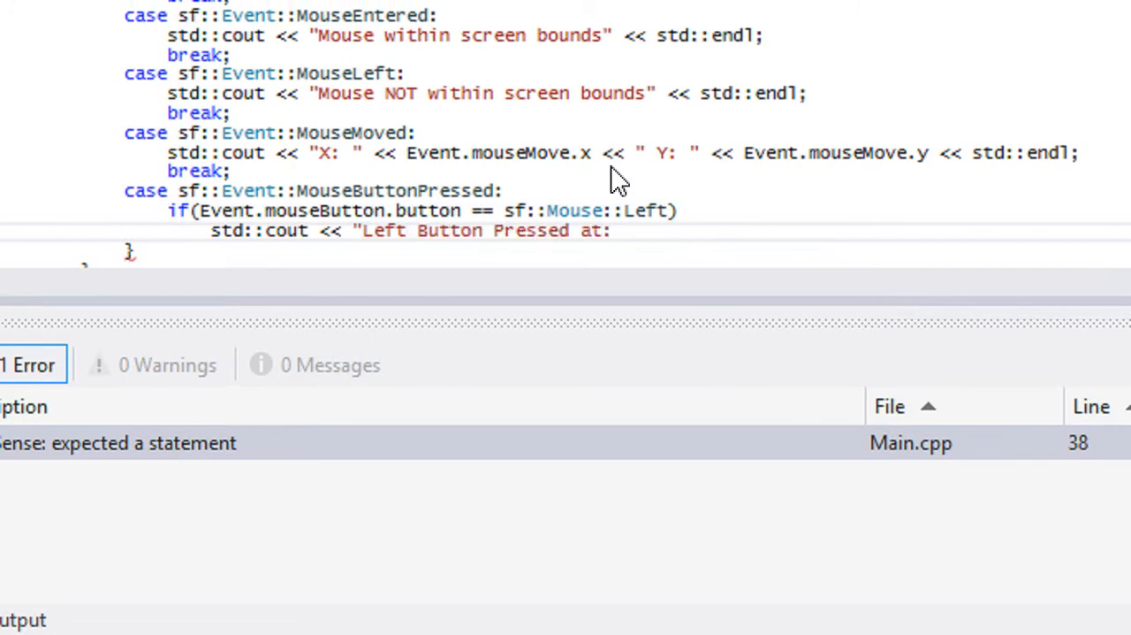
{"action": "type", "text": "X:"}
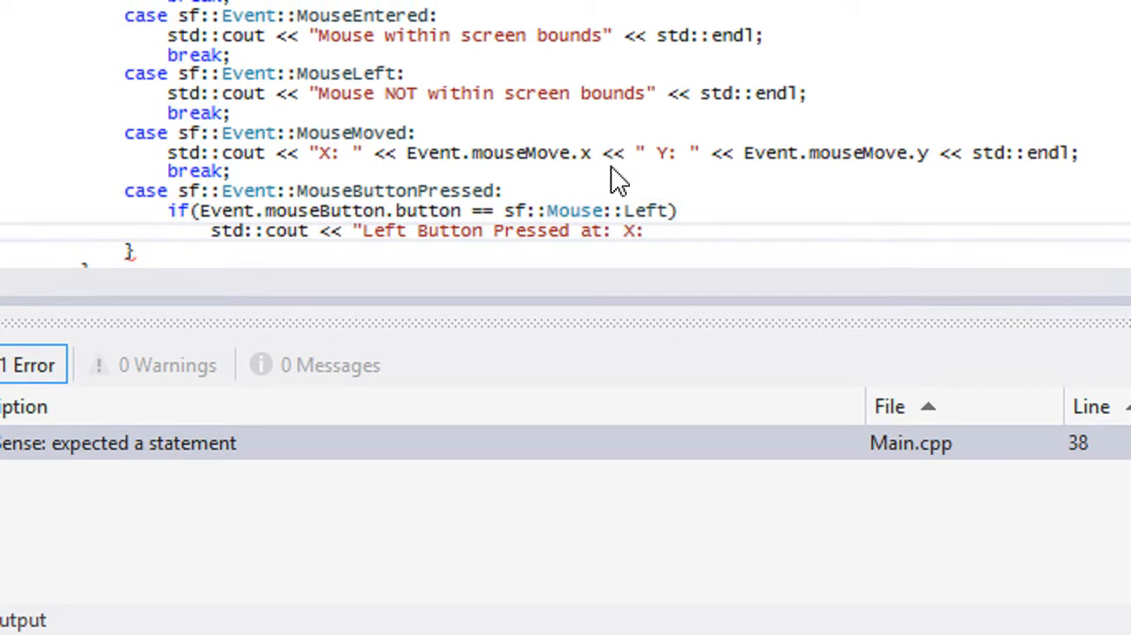
{"action": "type", "text": "\" << Event.mouseButton"}
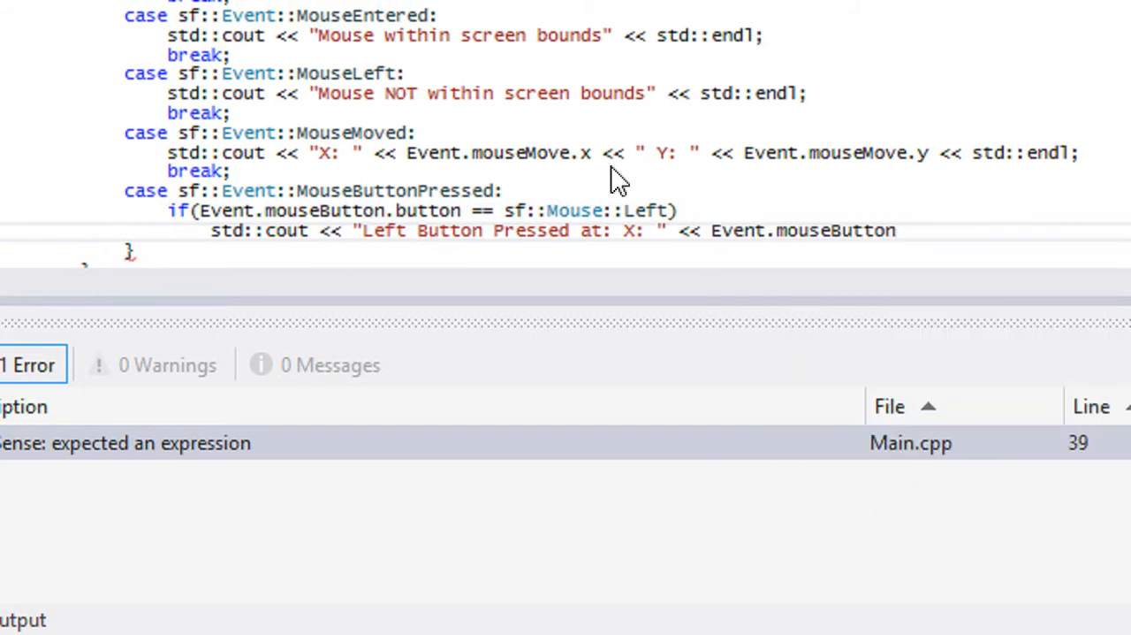
{"action": "type", "text": ".x <<"}
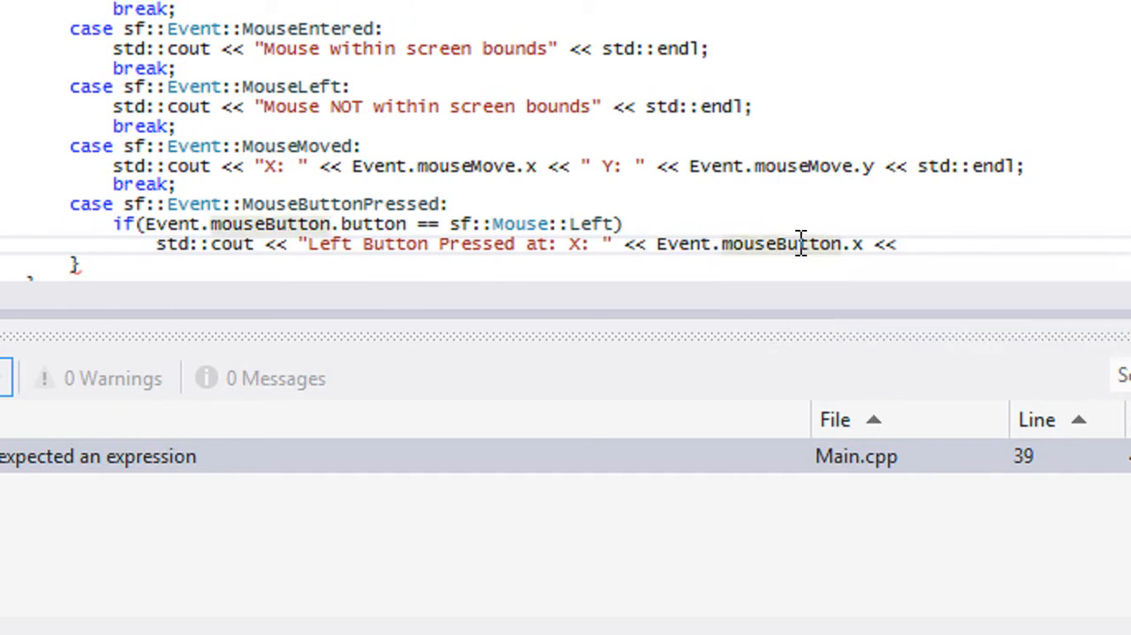
{"action": "mouse_move", "coordinate": [384, 203]}
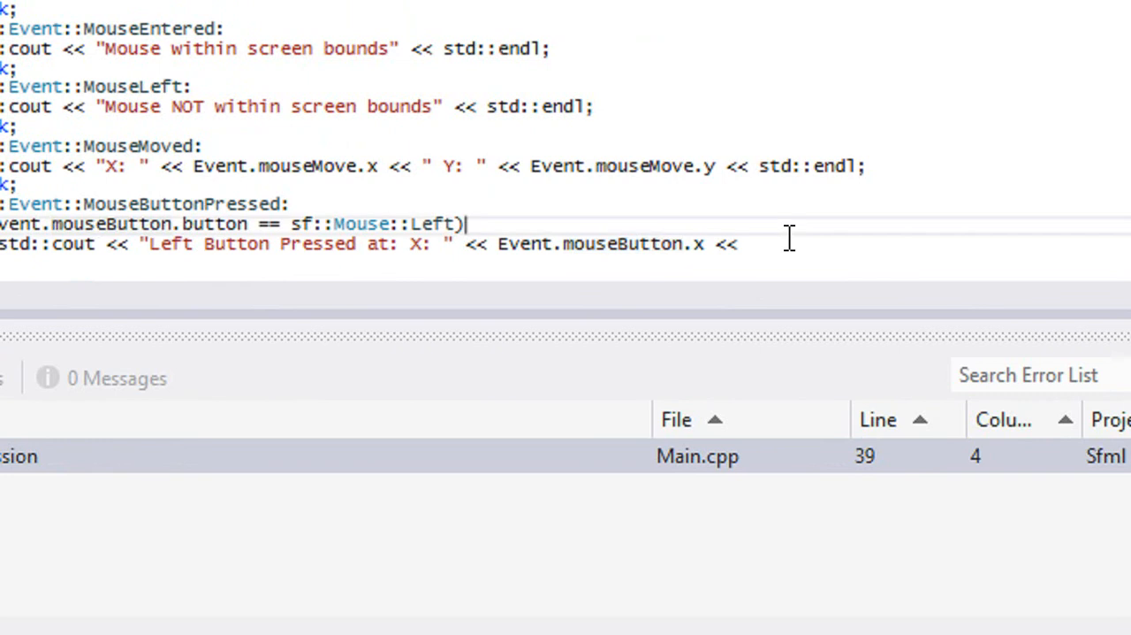
{"action": "type", "text": "\""}
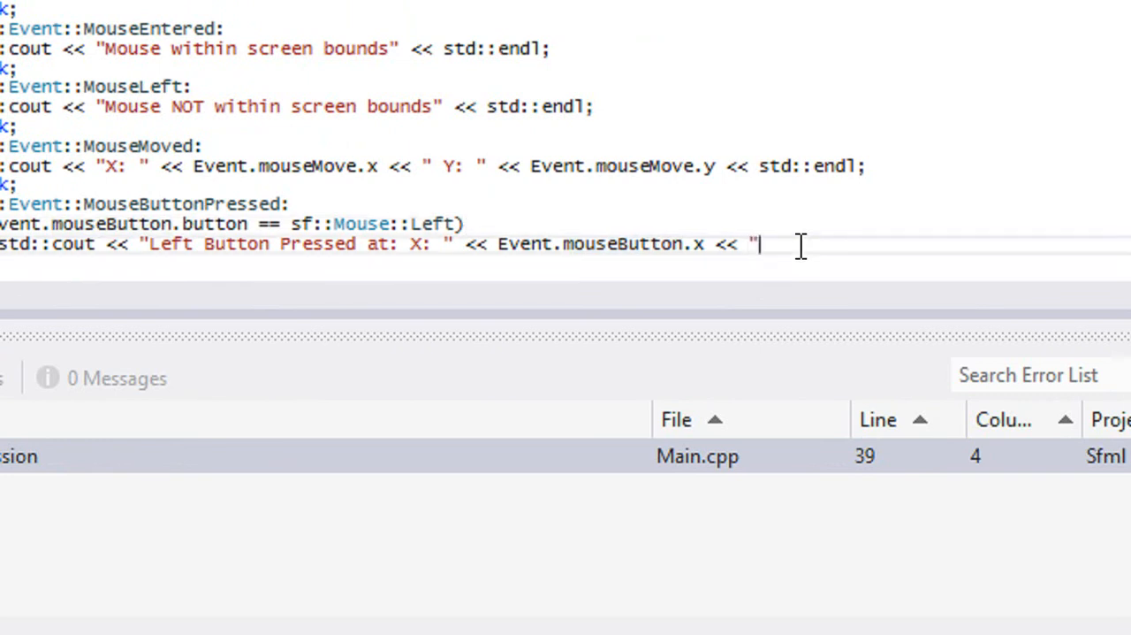
{"action": "type", "text": "Y:"}
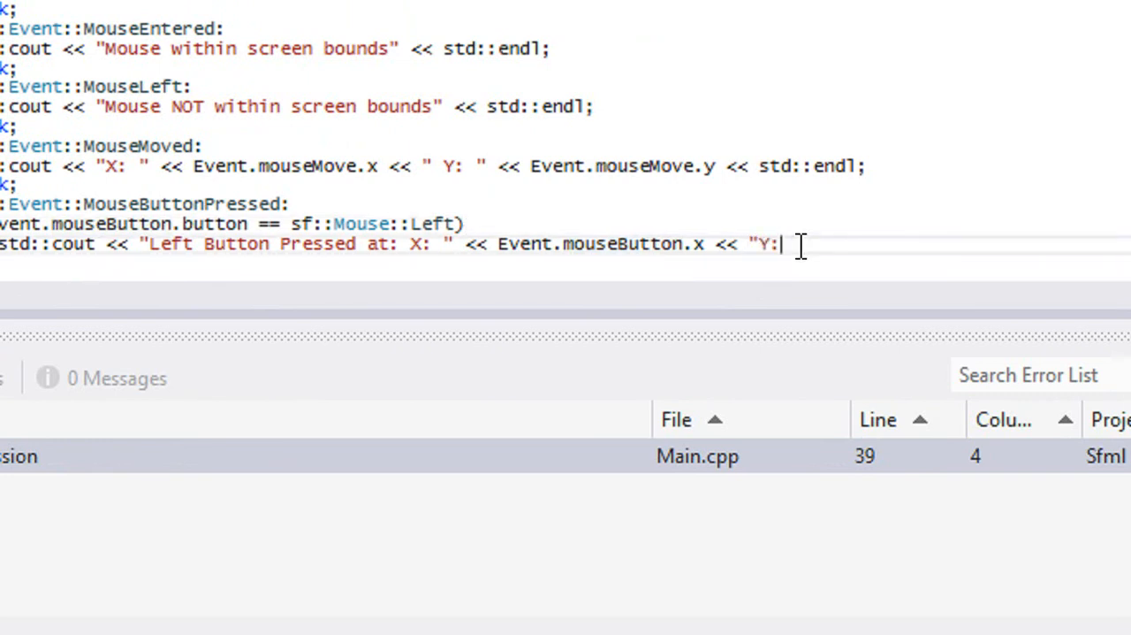
{"action": "type", "text": "Y\""}
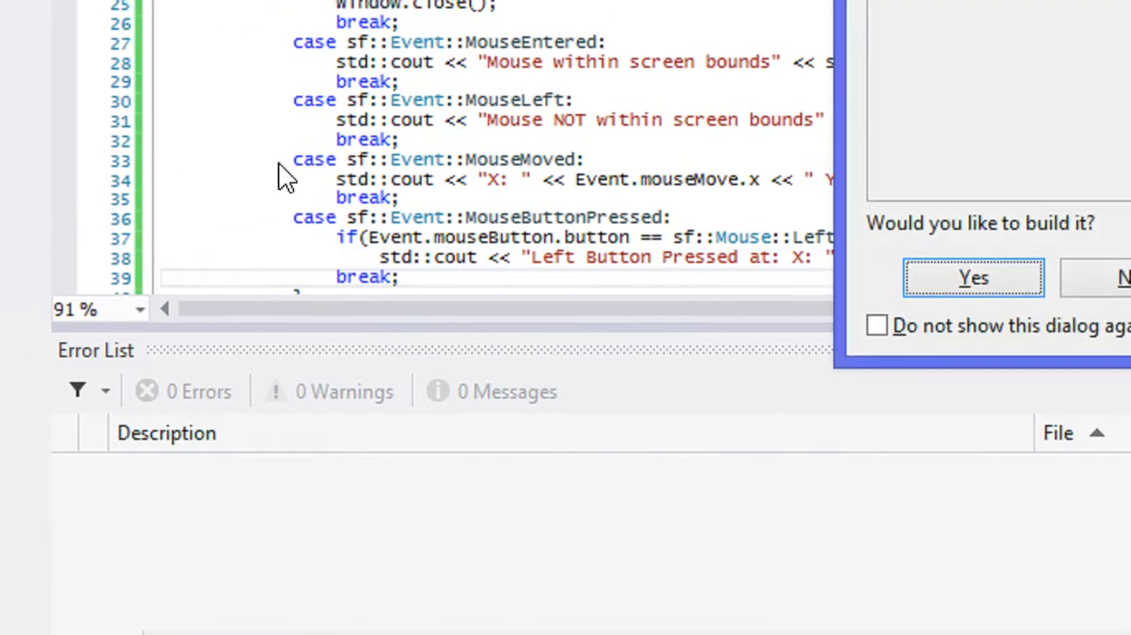
- Build and test the program, then switch the left-click cout from mouseButton to mouseMove coordinates
{"action": "left_click", "coordinate": [972, 277]}
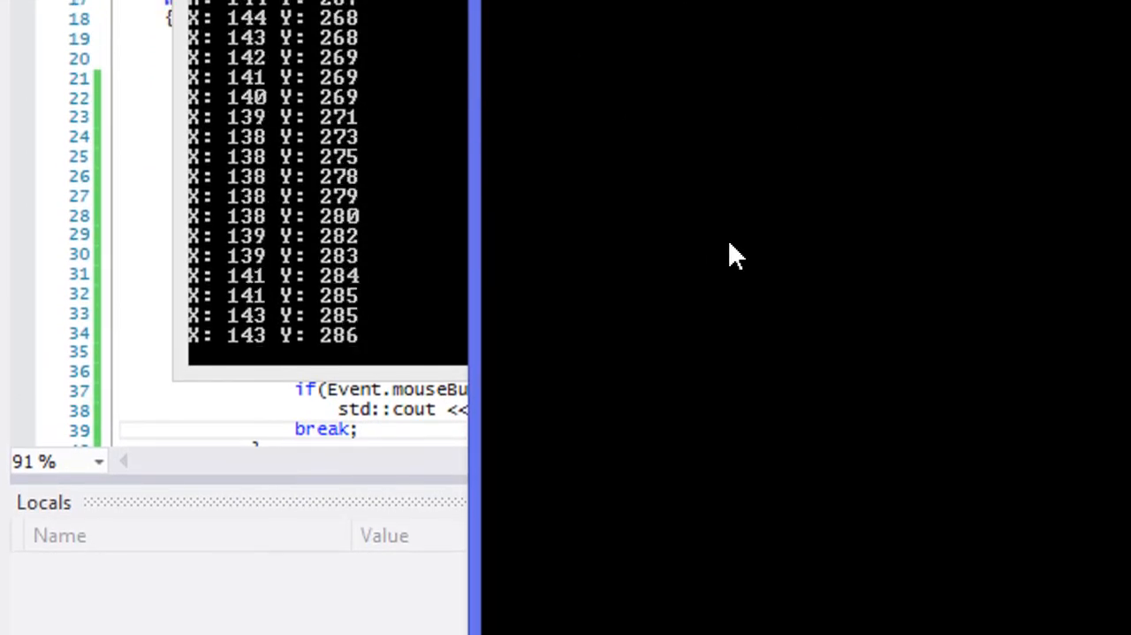
{"action": "mouse_move", "coordinate": [738, 233]}
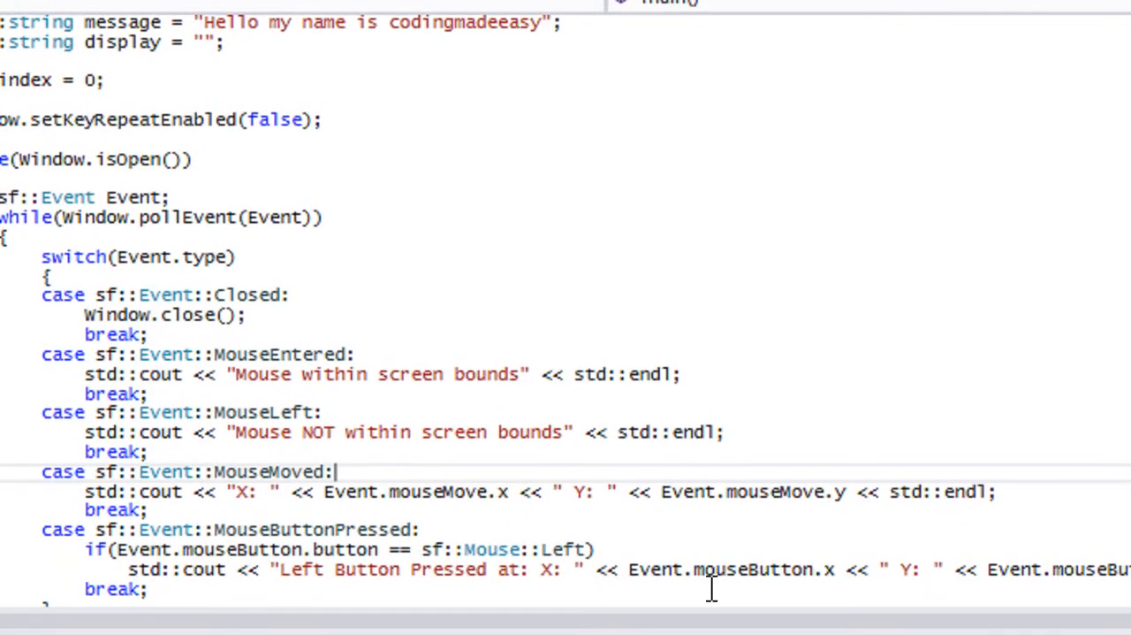
{"action": "scroll", "scroll_direction": "down", "scroll_amount": 3}
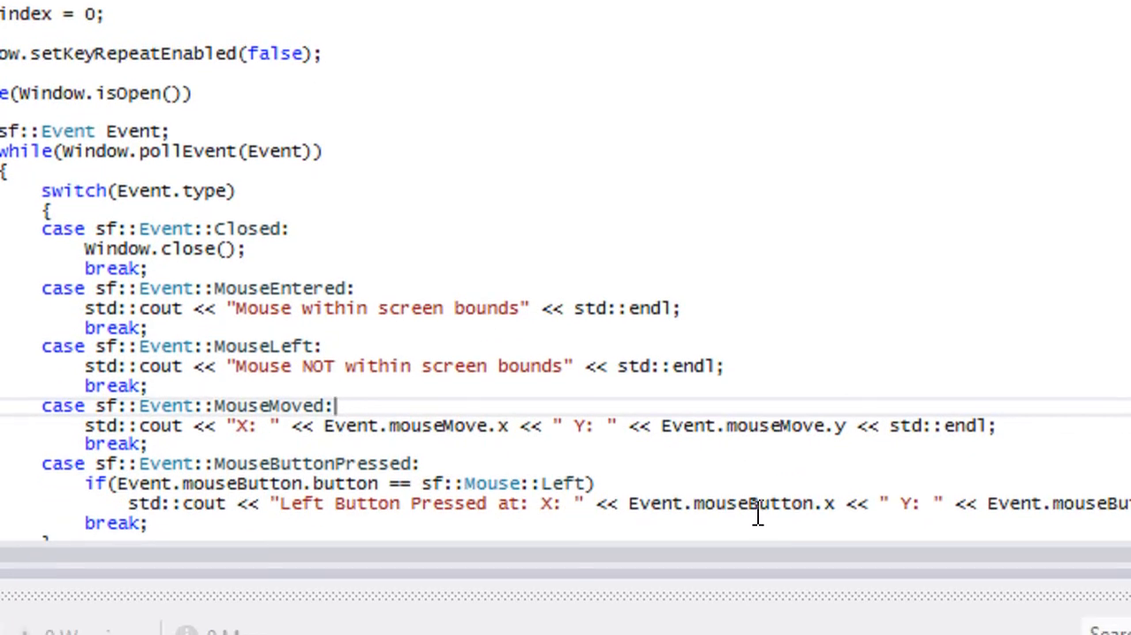
{"action": "scroll", "scroll_direction": "up", "scroll_amount": 3}
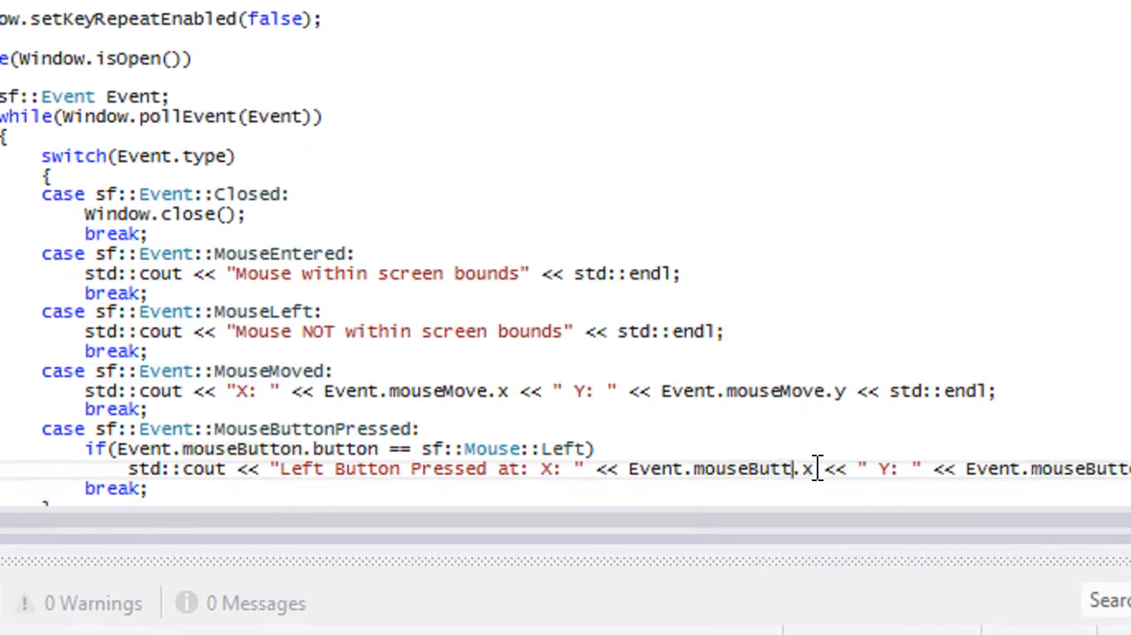
{"action": "type", "text": "mouseMove"}
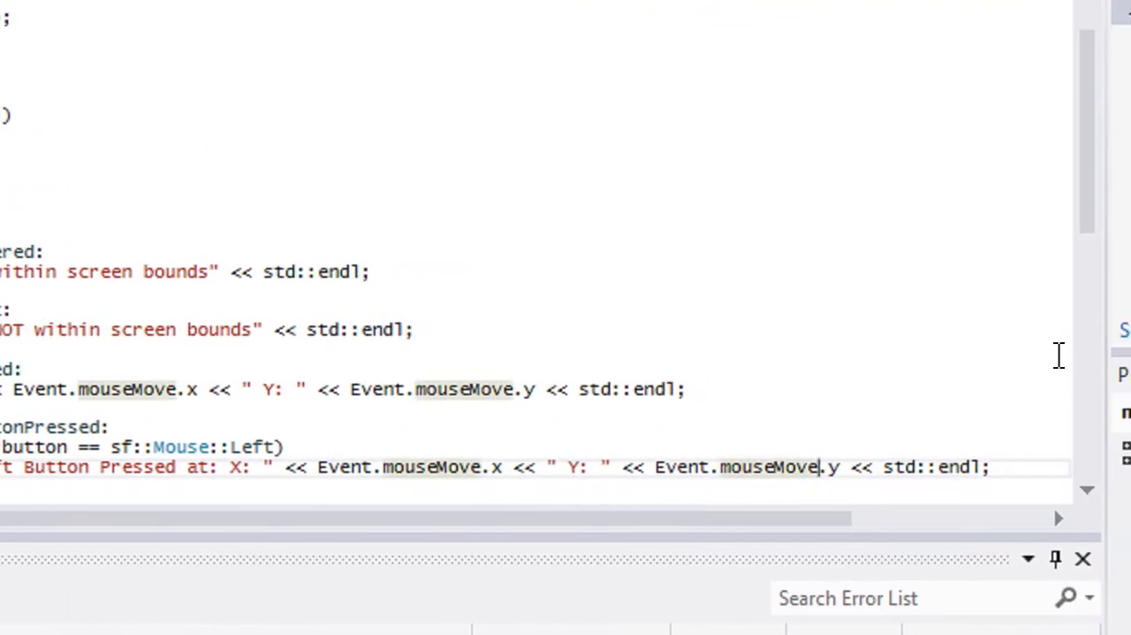
{"action": "scroll", "scroll_direction": "left", "scroll_amount": 3}
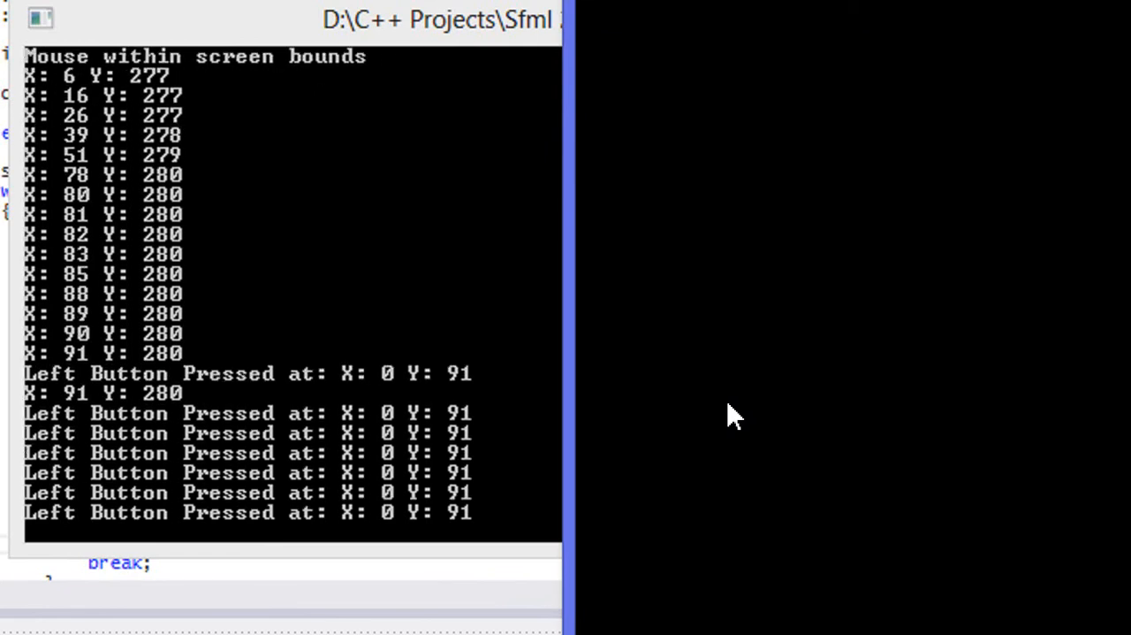
{"action": "mouse_move", "coordinate": [813, 395]}
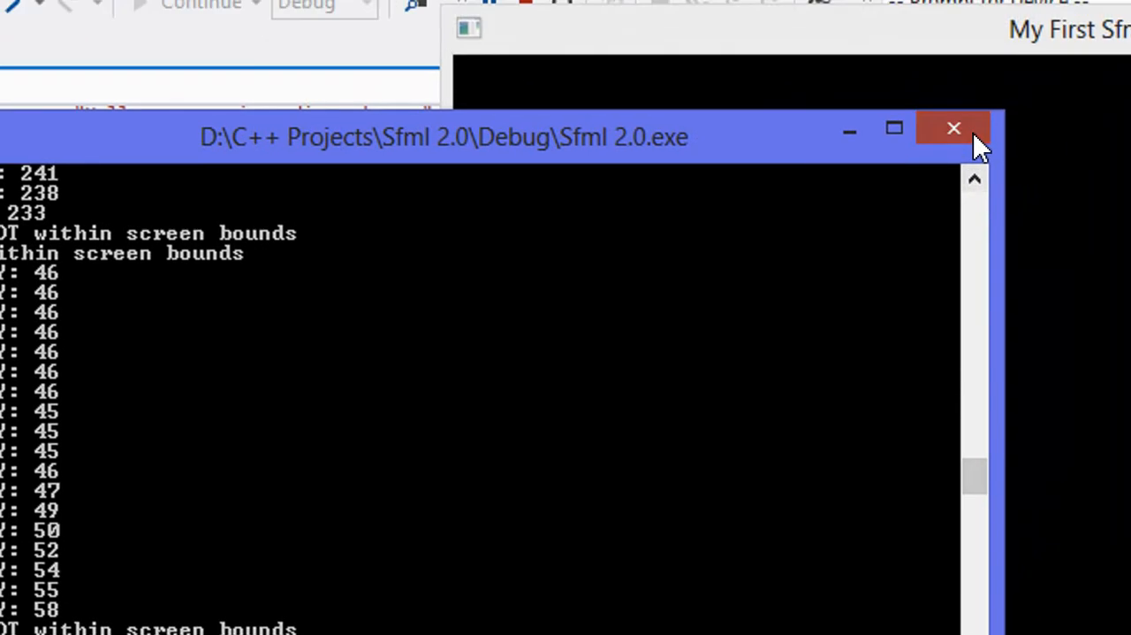
- Close the program's console after checking the left-click coordinate output
{"action": "left_click", "coordinate": [954, 129]}
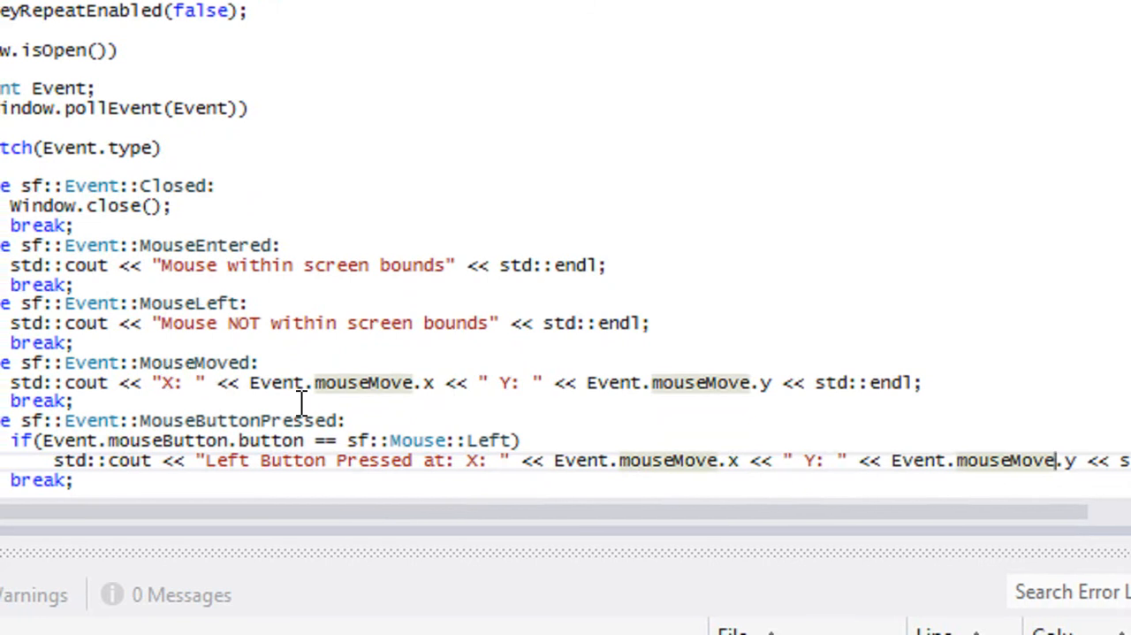
{"action": "mouse_move", "coordinate": [311, 400]}
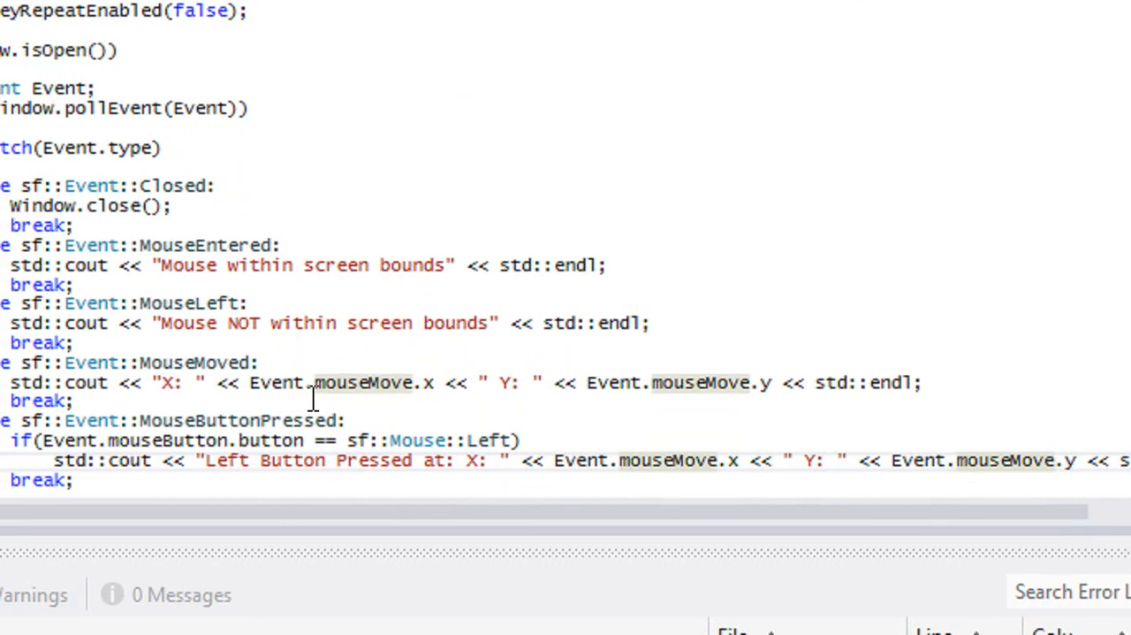
{"action": "mouse_move", "coordinate": [707, 354]}
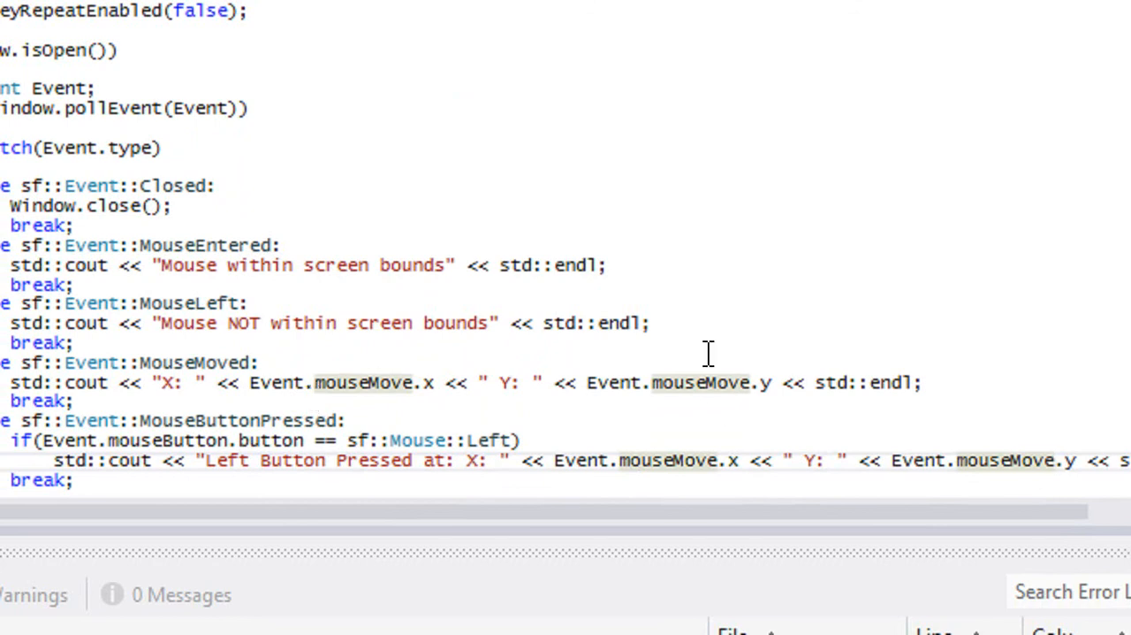
{"action": "mouse_move", "coordinate": [696, 459]}
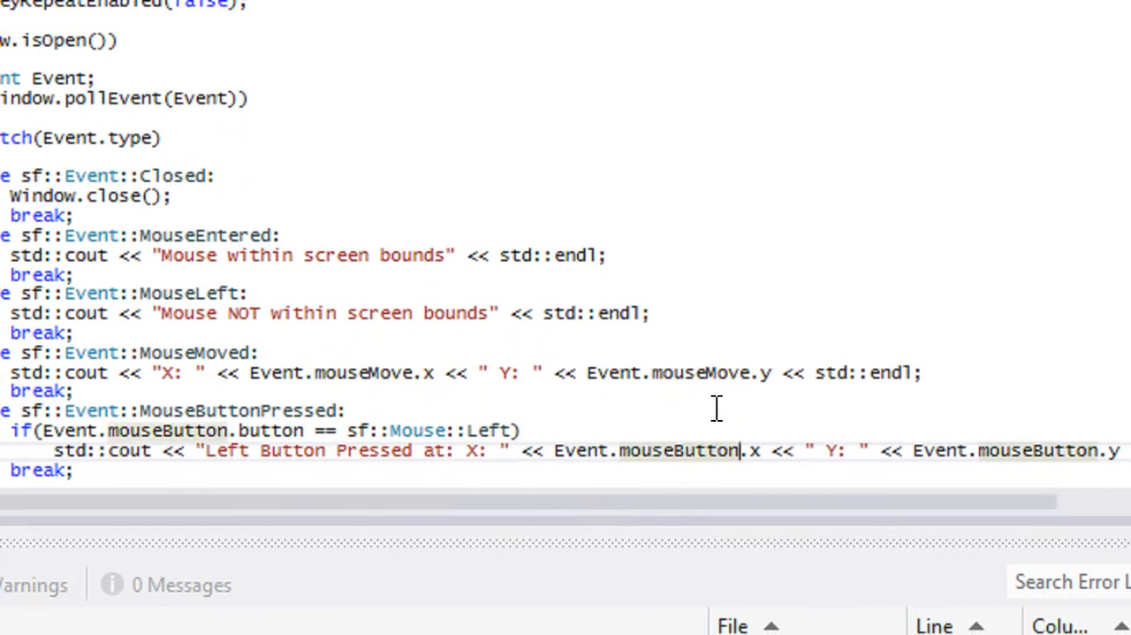
- Select the mouseMove member name and review the left-click cout lines around it
{"action": "double_click", "coordinate": [720, 372]}
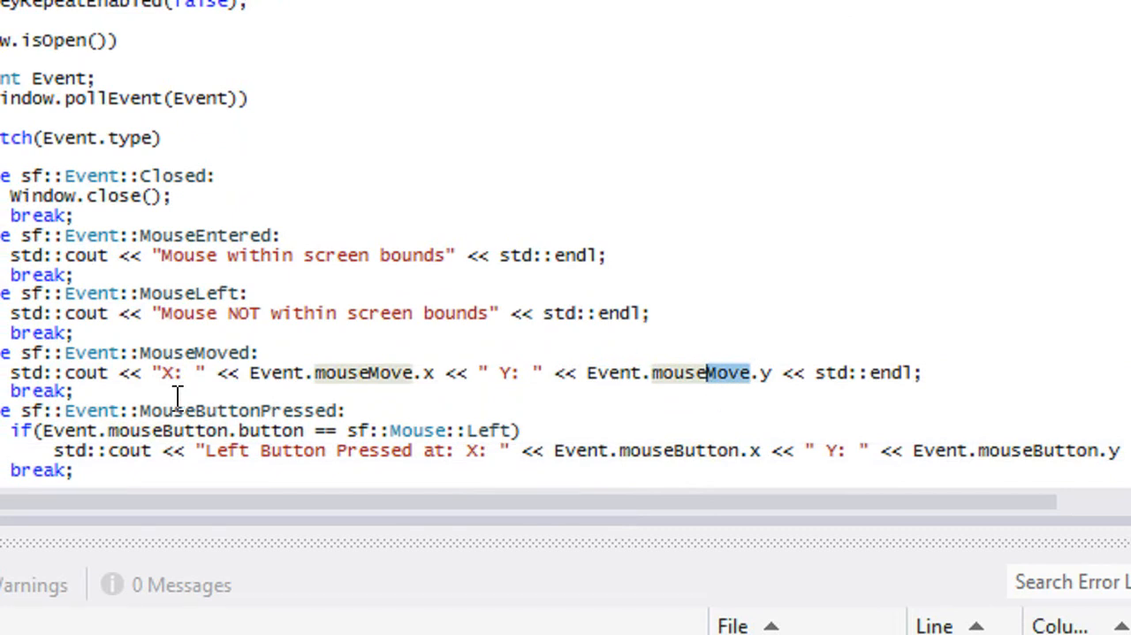
{"action": "scroll", "scroll_direction": "up", "scroll_amount": 3}
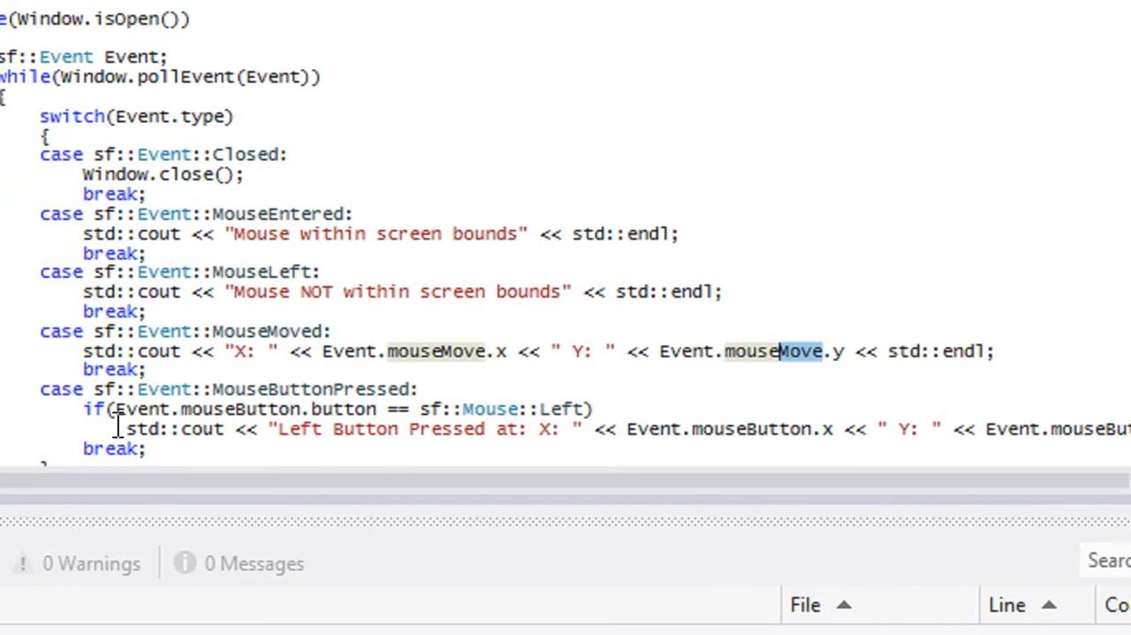
{"action": "scroll", "scroll_direction": "down", "scroll_amount": 3}
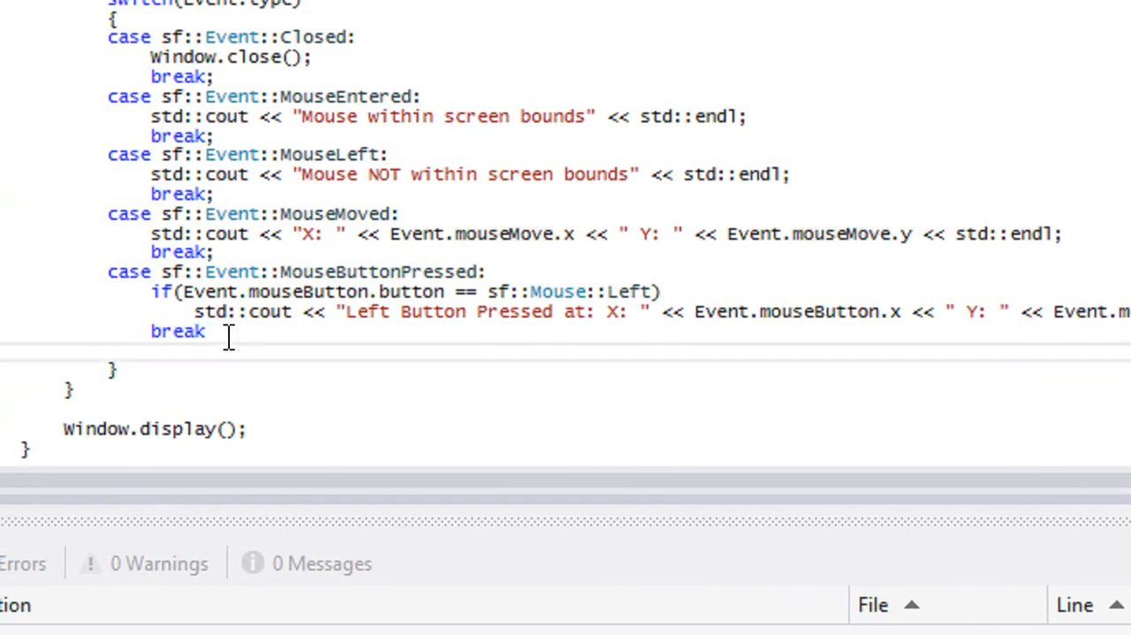
- Add a case sf::Event::MouseWheelMoved with its break statement
{"action": "type", "text": "case sf::"}
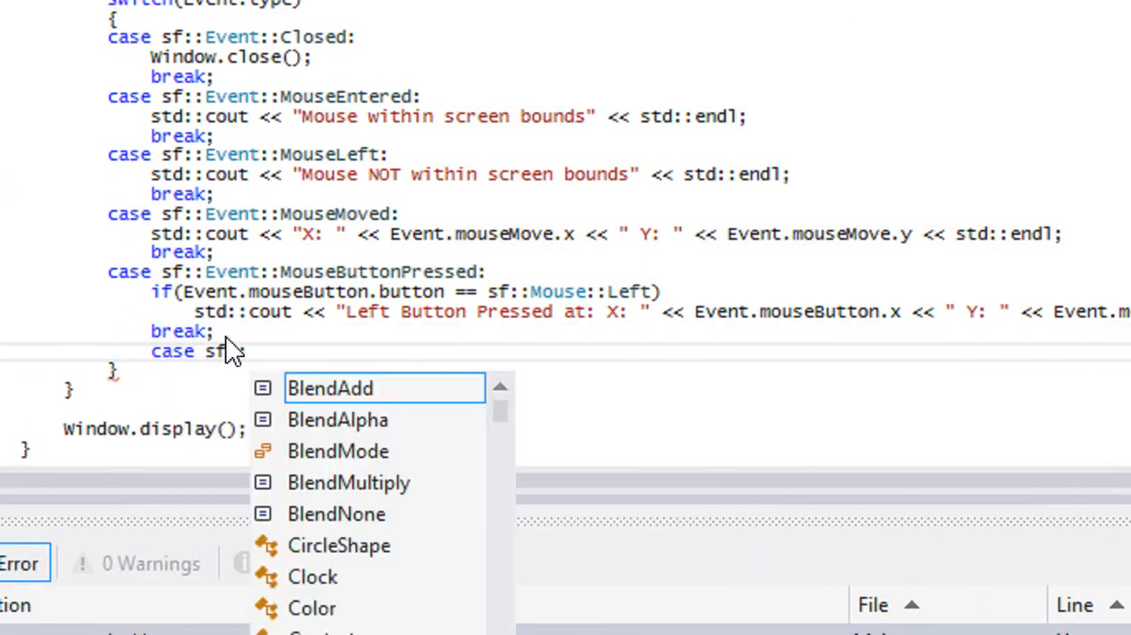
{"action": "type", "text": "Event::mouseWheelMoved:"}
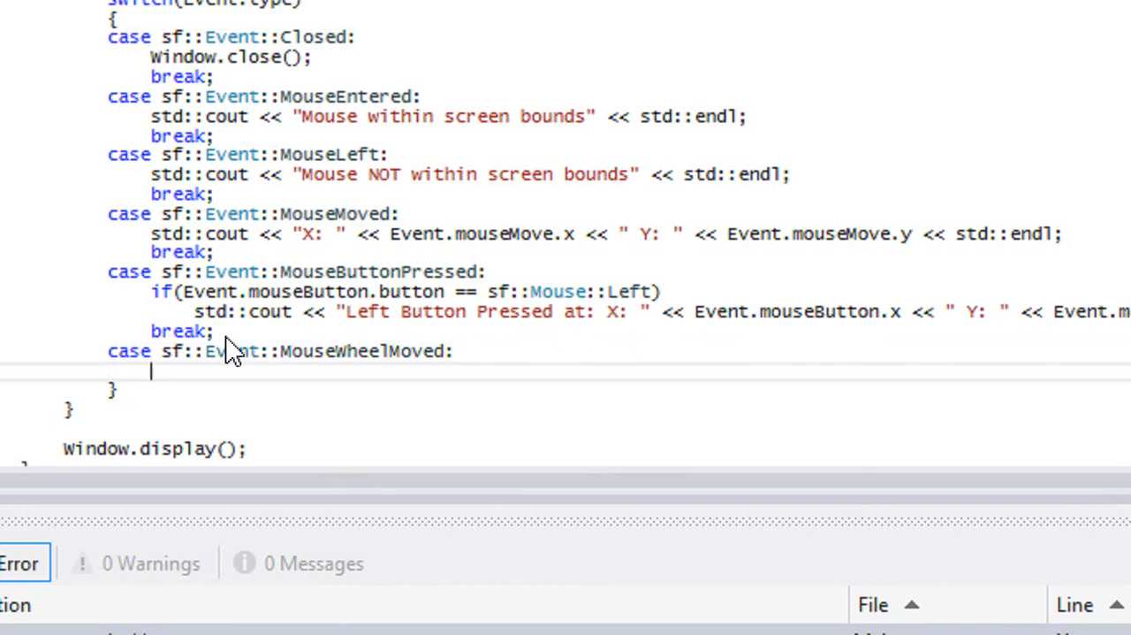
{"action": "type", "text": "break;"}
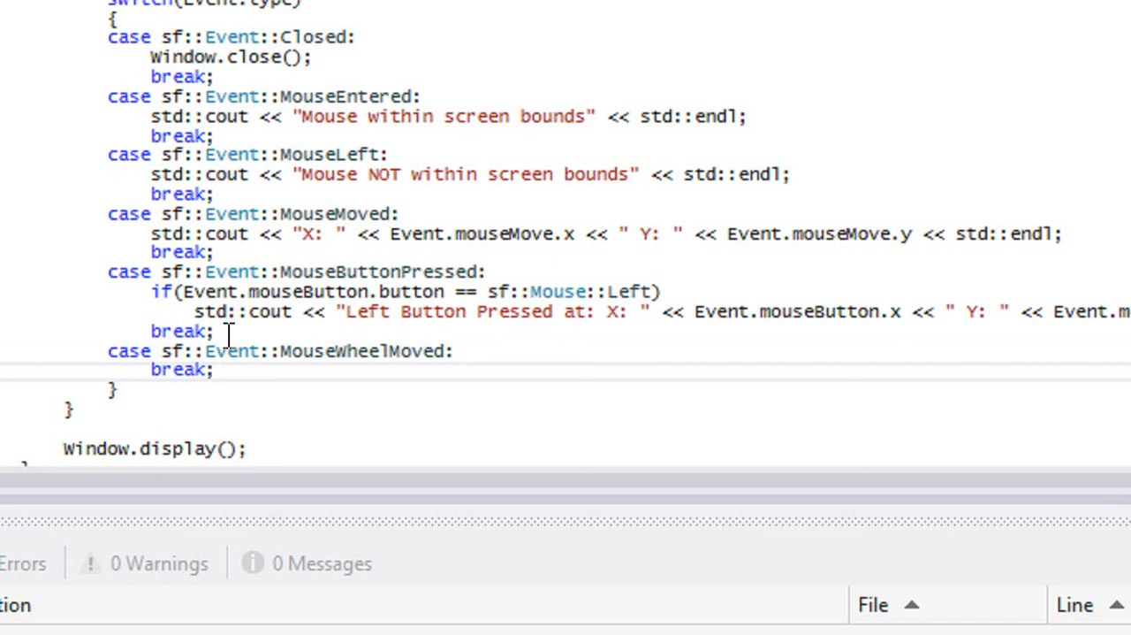
- Make the wheel case print std::cout << "delta: " << Event.mouseWheel.delta << std::endl
{"action": "left_click", "coordinate": [473, 350]}
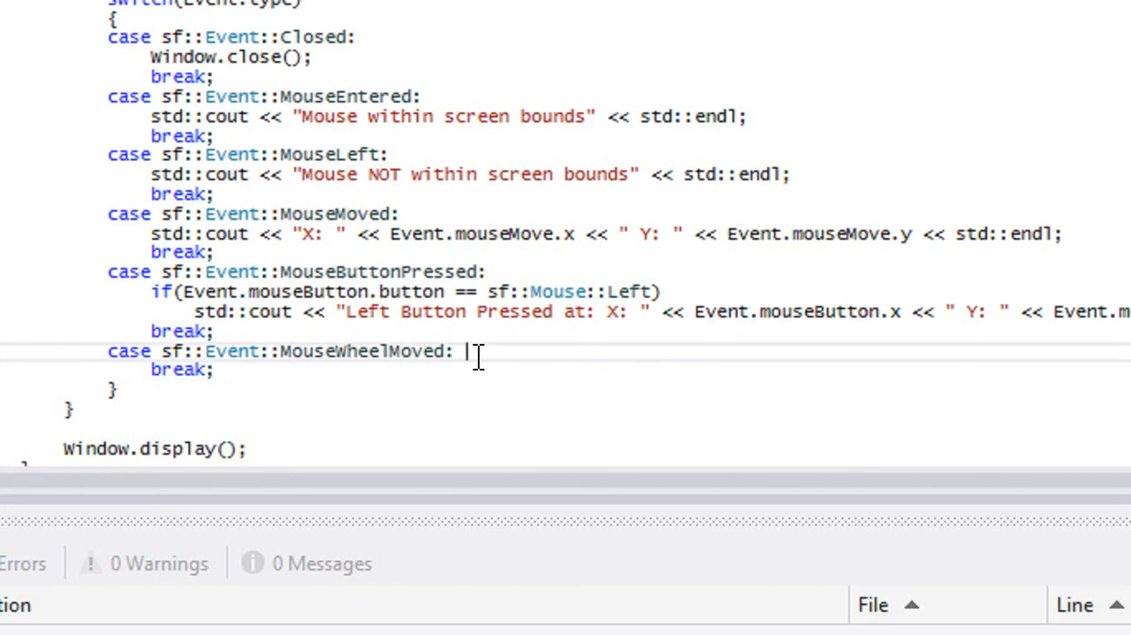
{"action": "type", "text": "s"}
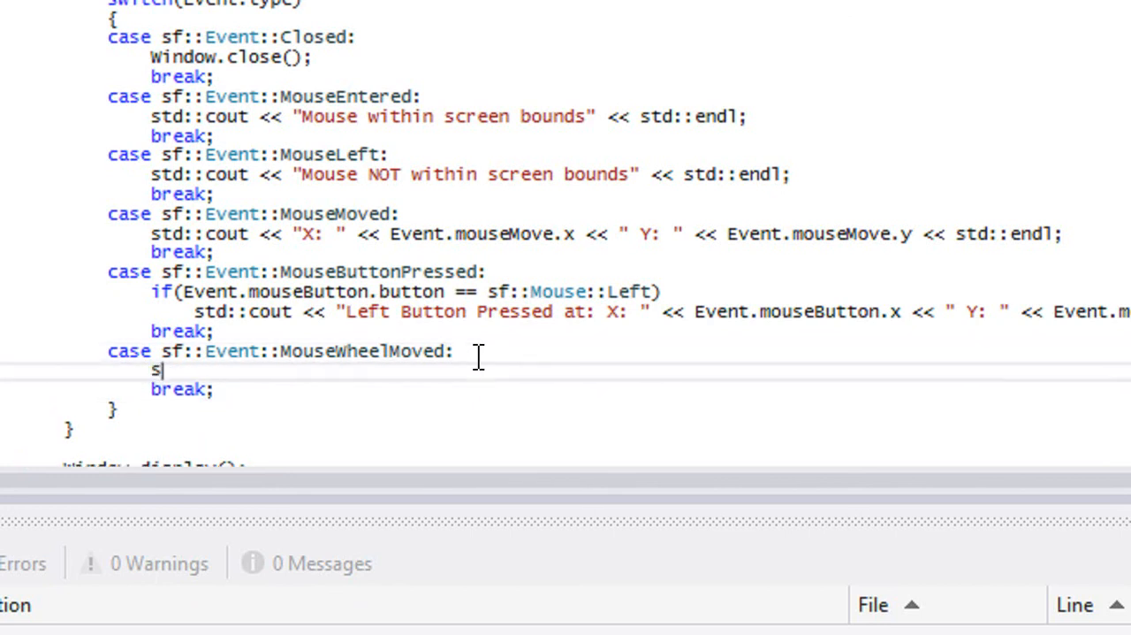
{"action": "type", "text": "td::cout <"}
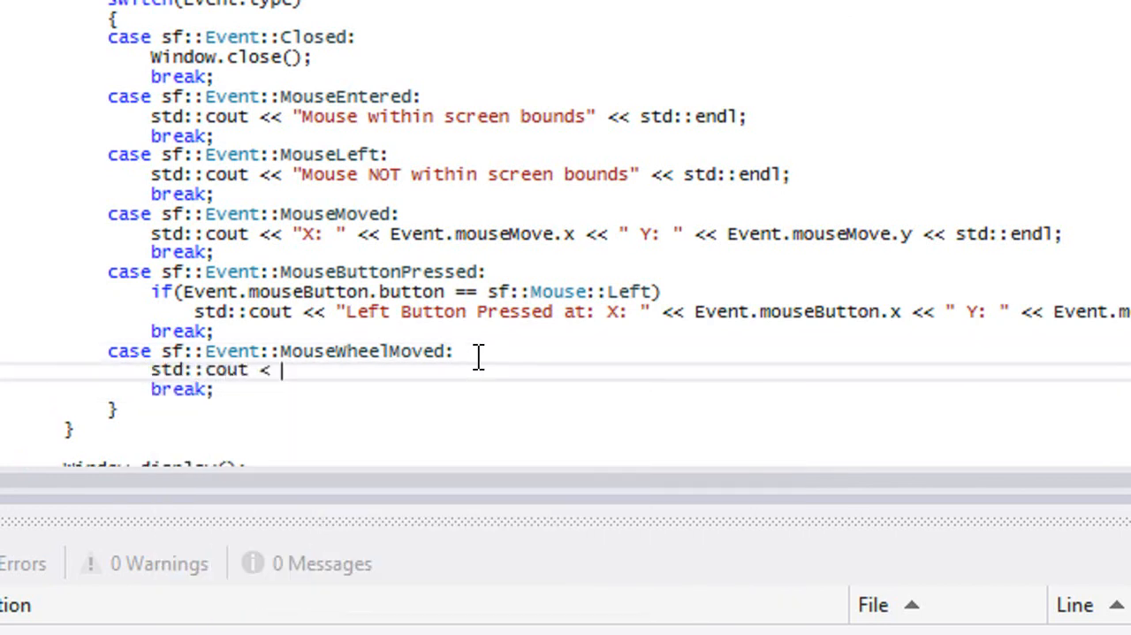
{"action": "type", "text": "<"}
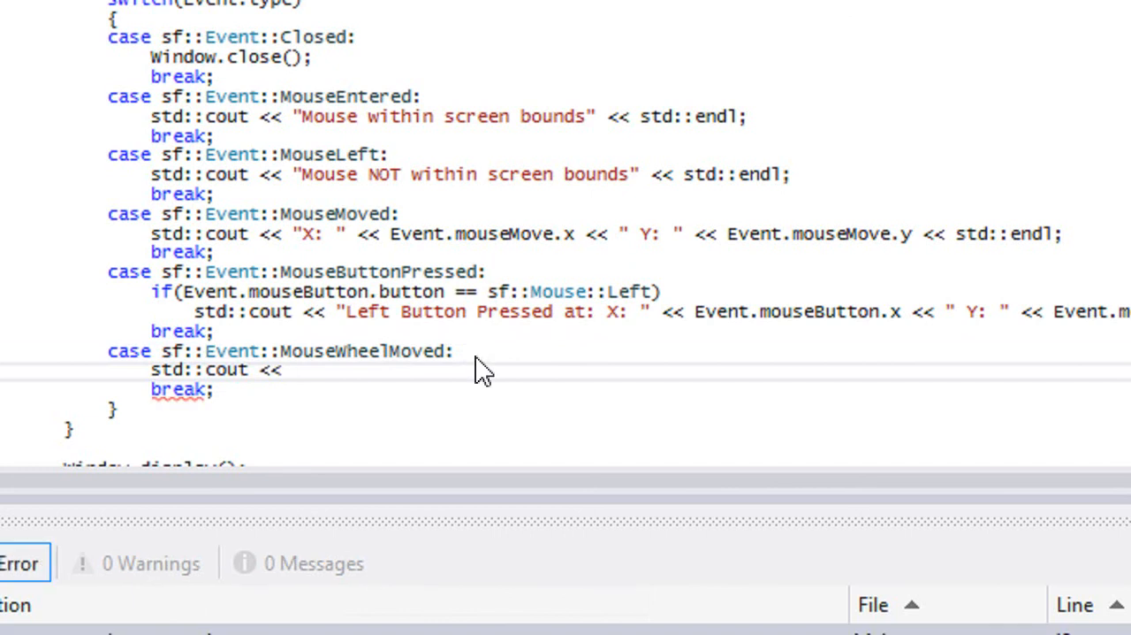
{"action": "type", "text": "\"del"}
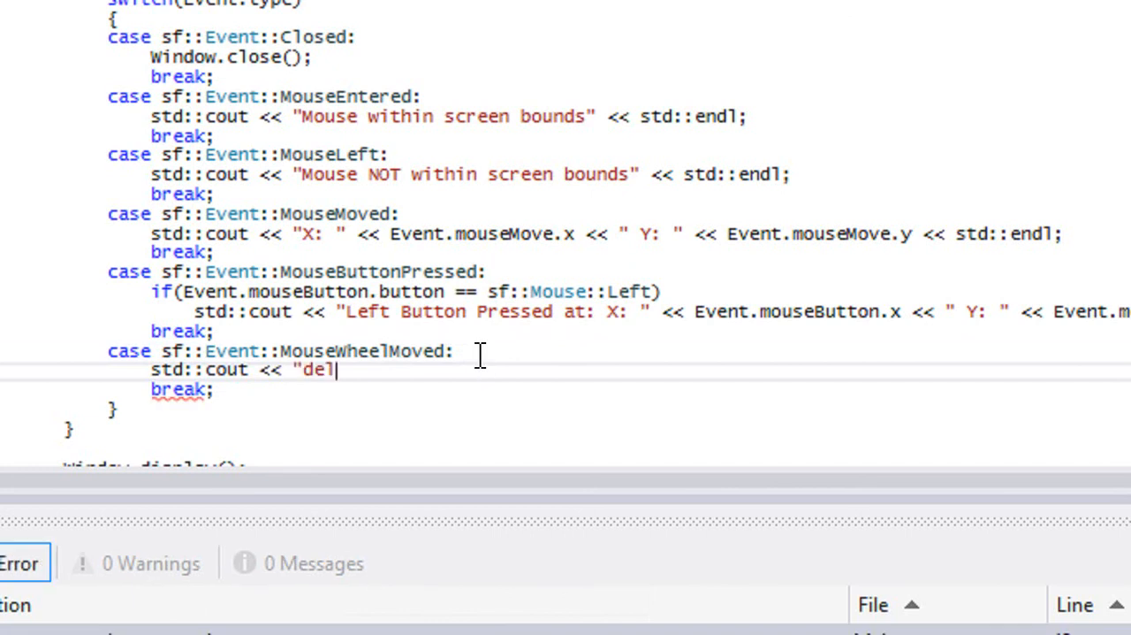
{"action": "type", "text": "ta"}
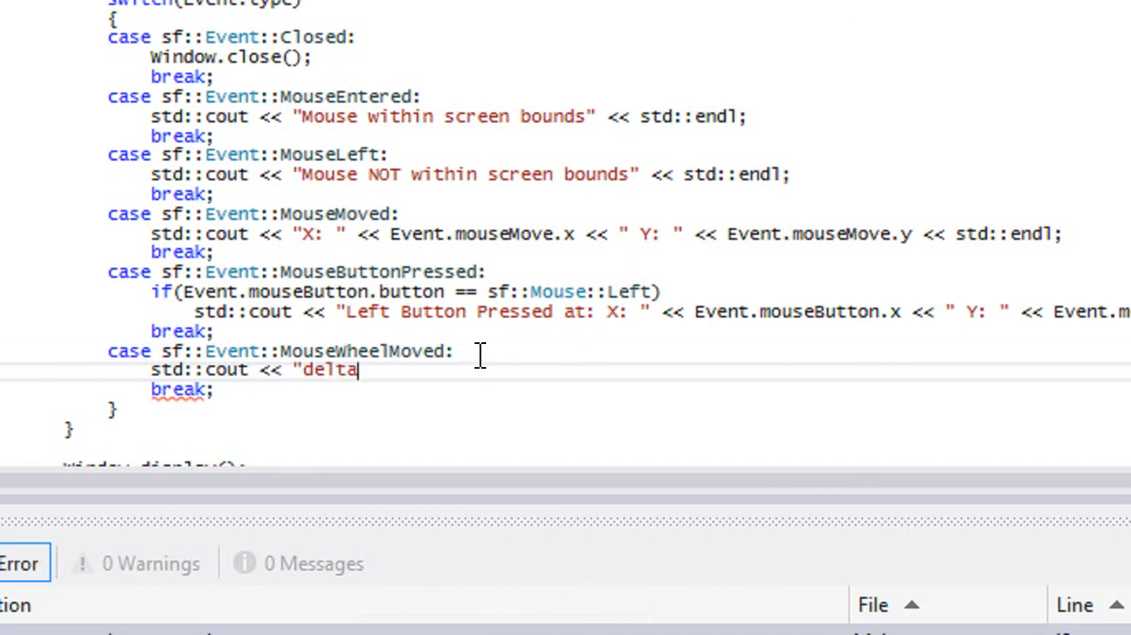
{"action": "type", "text": ": \" <<"}
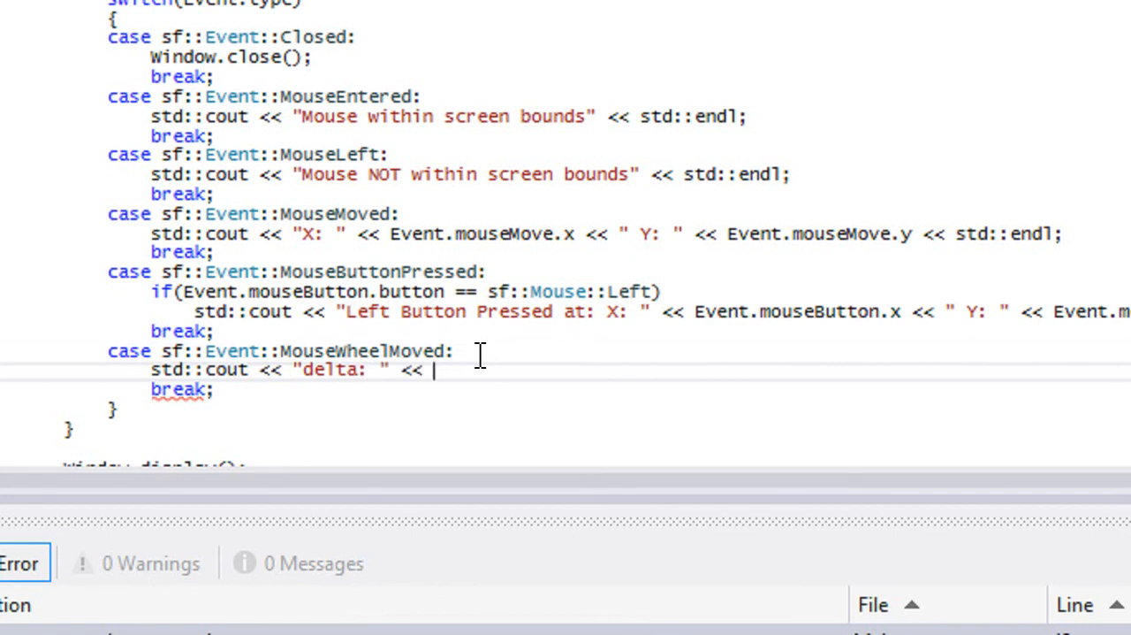
{"action": "type", "text": "Event.mouseWheel."}
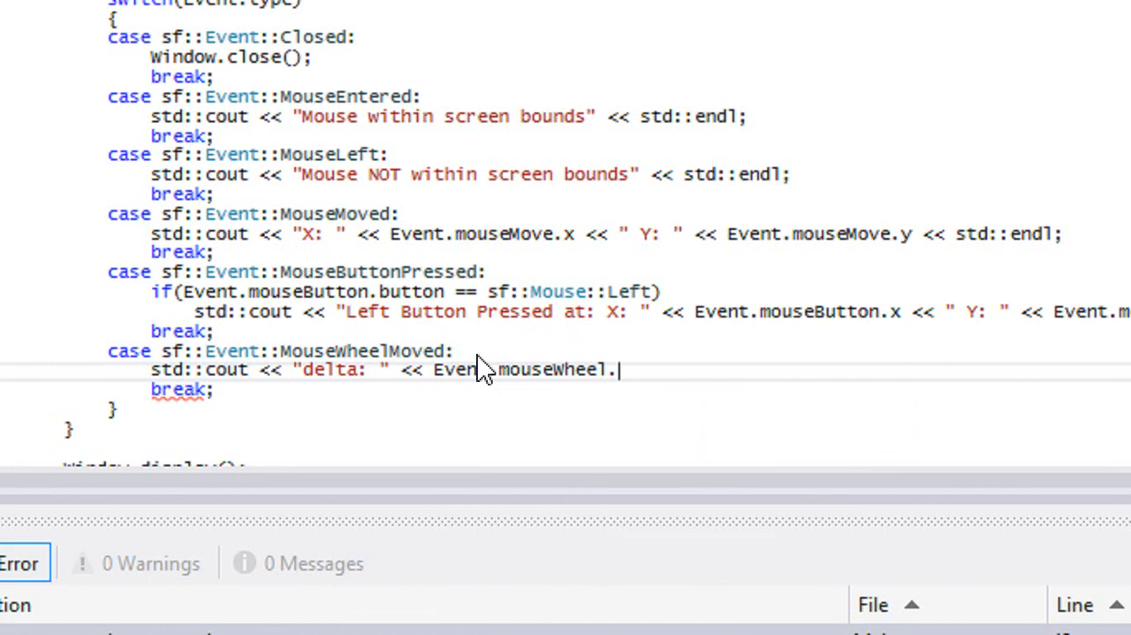
{"action": "type", "text": "delta"}
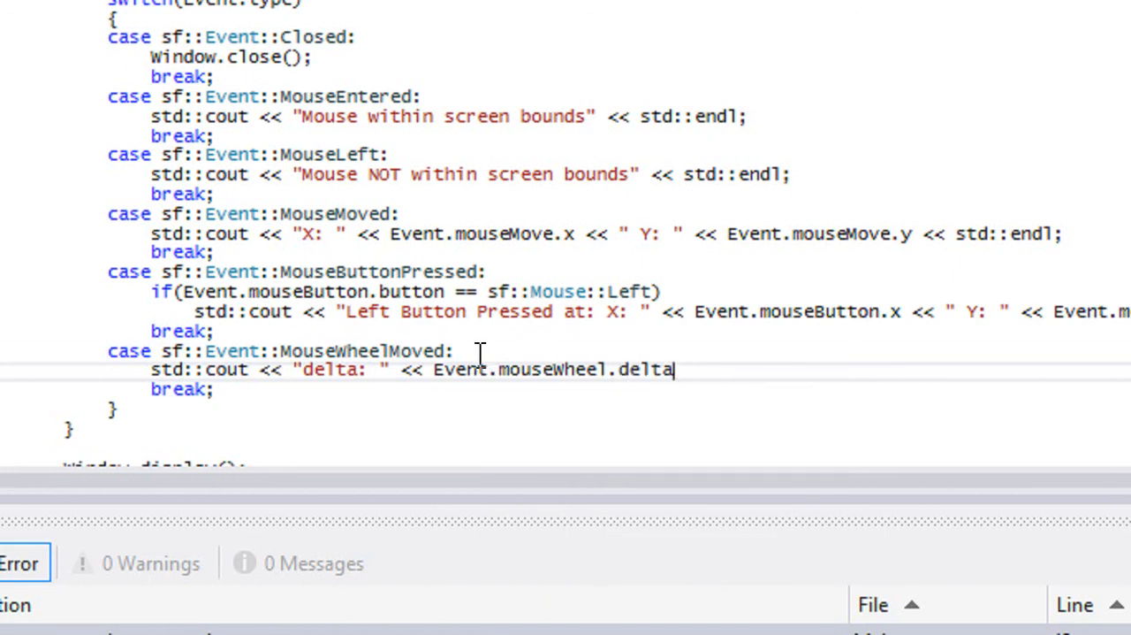
{"action": "type", "text": "<< std::Endl;"}
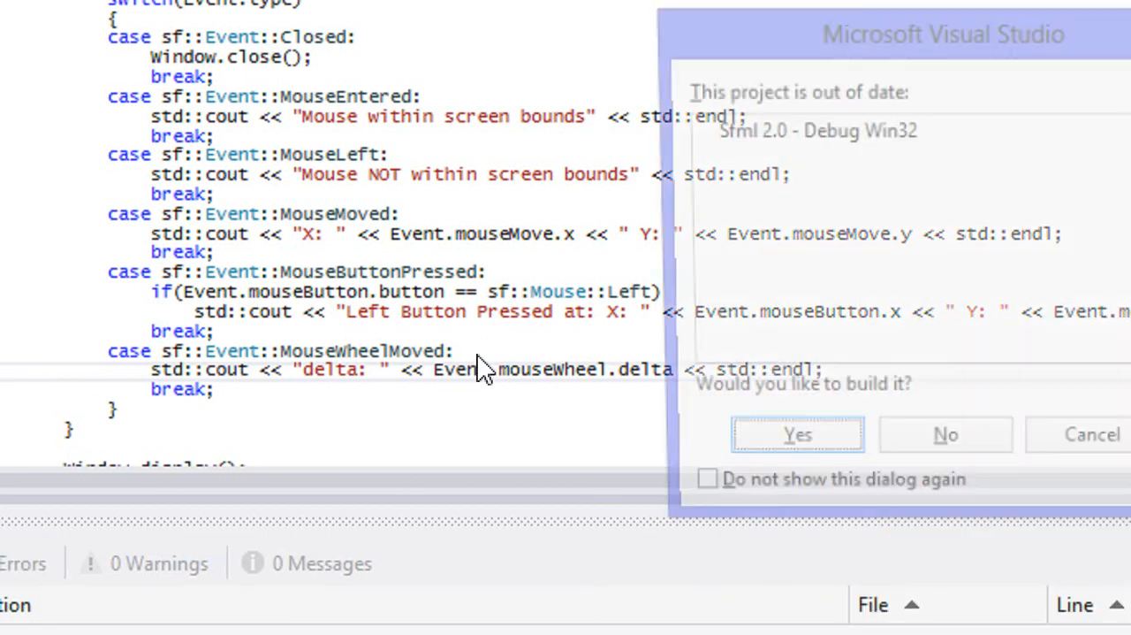
- Build the out-of-date project and spin the wheel, logging deltas like -1, -9, -223
{"action": "left_click", "coordinate": [797, 434]}
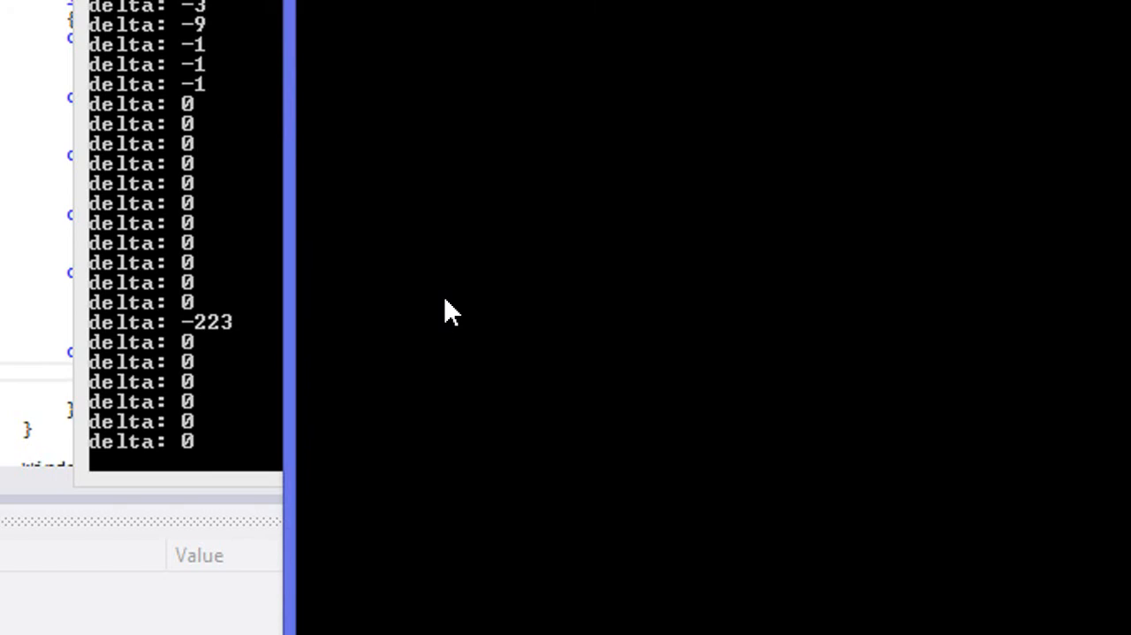
{"action": "mouse_move", "coordinate": [455, 228]}
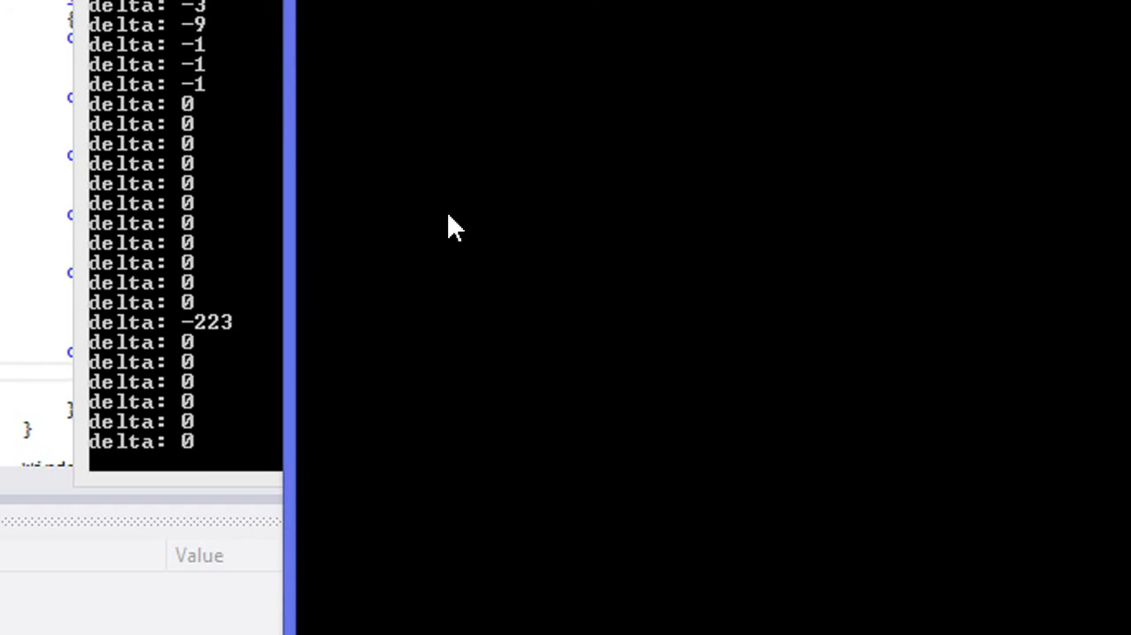
{"action": "scroll", "scroll_direction": "down", "scroll_amount": 3}
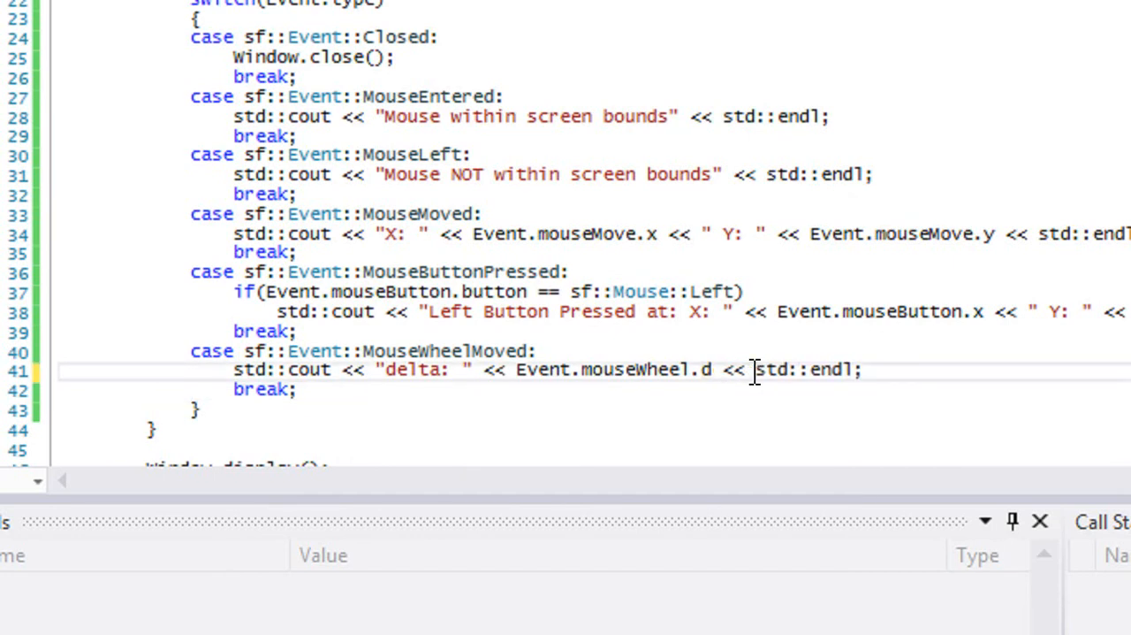
- Replace mouseWheel.delta with mouseWheel.y on line 41
{"action": "type", "text": "y"}
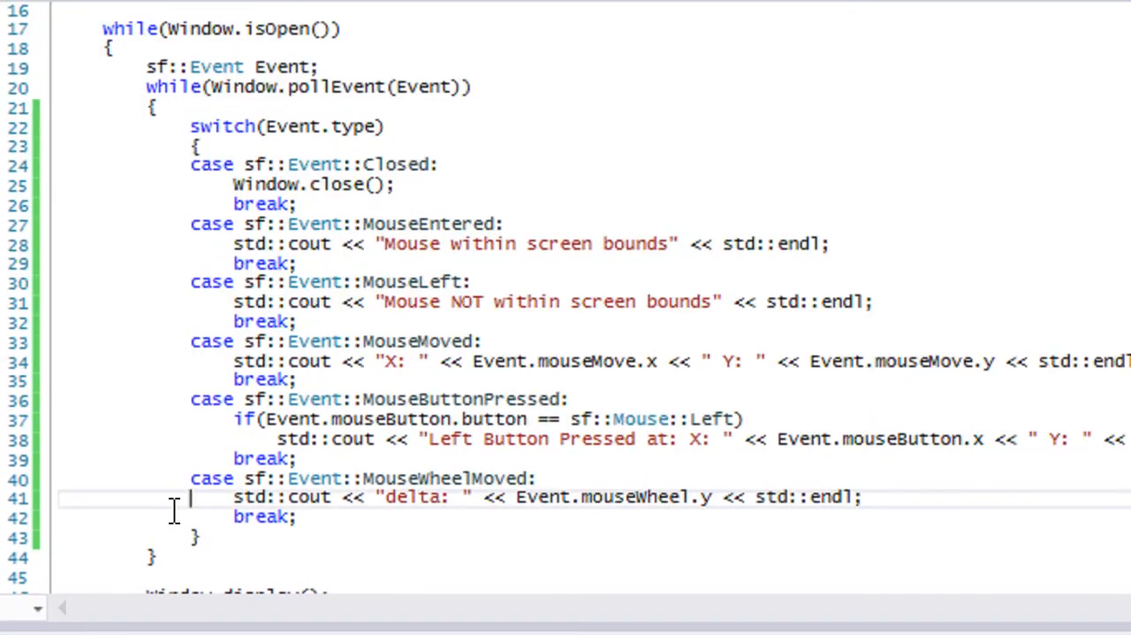
{"action": "mouse_move", "coordinate": [593, 353]}
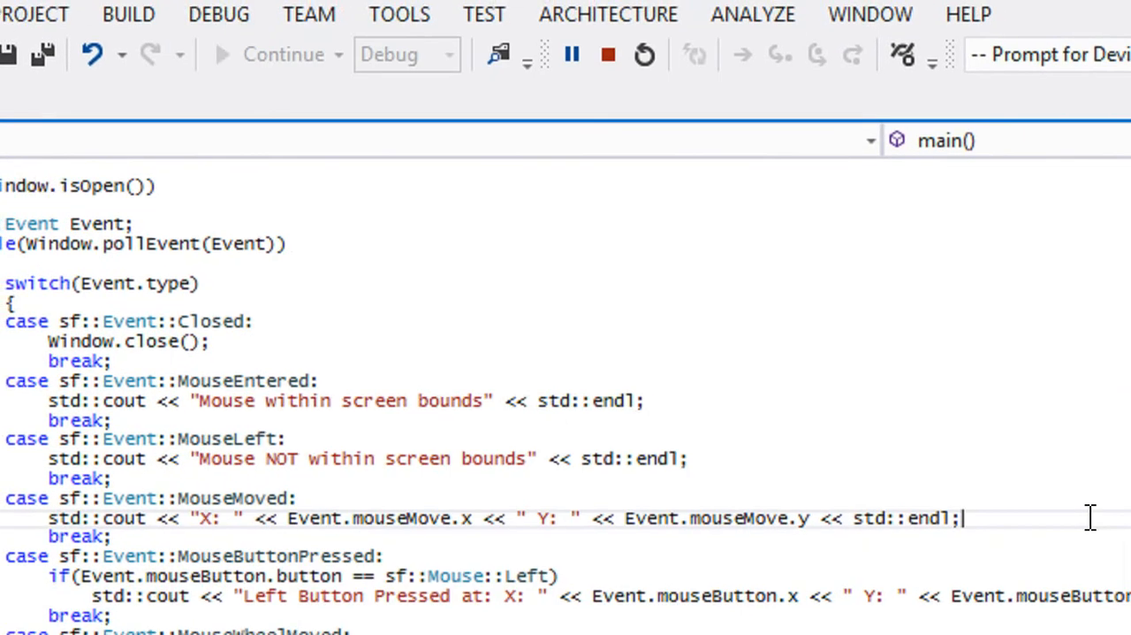
{"action": "scroll", "scroll_direction": "down", "scroll_amount": 3}
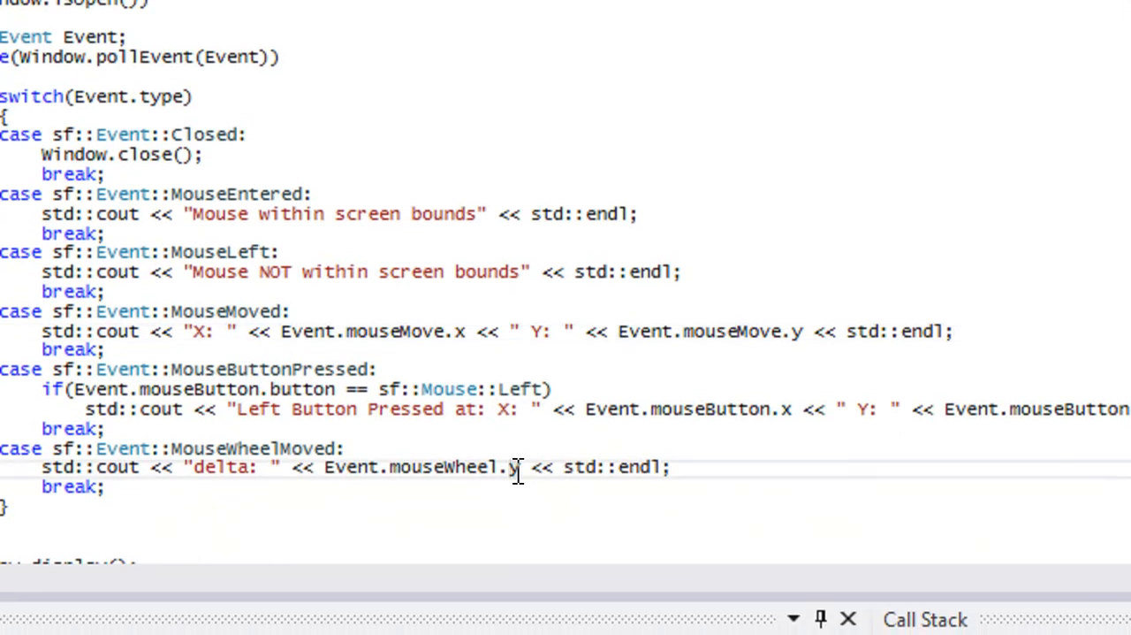